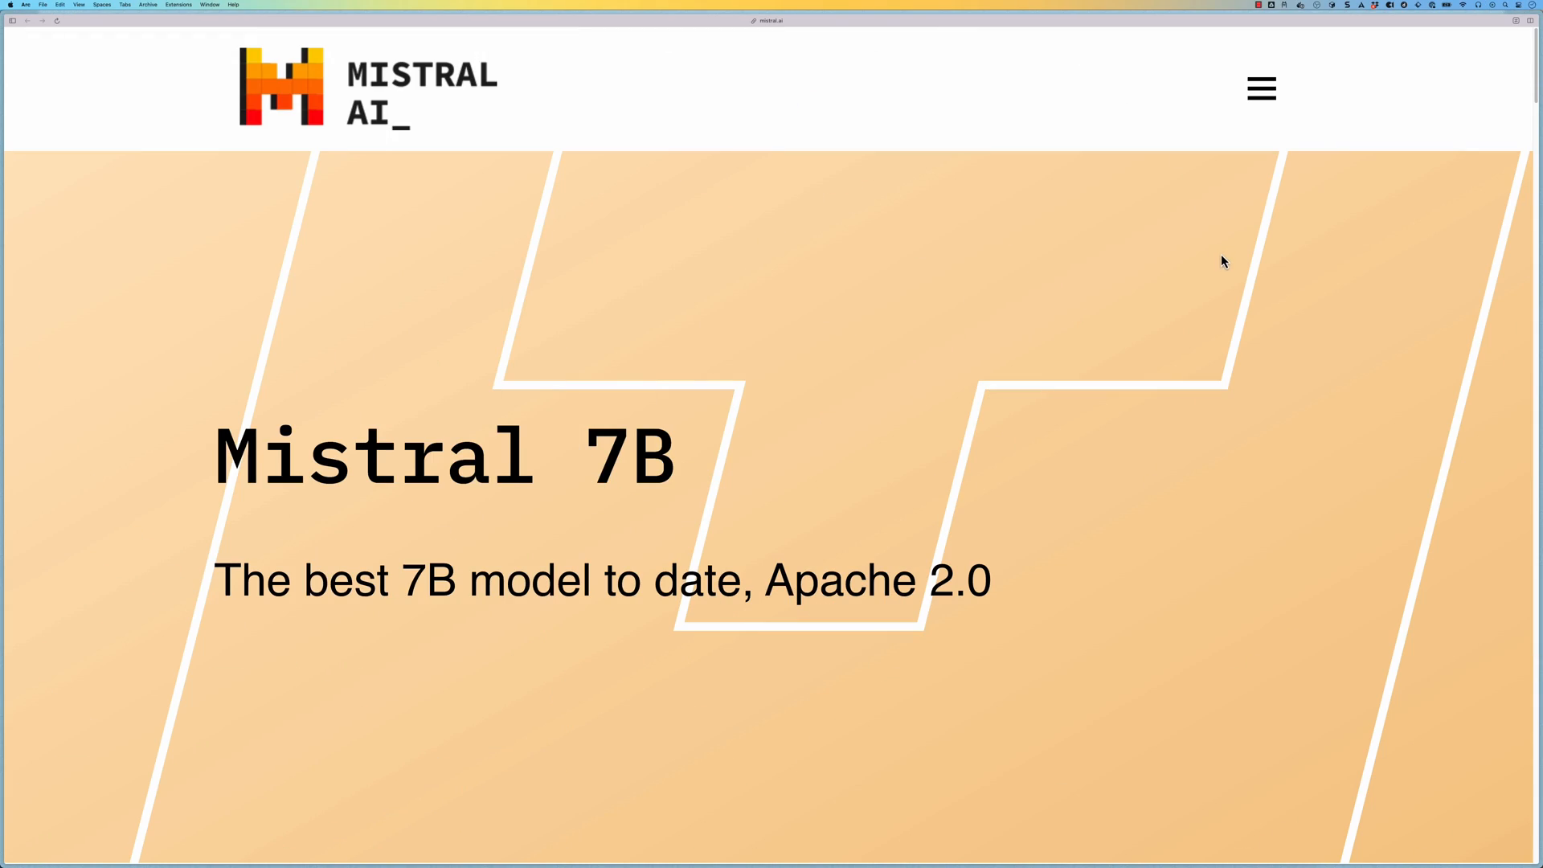
Step: Download Ollama for macOS from the Ollama website
scroll(down, 3)
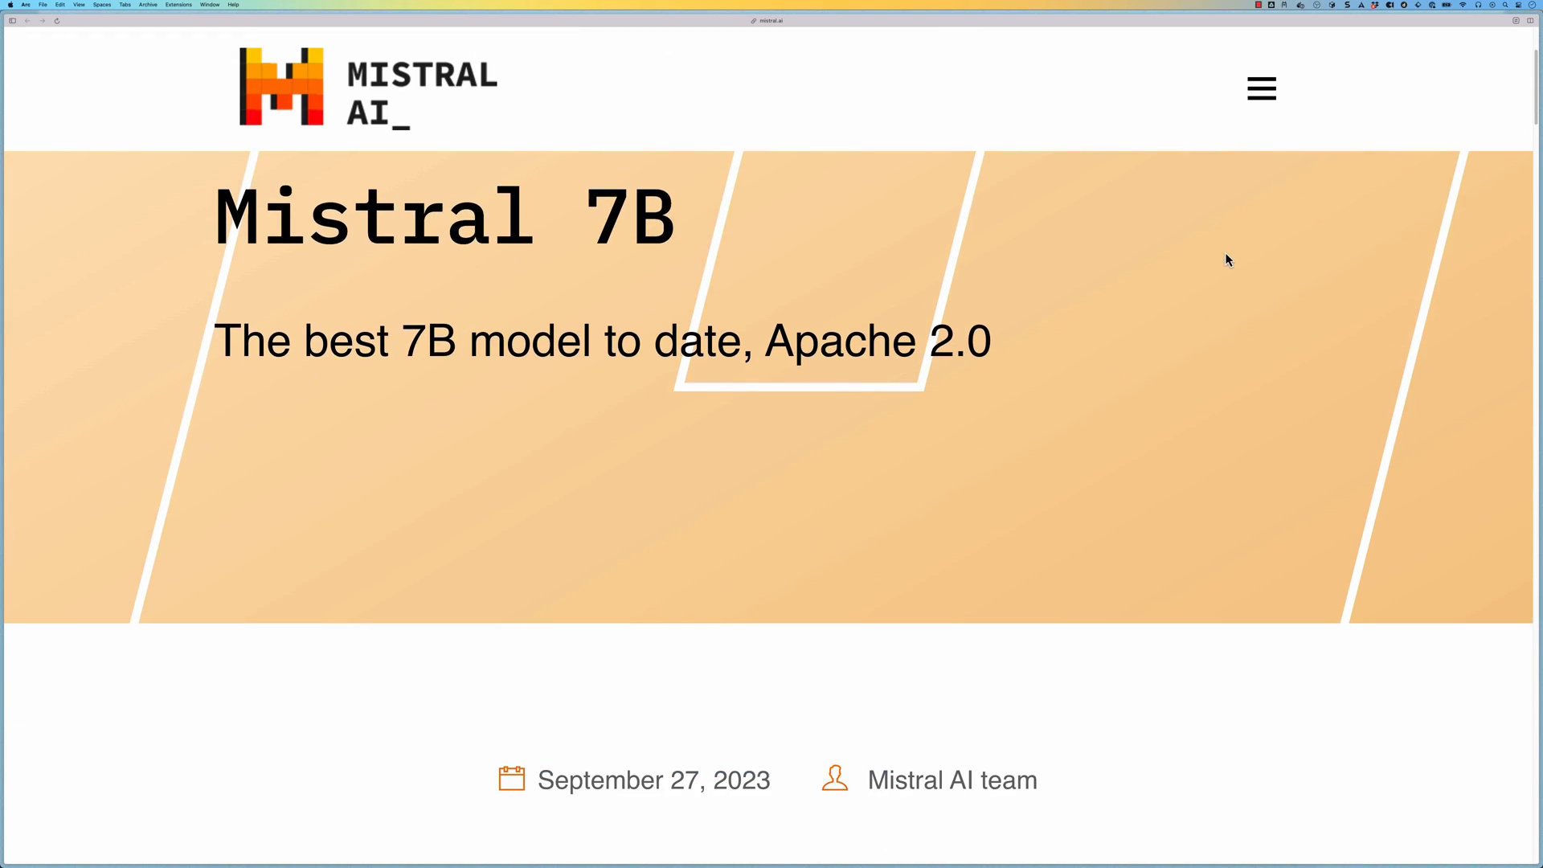
scroll(down, 3)
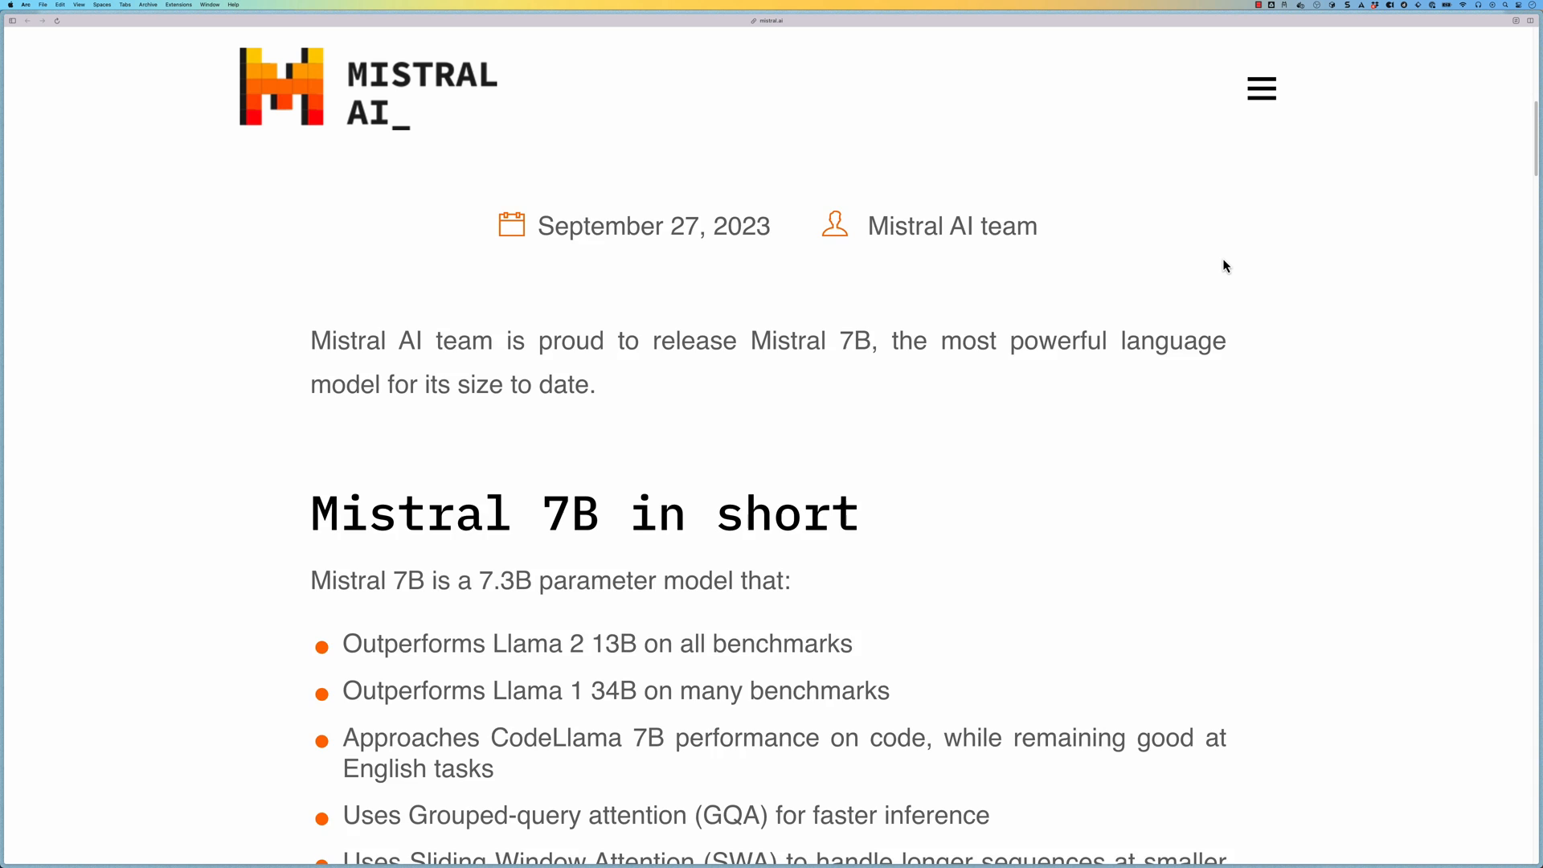
scroll(down, 3)
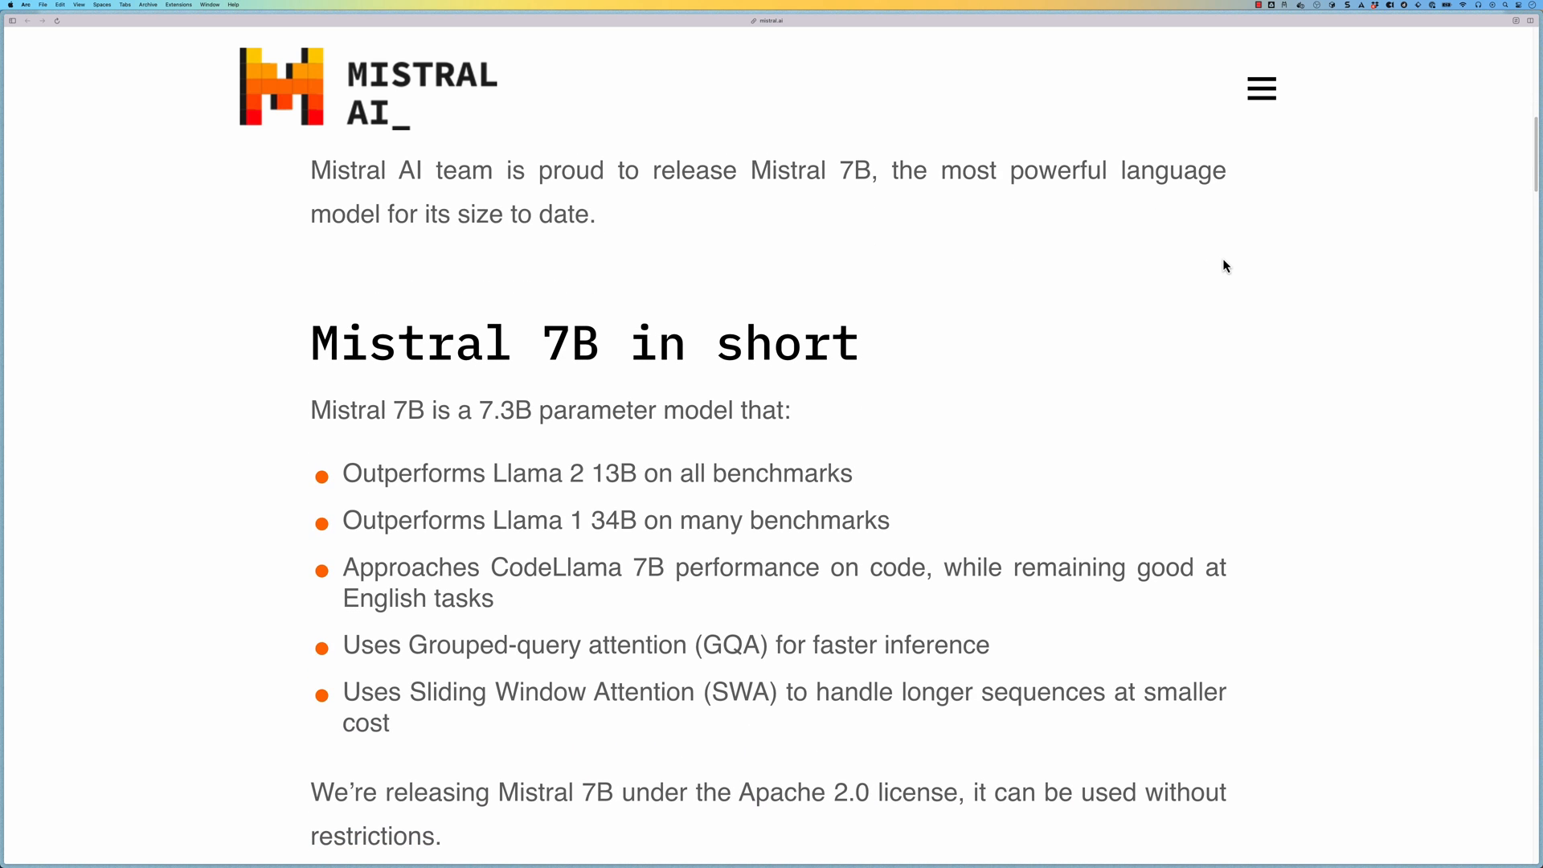
scroll(down, 3)
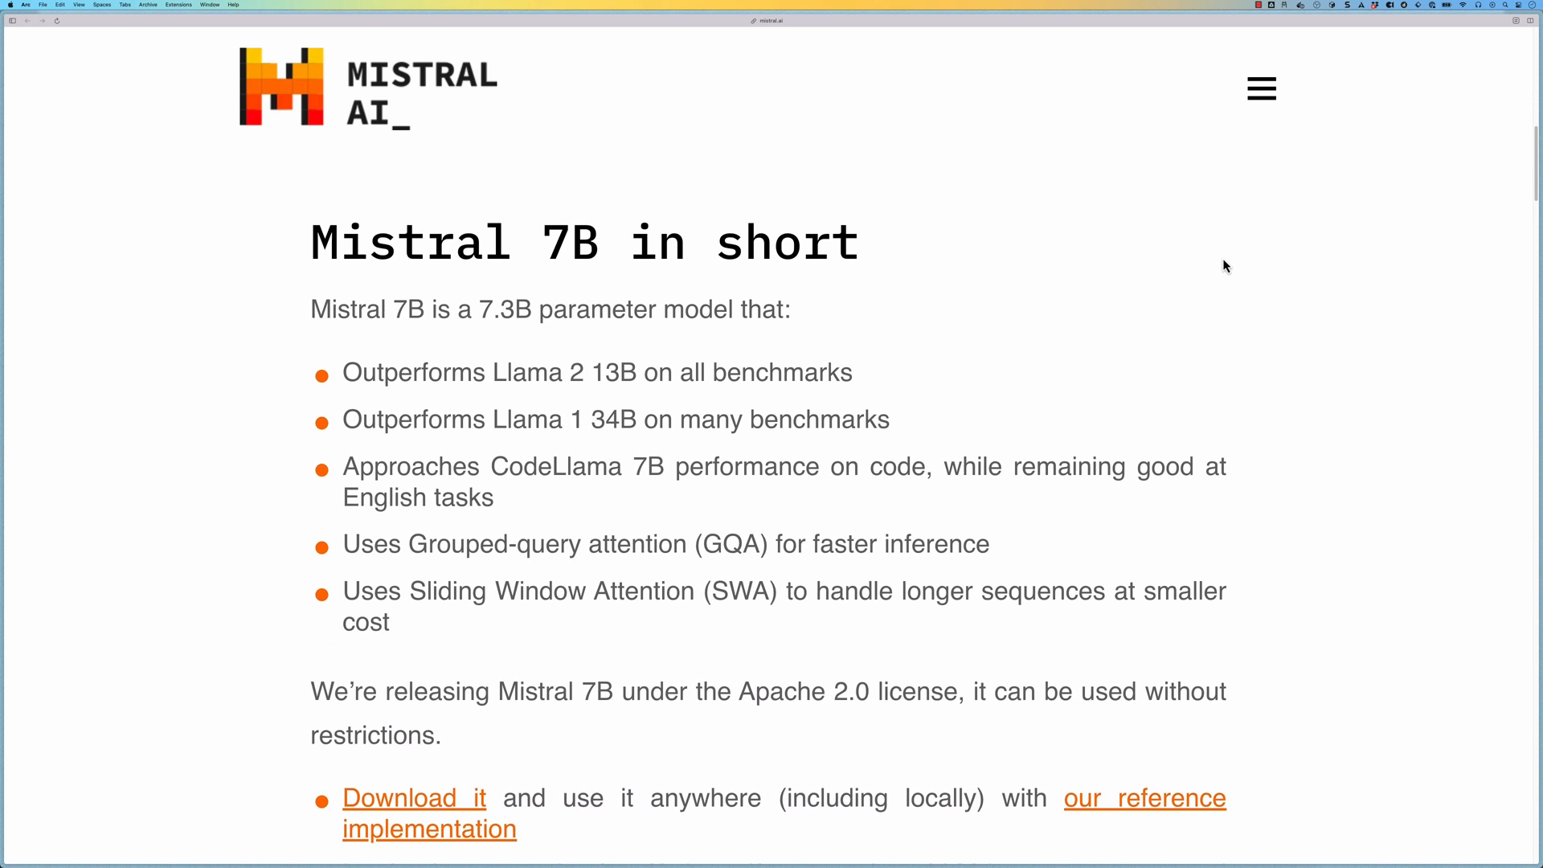
scroll(down, 3)
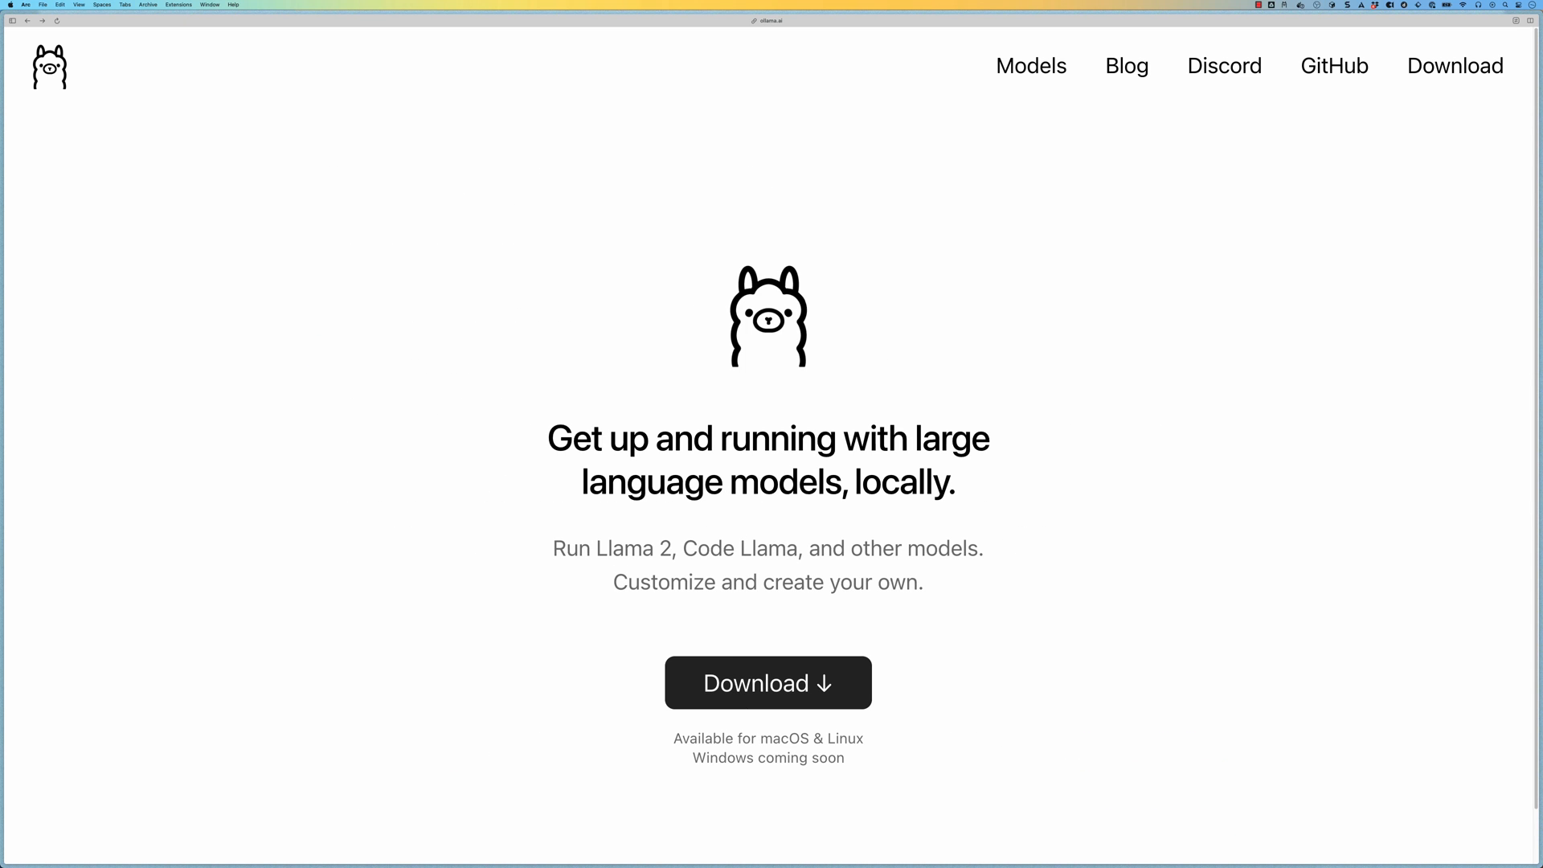
mouse_move(804, 680)
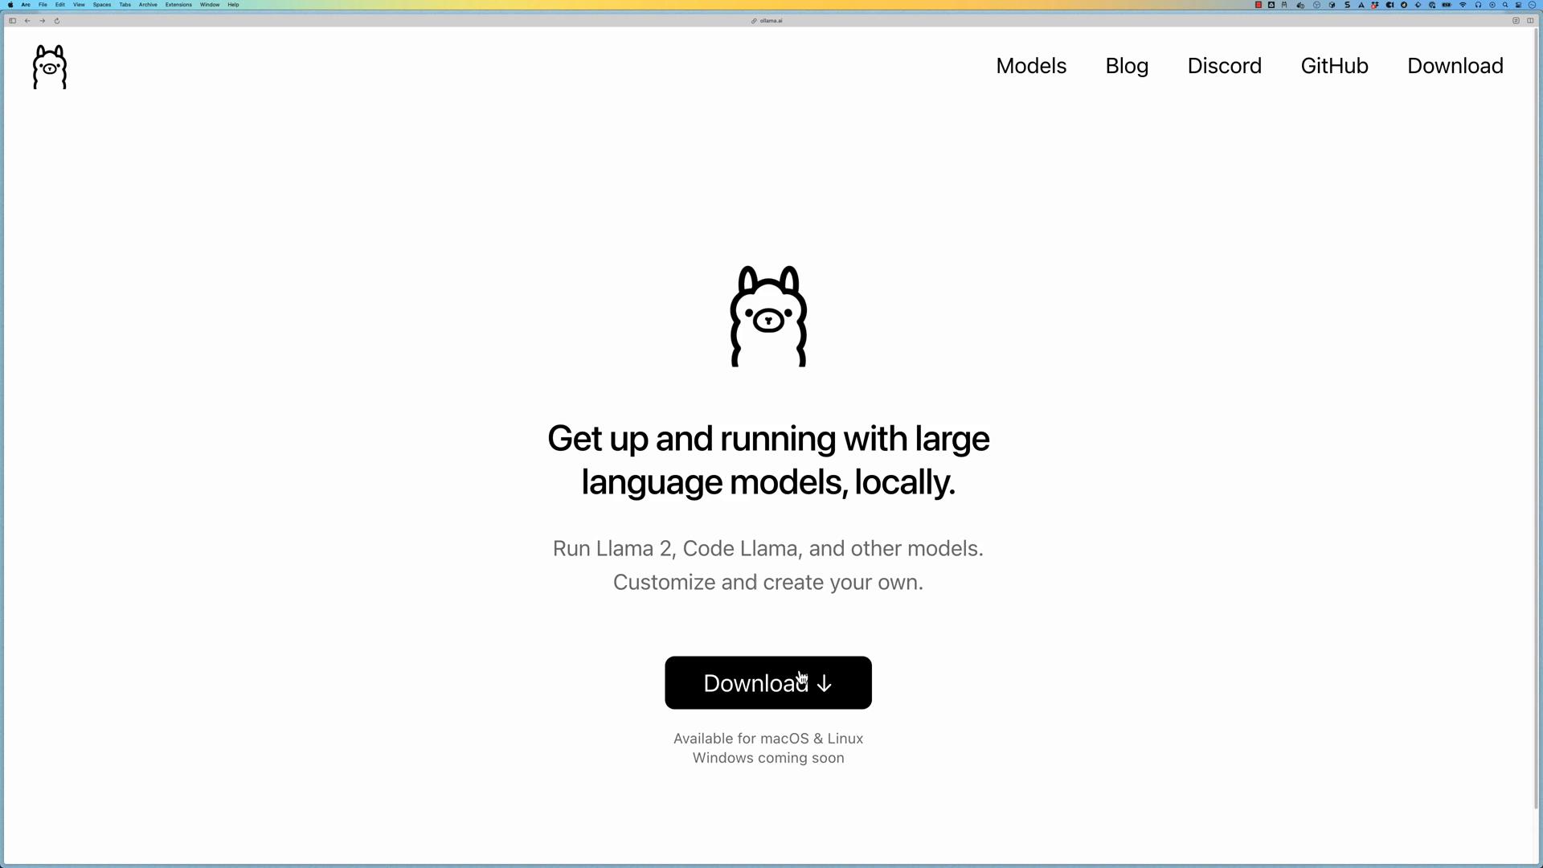
click(768, 682)
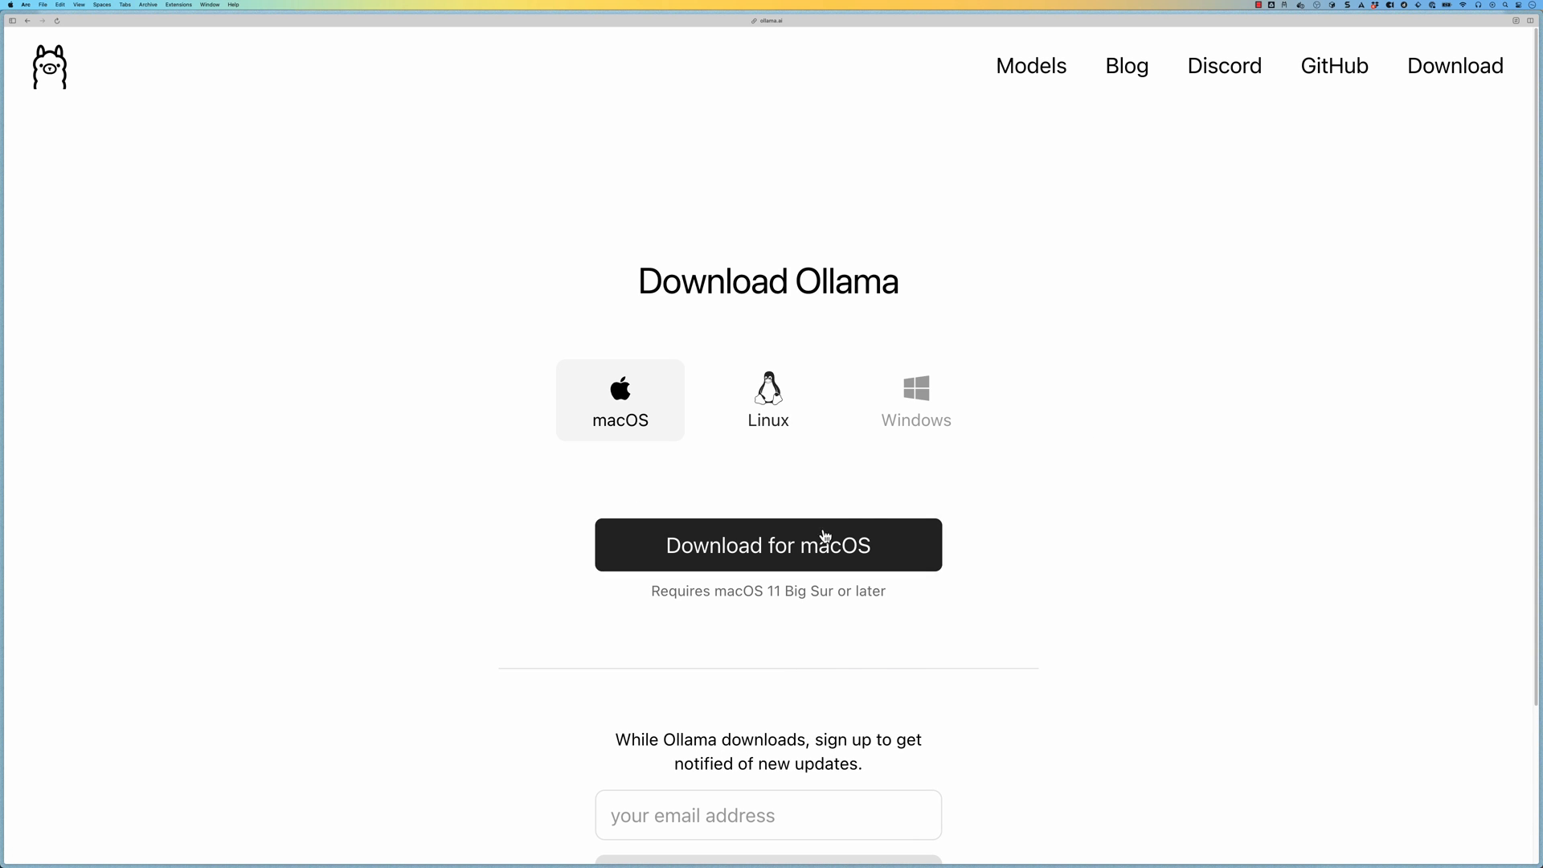
click(768, 545)
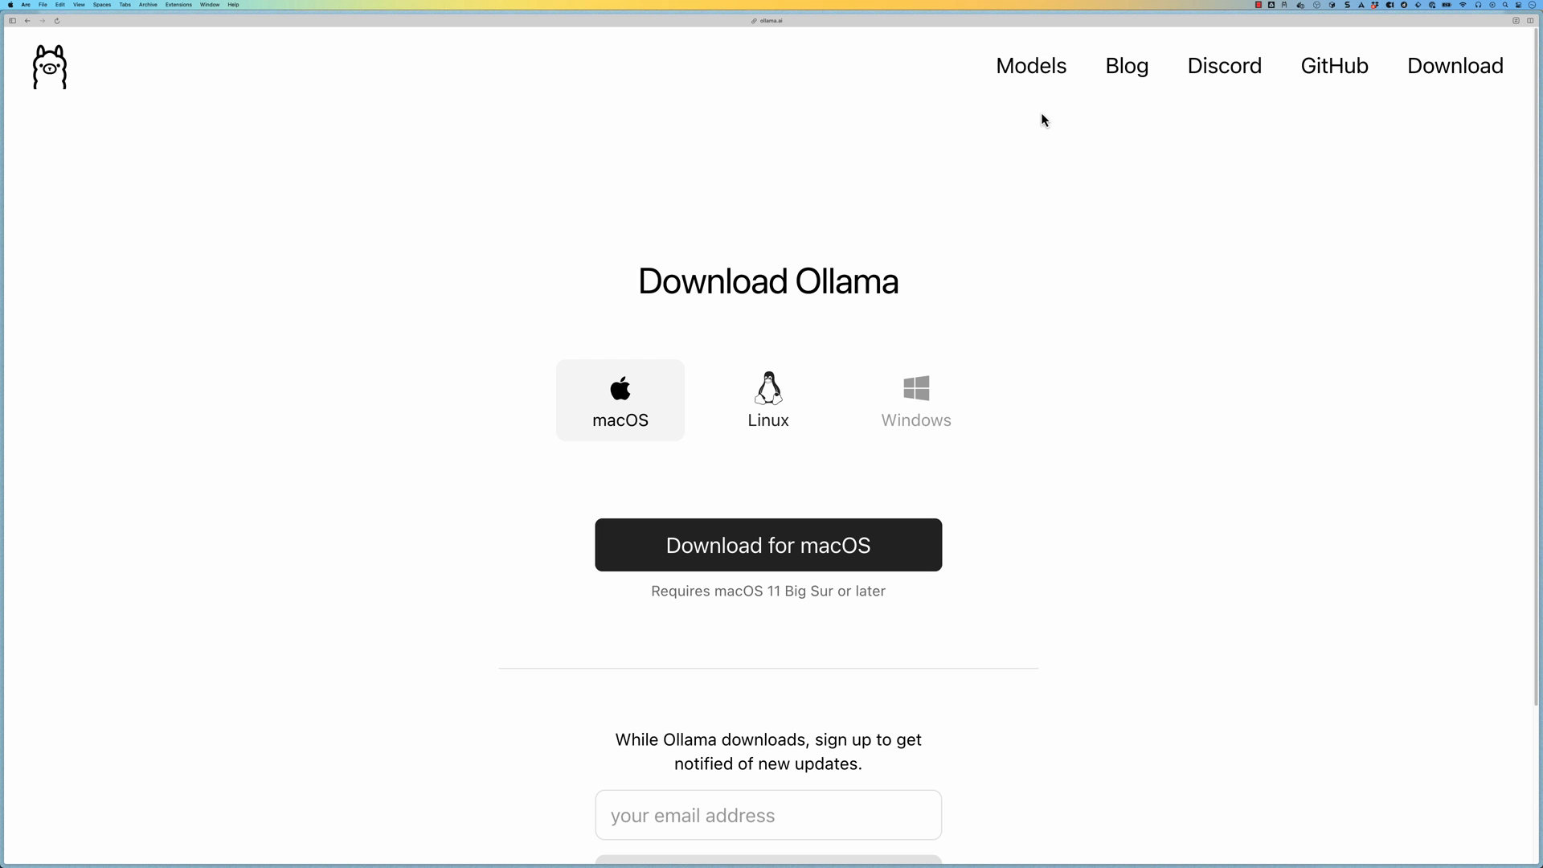
Step: Find the mistral model in the Models catalogue and review its page
click(1032, 65)
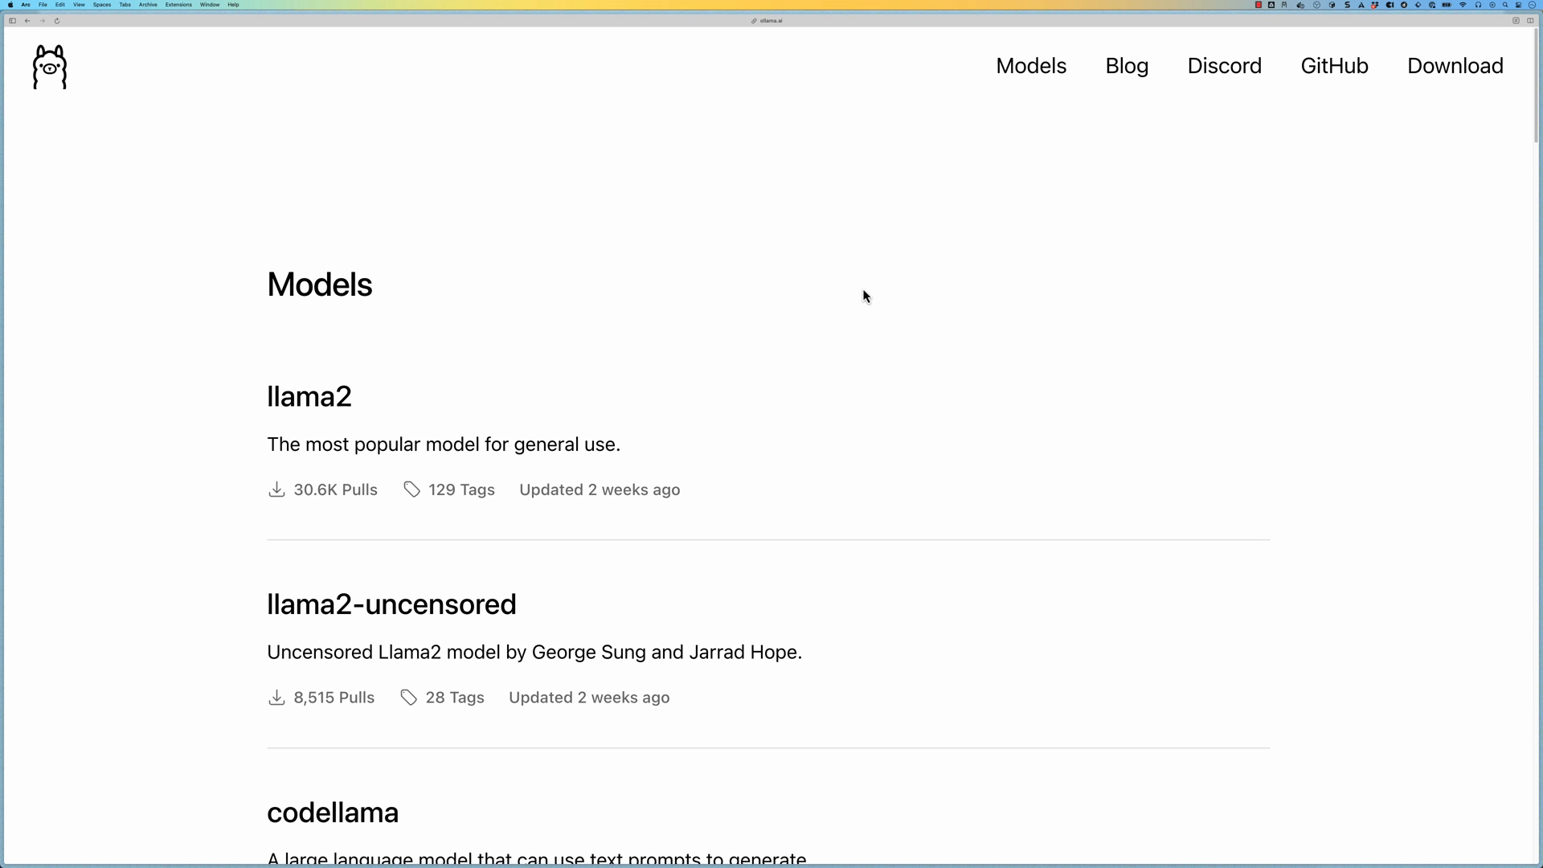
scroll(down, 3)
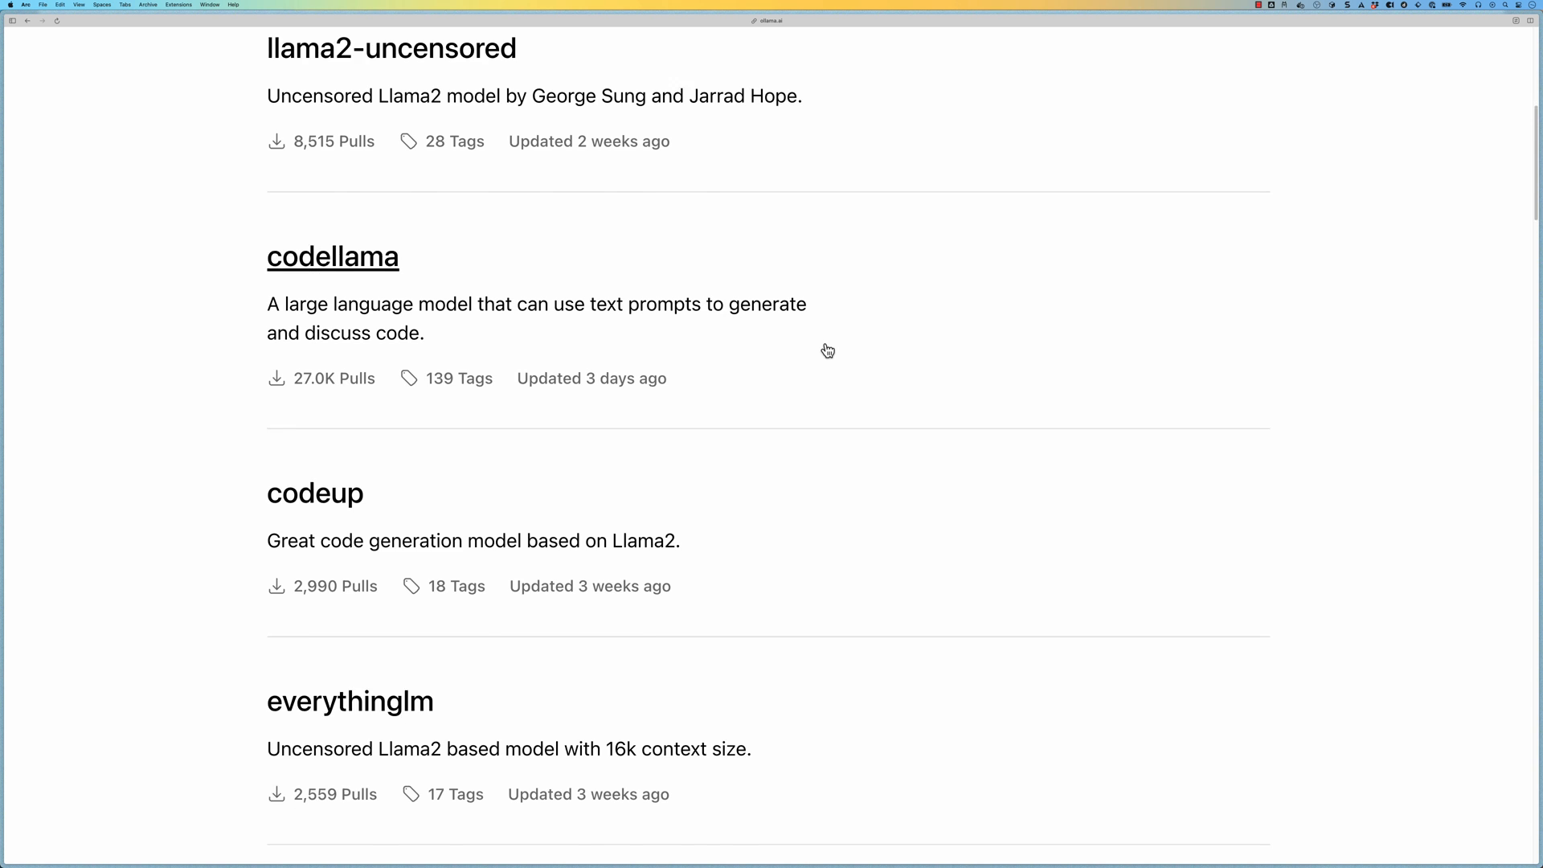
scroll(down, 3)
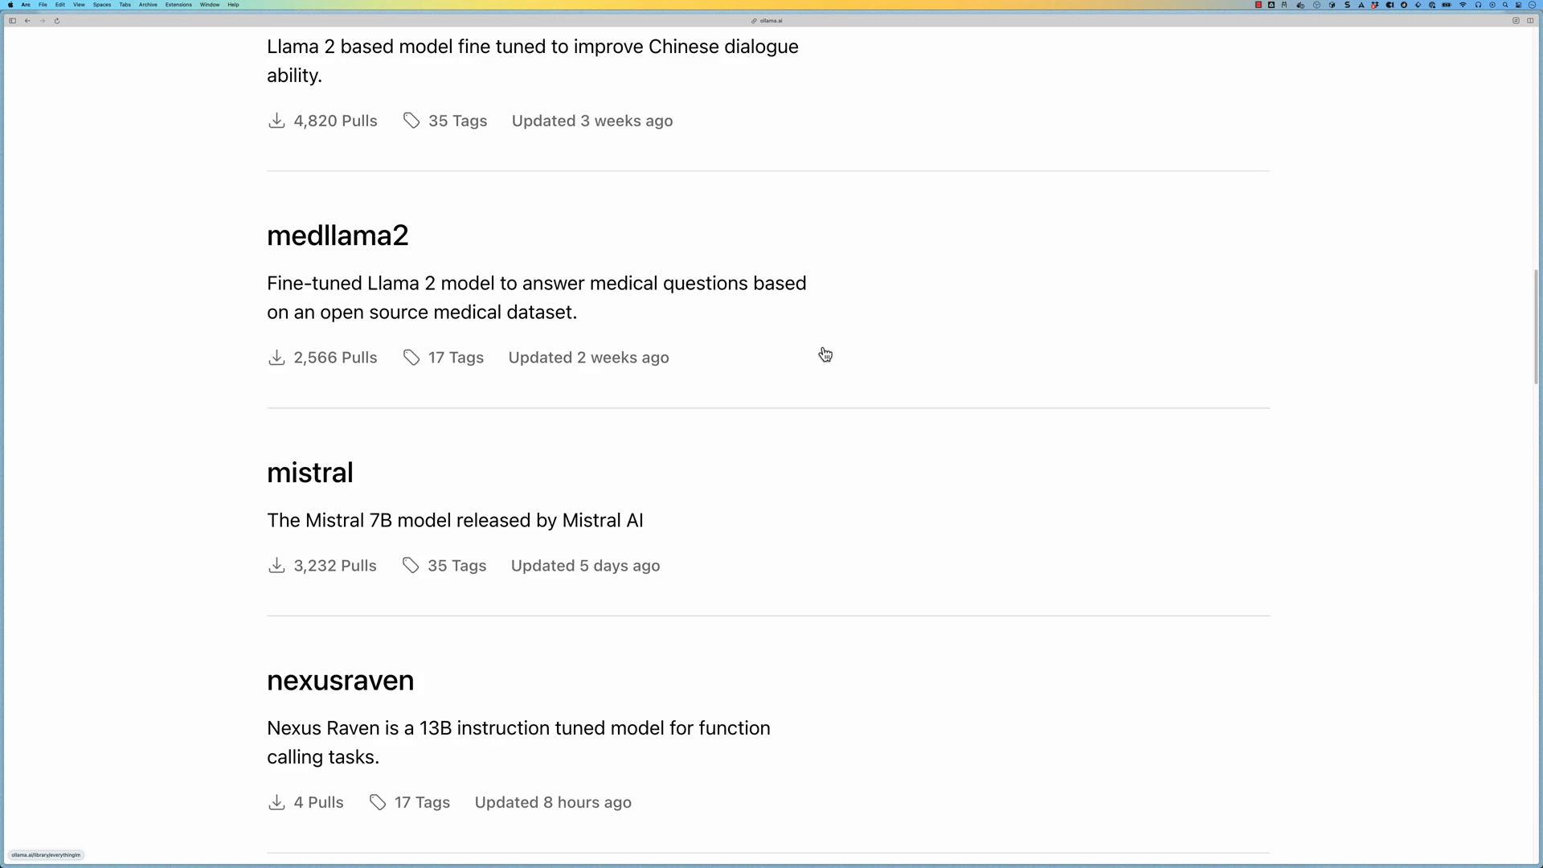
scroll(down, 3)
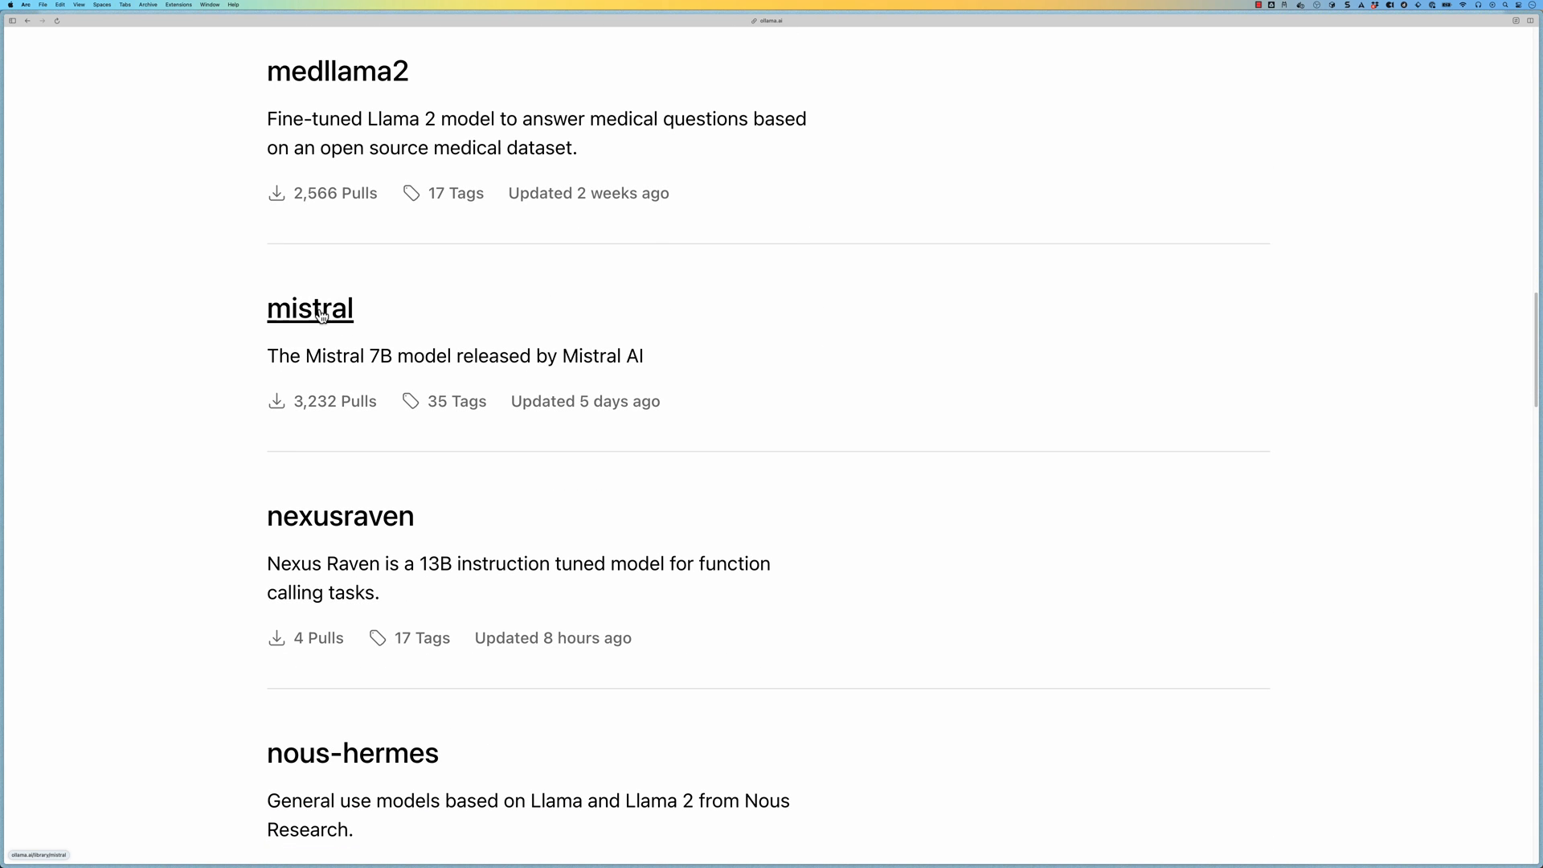
click(310, 308)
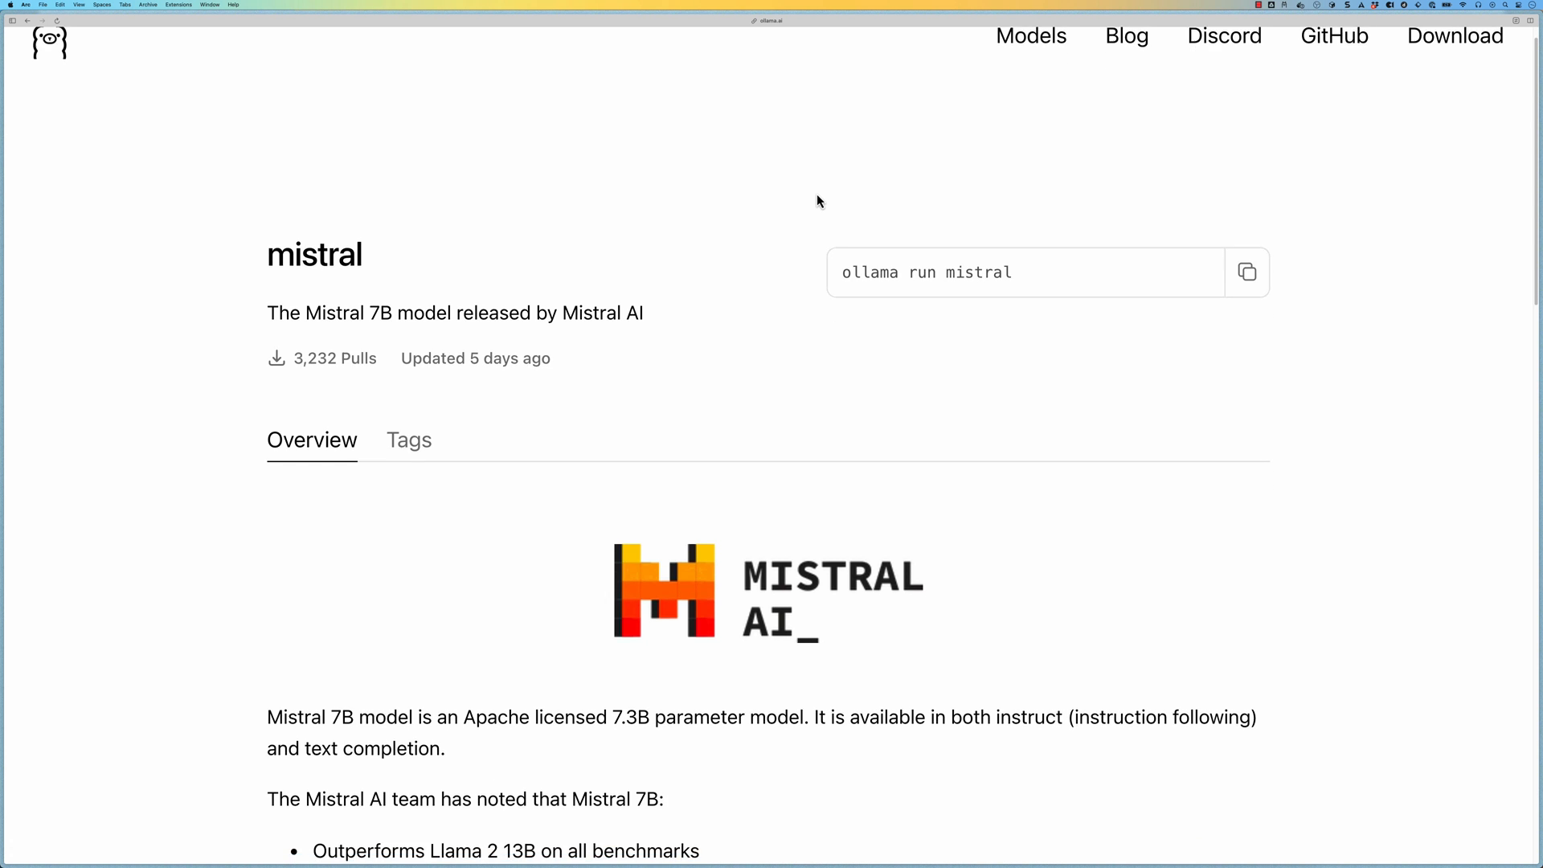
scroll(down, 3)
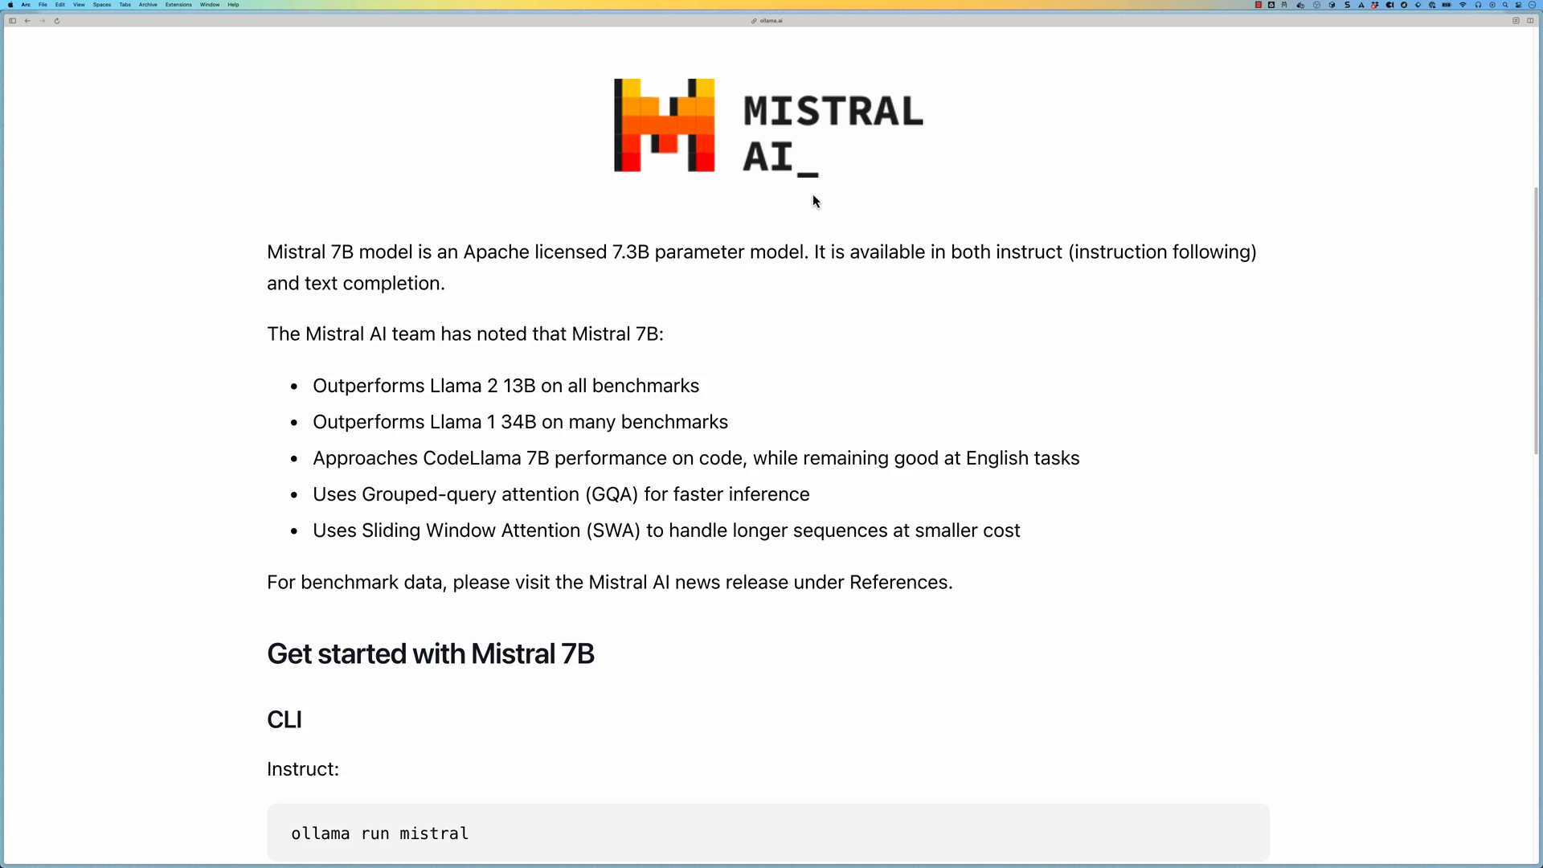
scroll(down, 3)
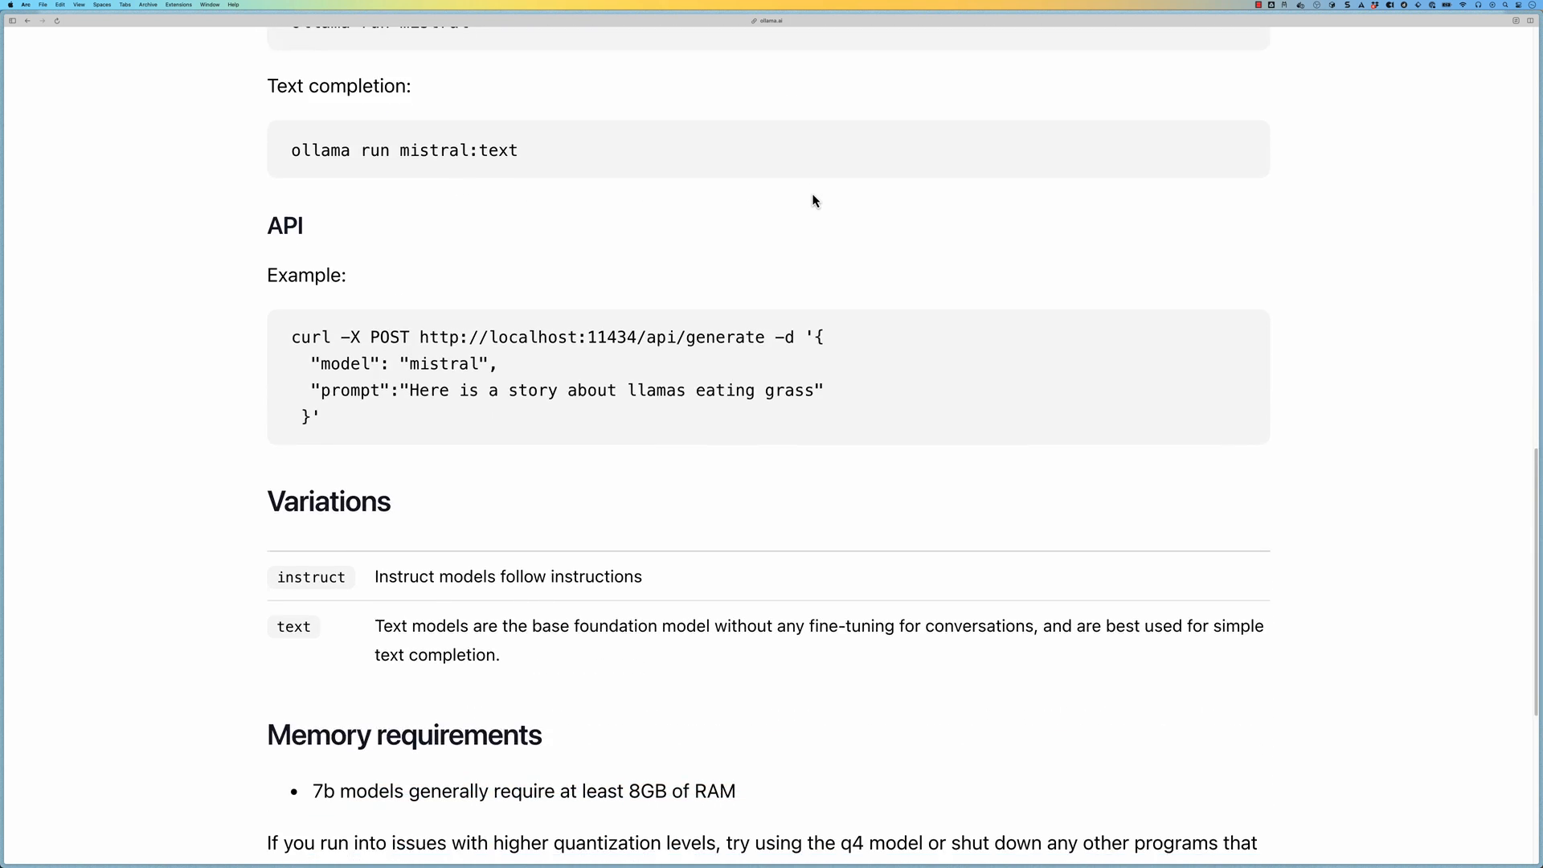
scroll(down, 3)
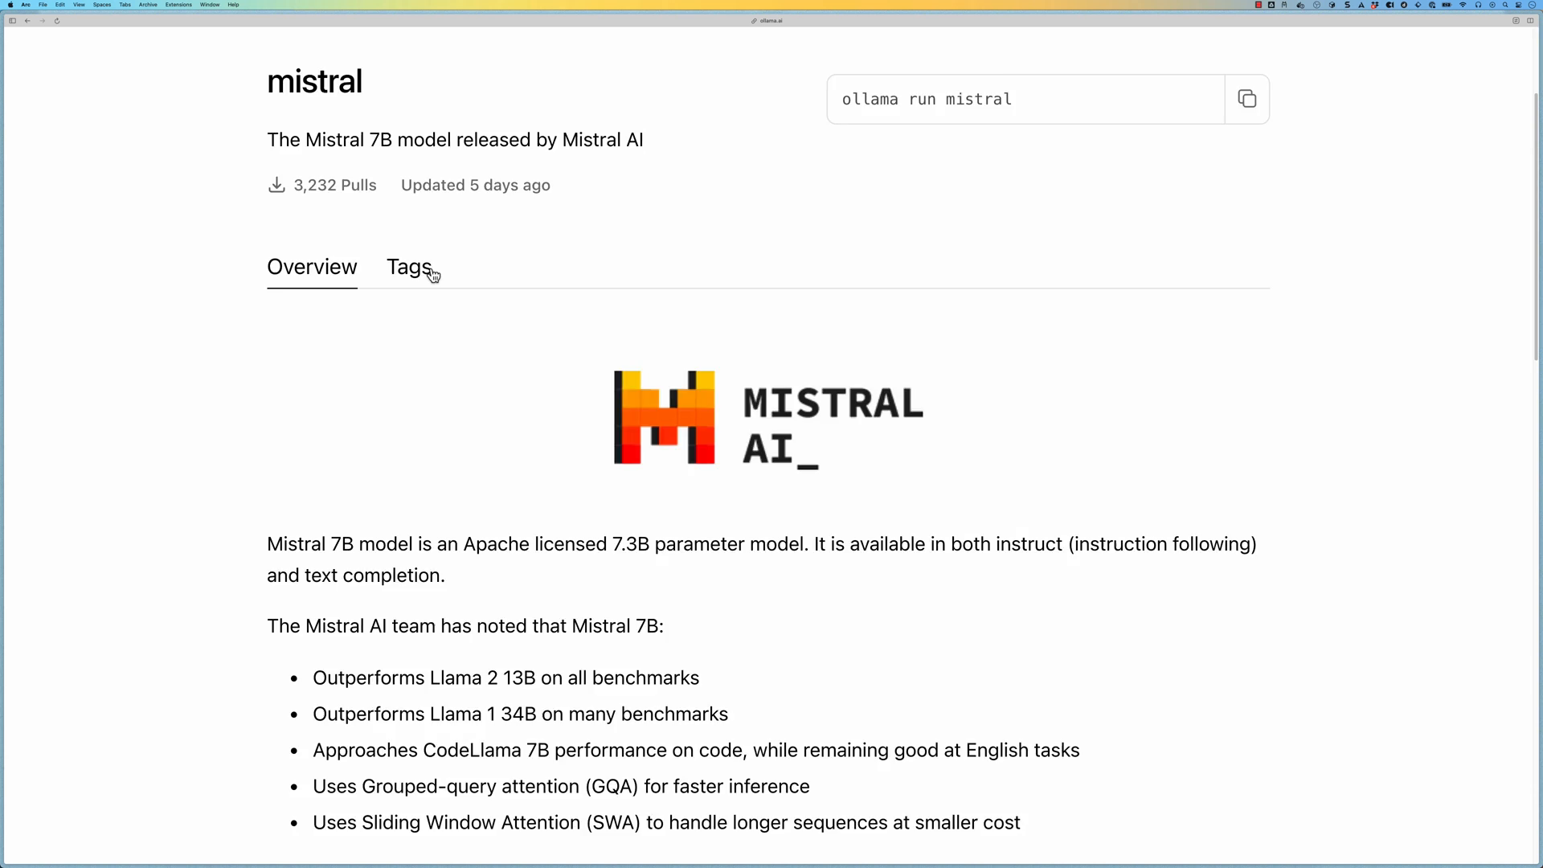
Step: Browse the full list of mistral tagged variants
click(408, 267)
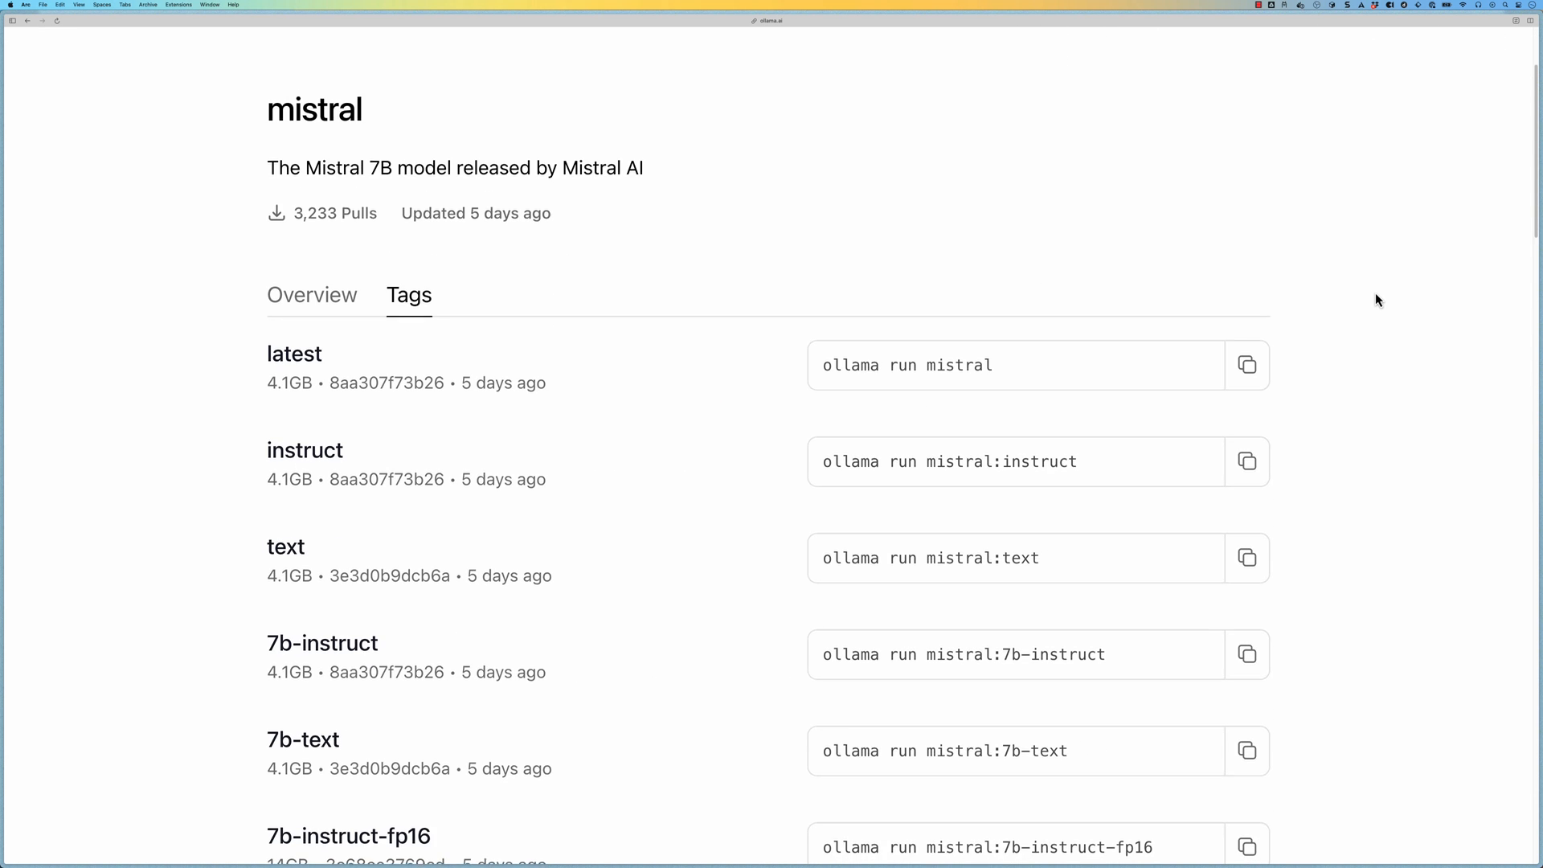
scroll(down, 3)
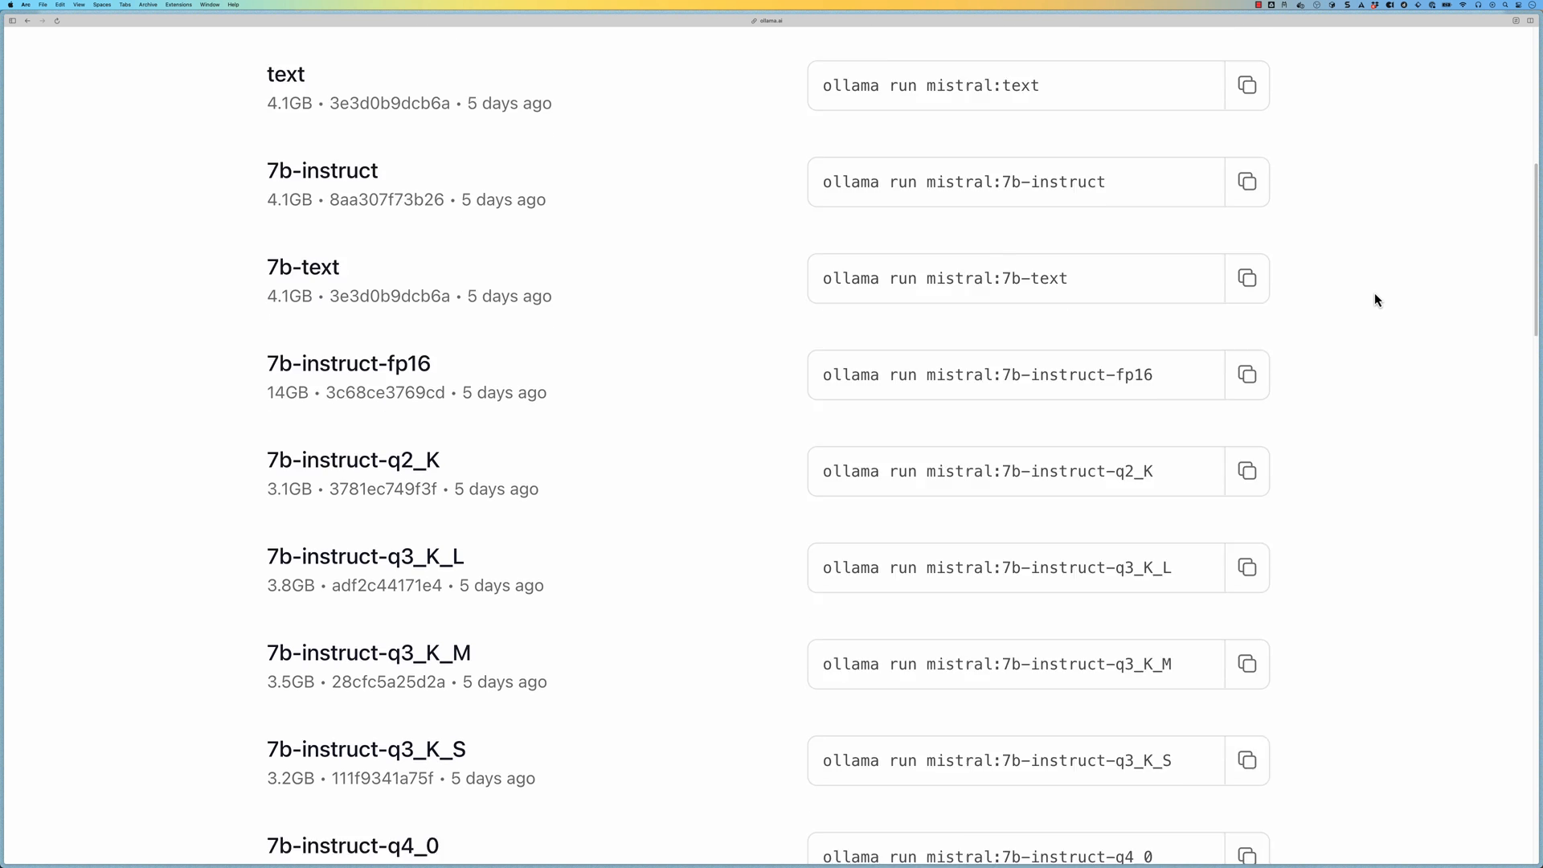
scroll(down, 3)
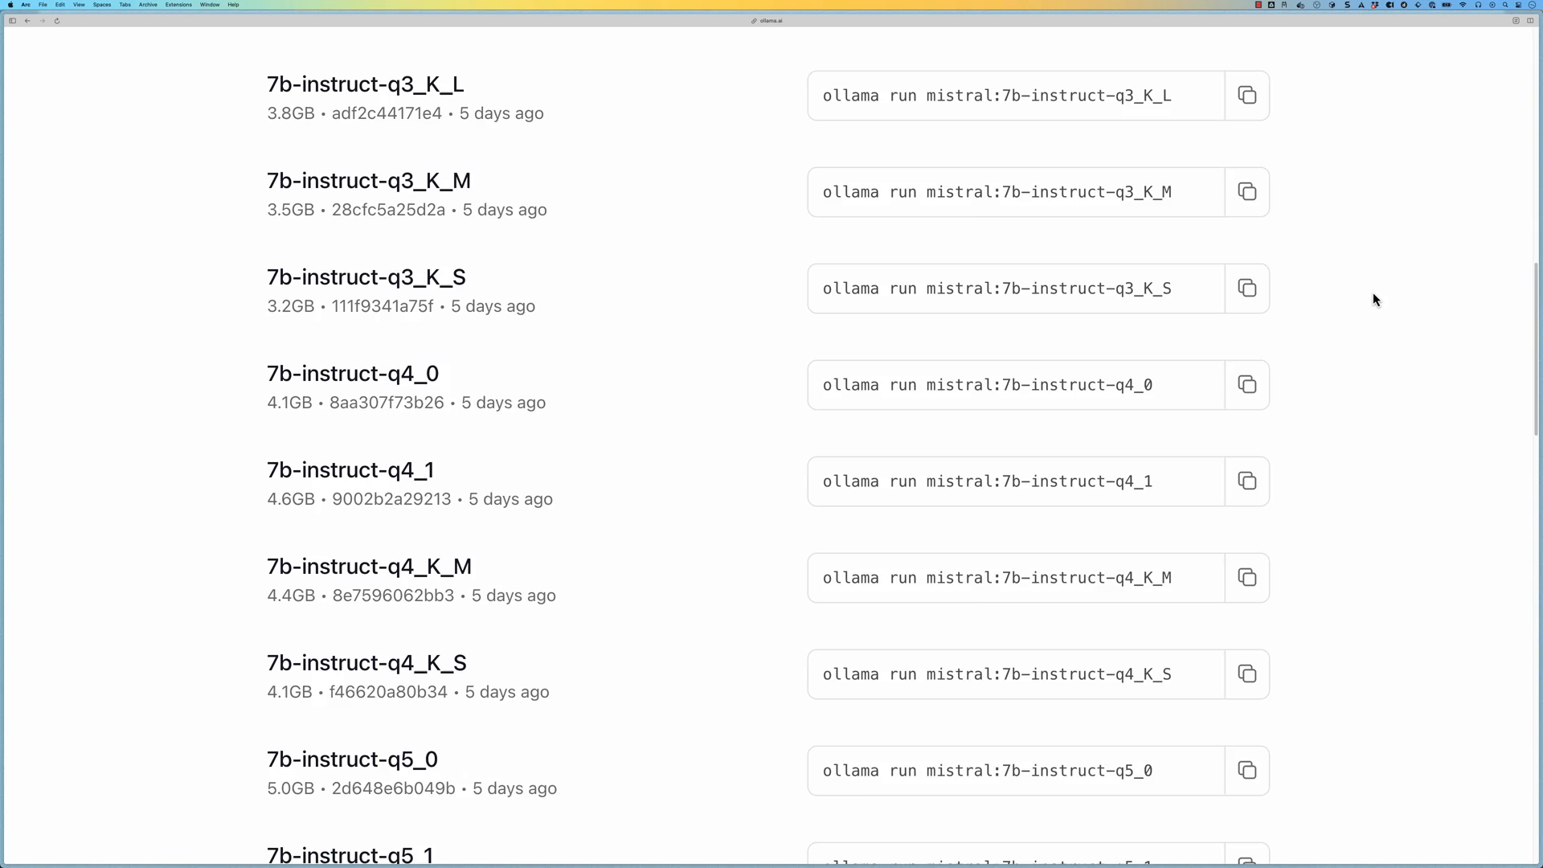
scroll(down, 3)
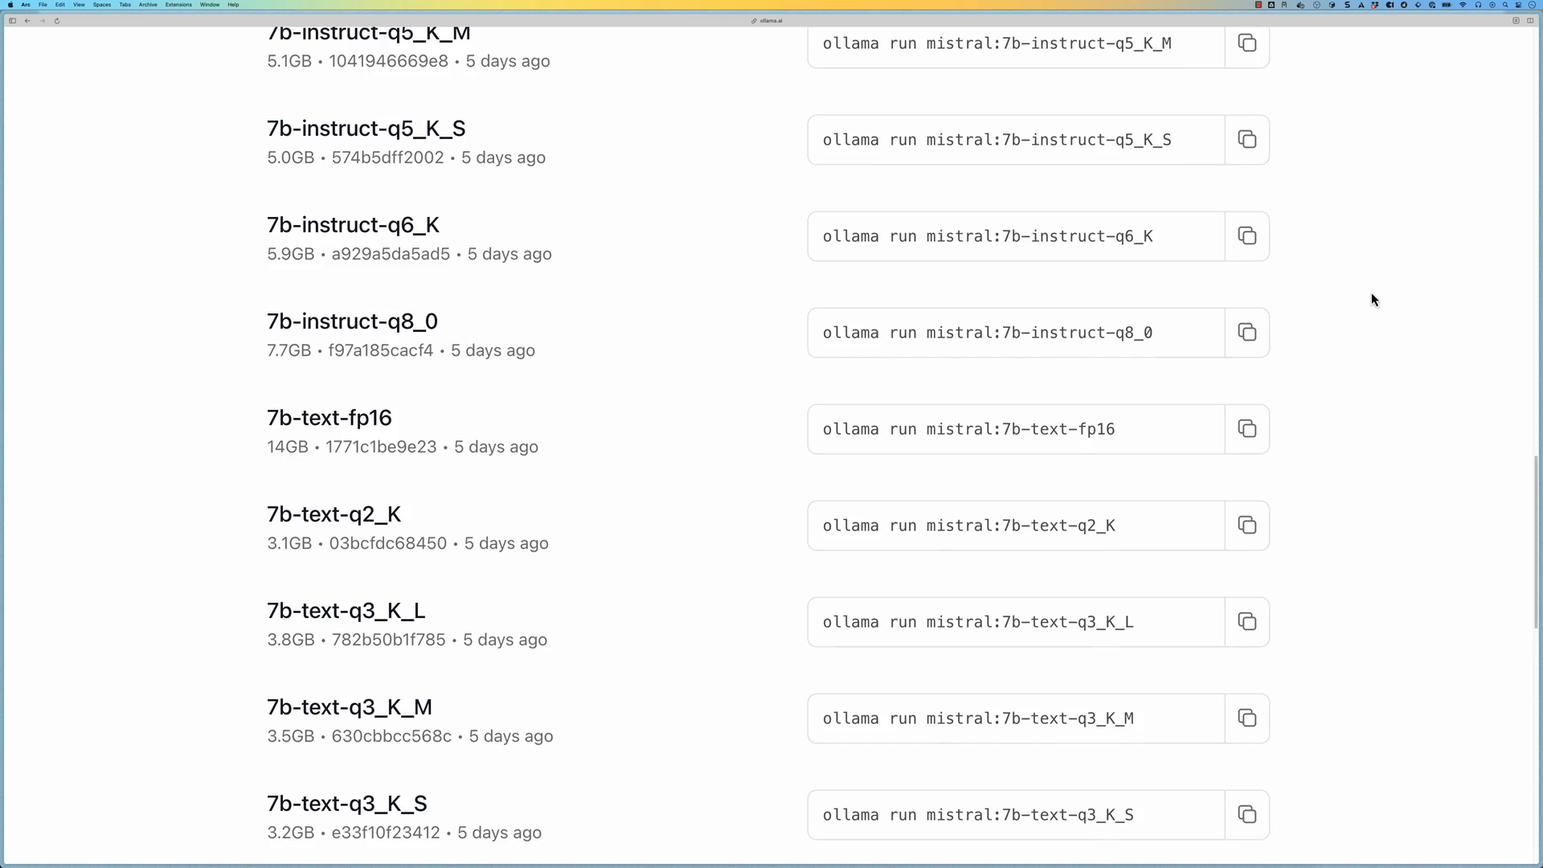
scroll(down, 3)
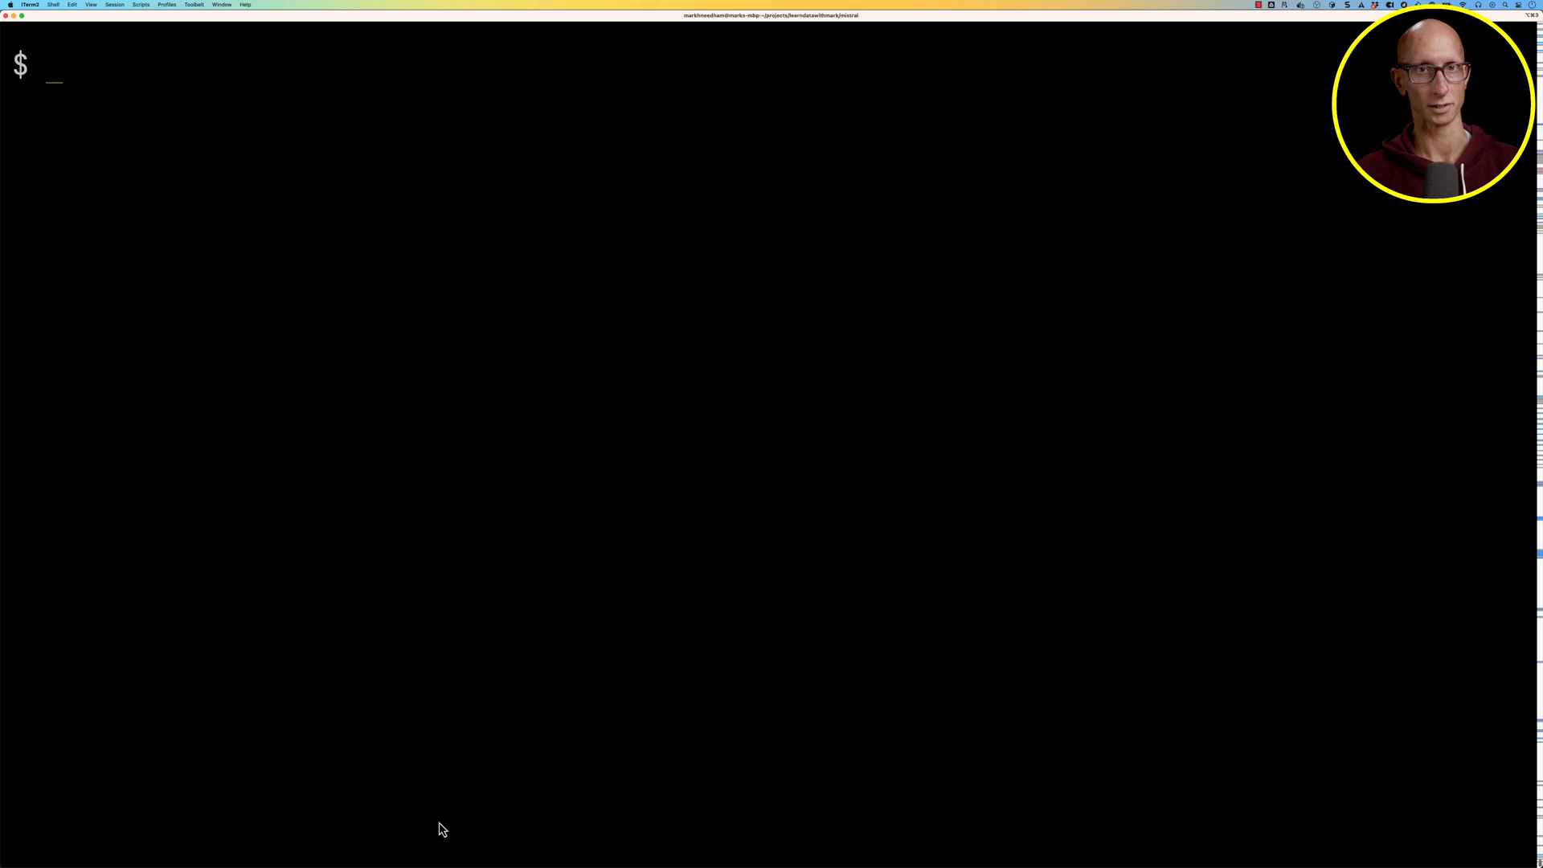
Step: Pull mistral:instruct with ollama pull and confirm it appears in ollama list
text(ollama)
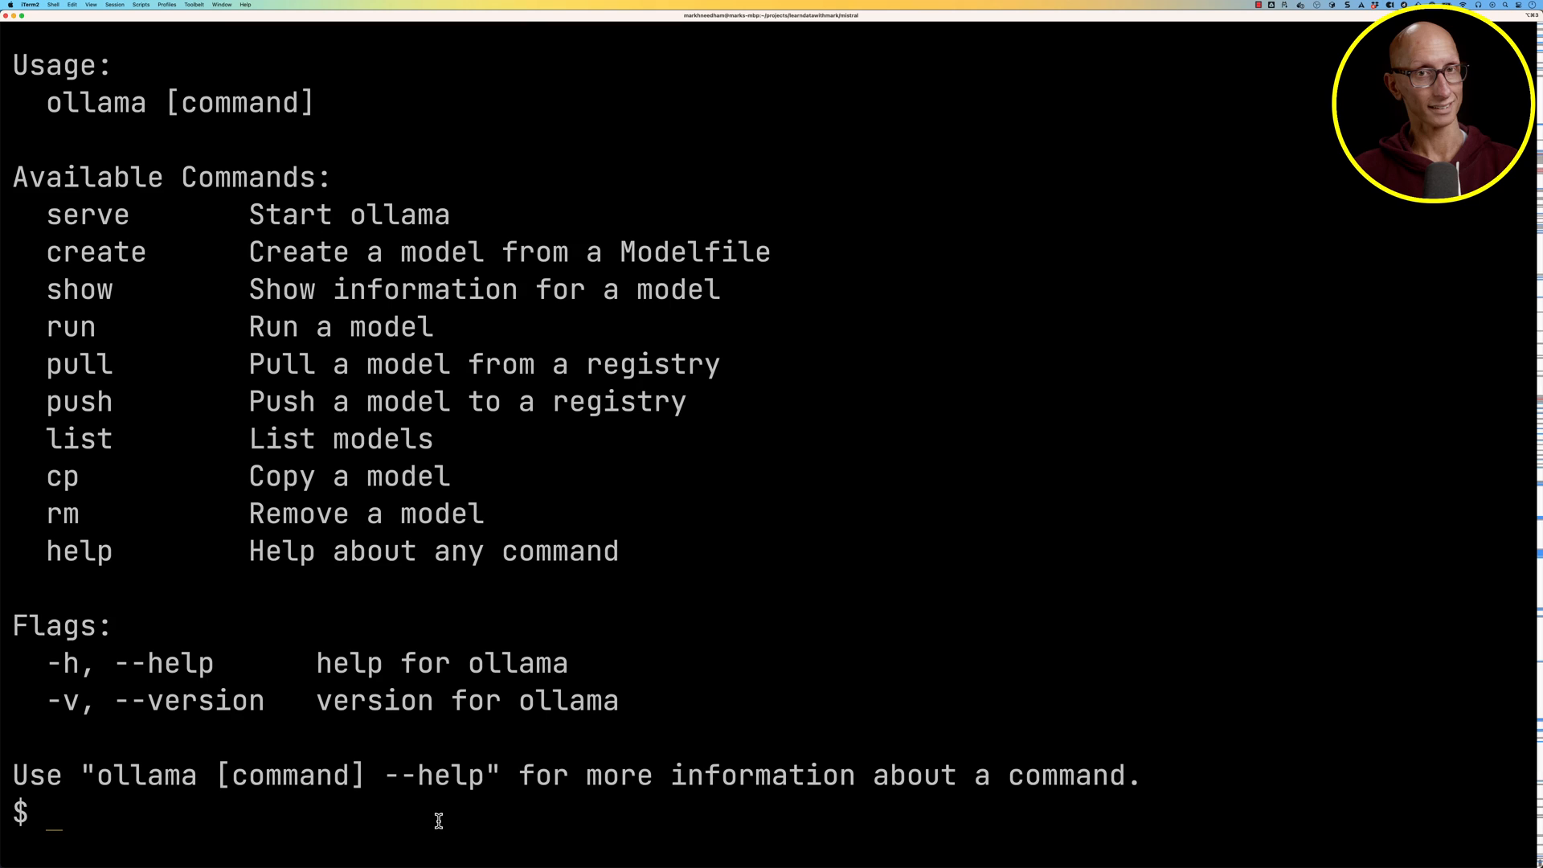
text(ollama pull)
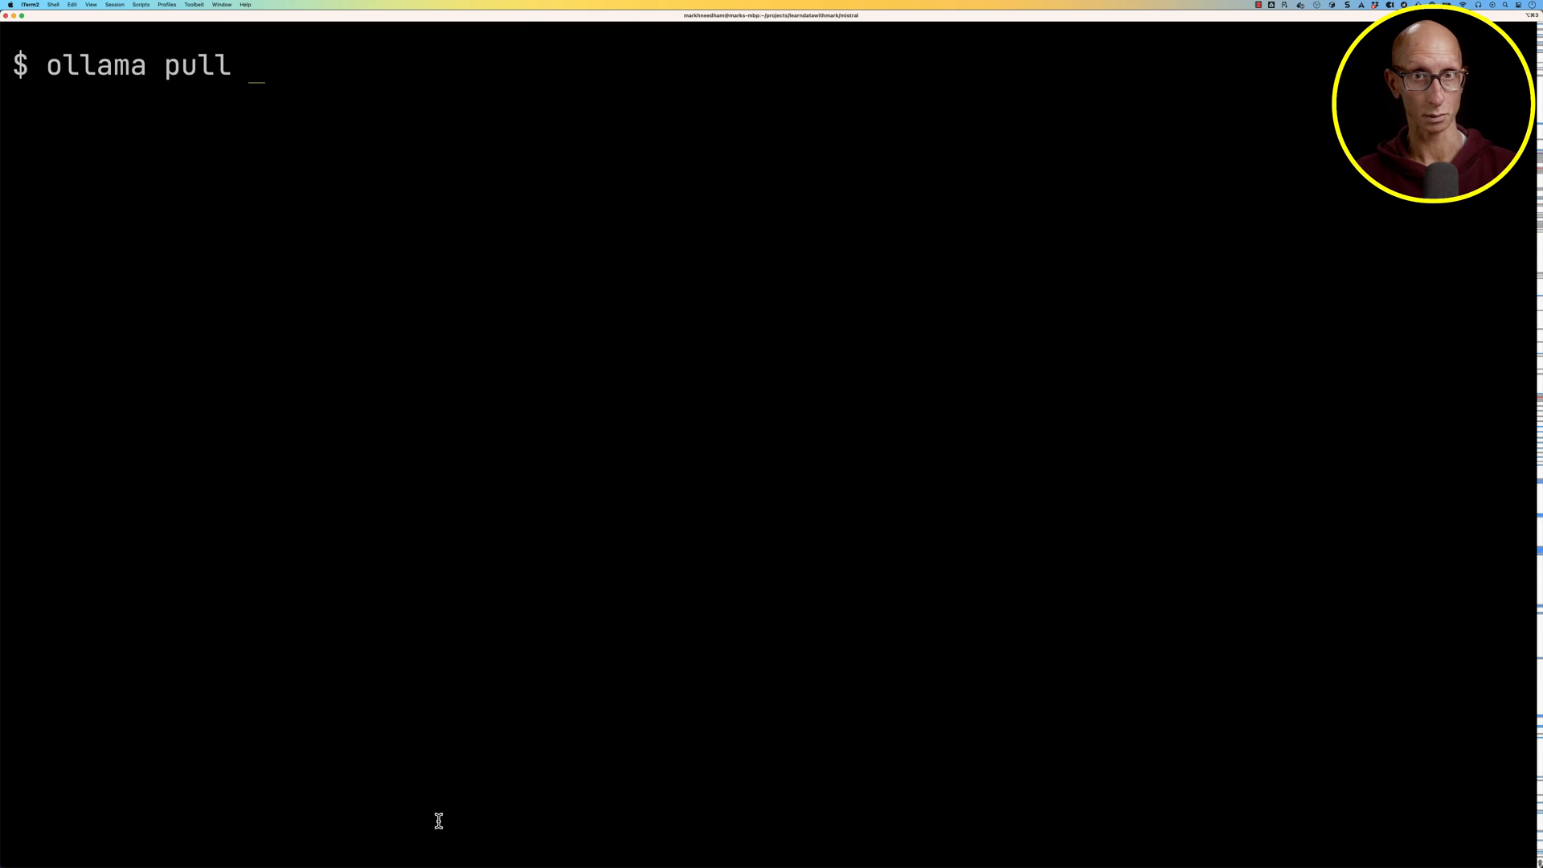
text(mistral:instruct)
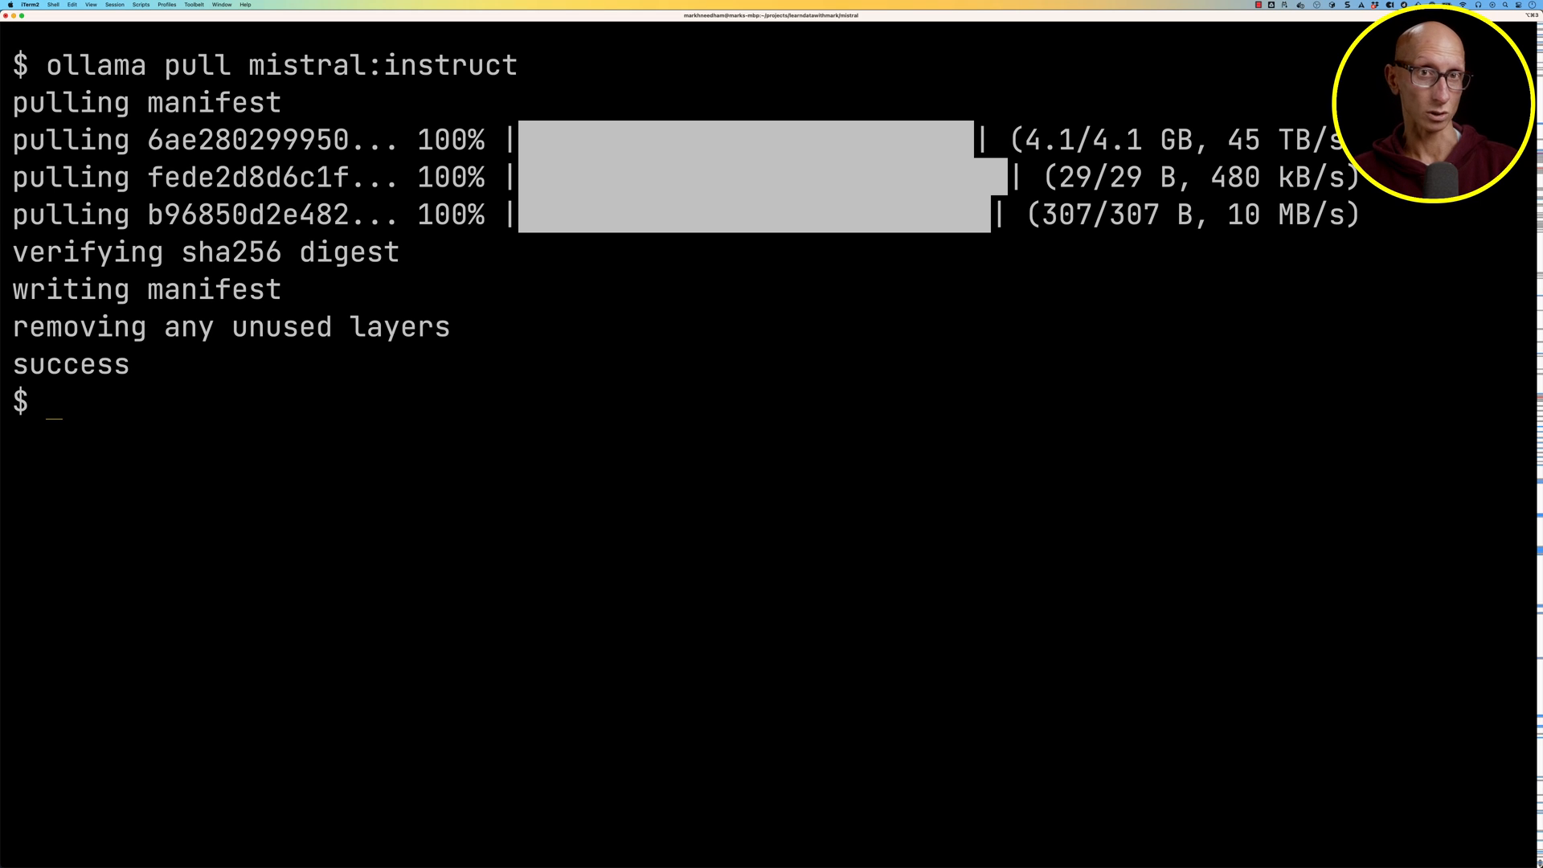
text(ollama list)
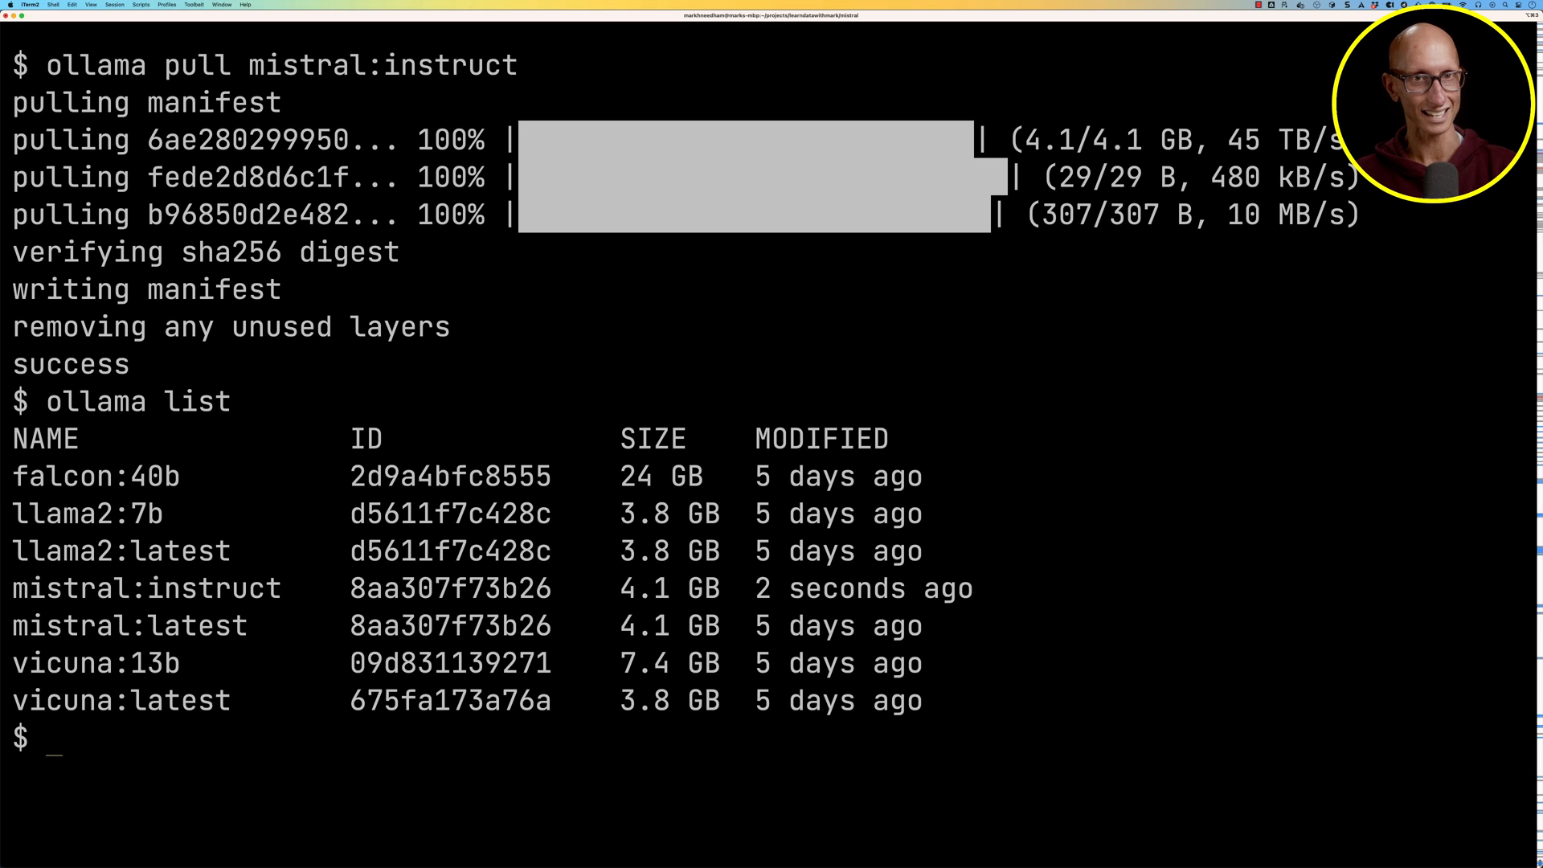
drag(13, 588, 974, 626)
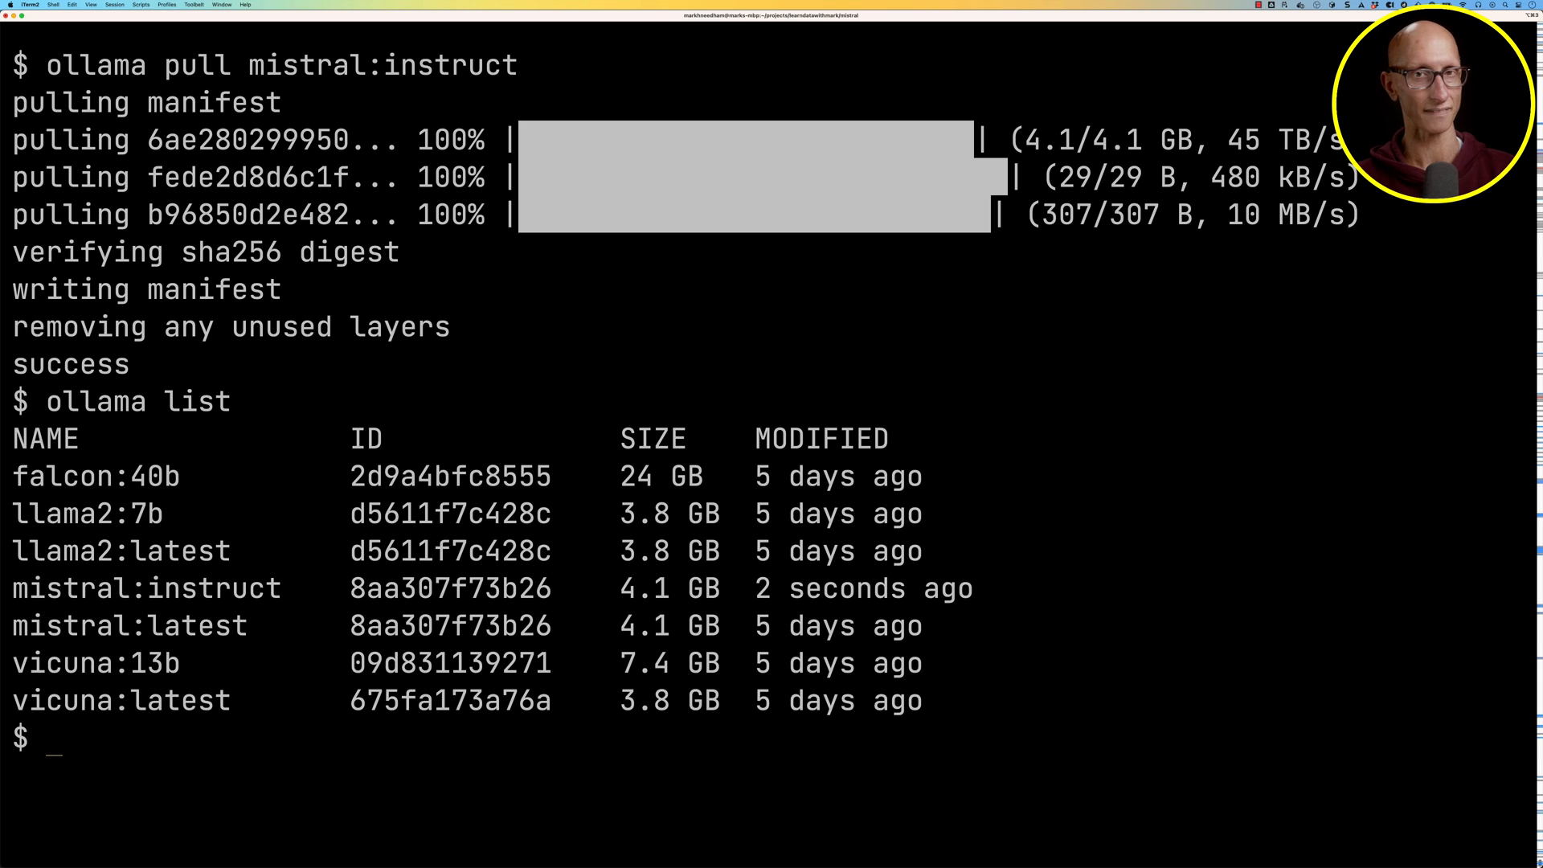
Step: Run mistral with --verbose, ask 'What is Apache Pinot?', then start a comparison follow-up
text(ollama ru)
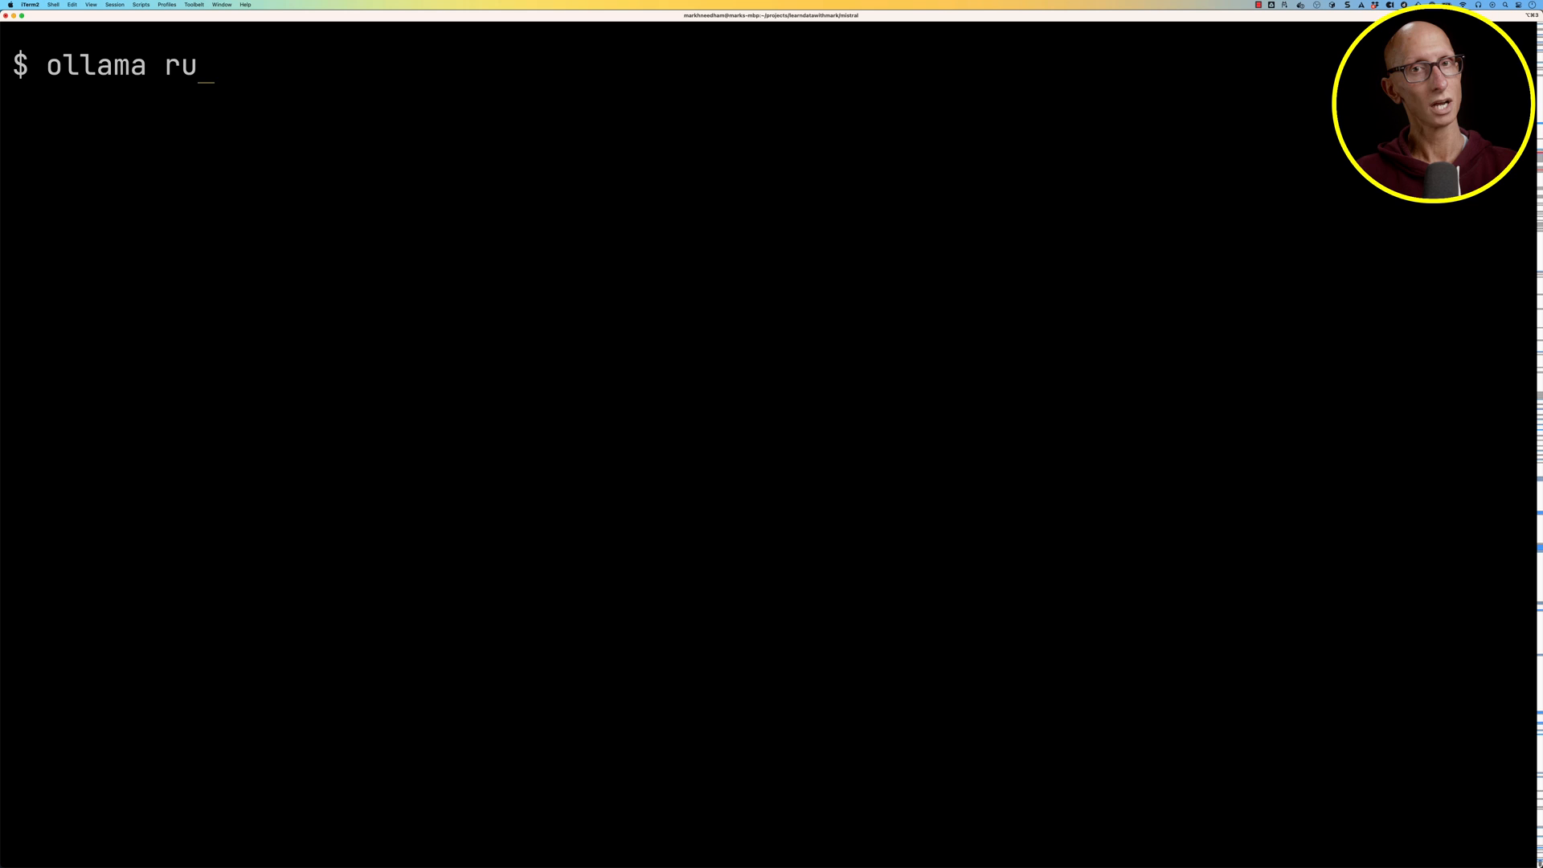
text(n mistral --verbose)
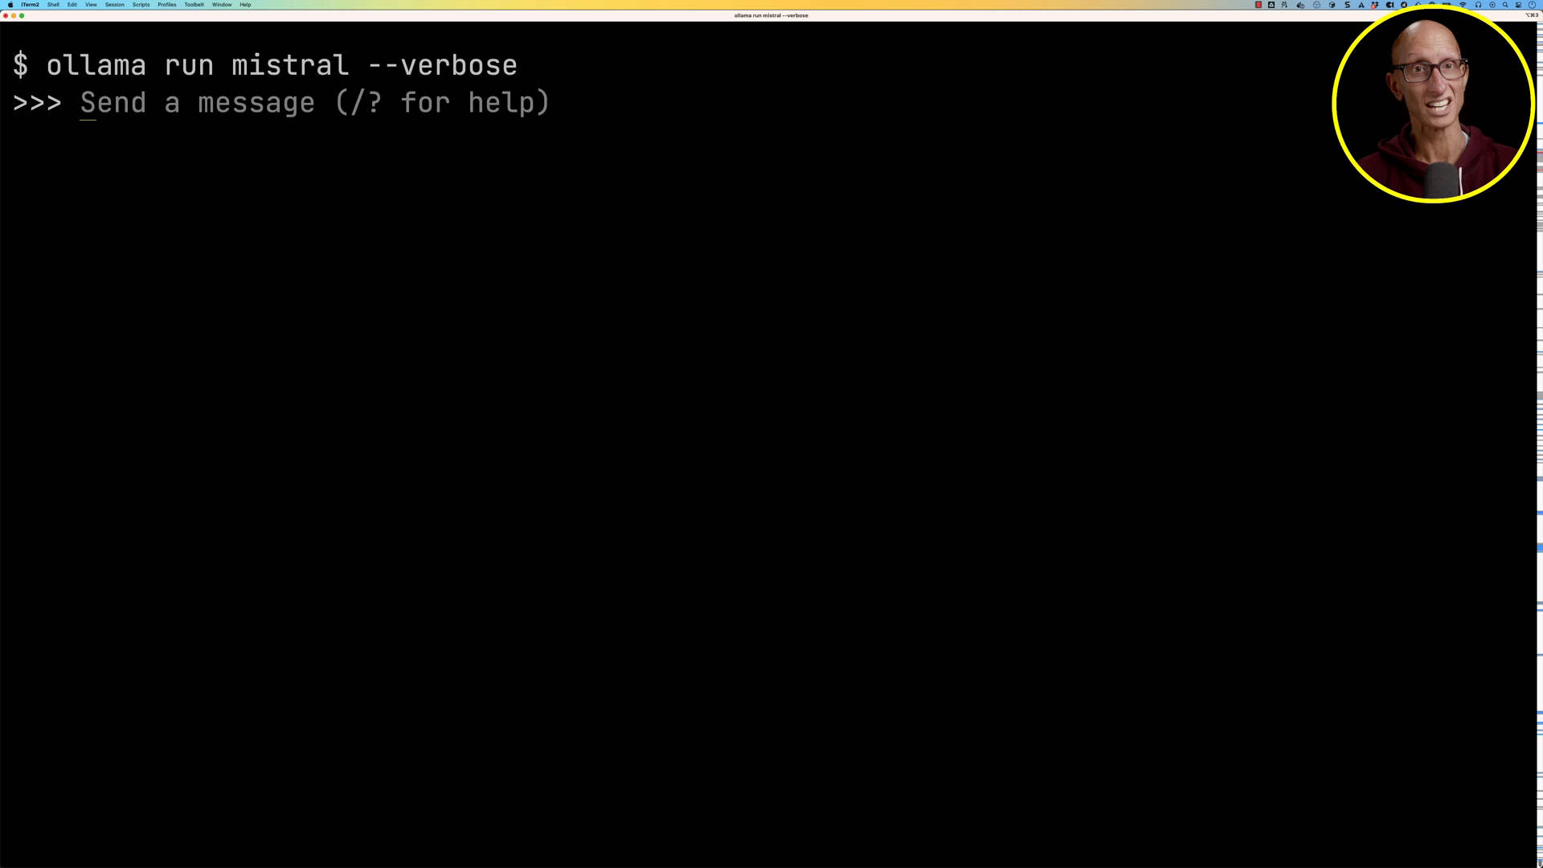
text(What is)
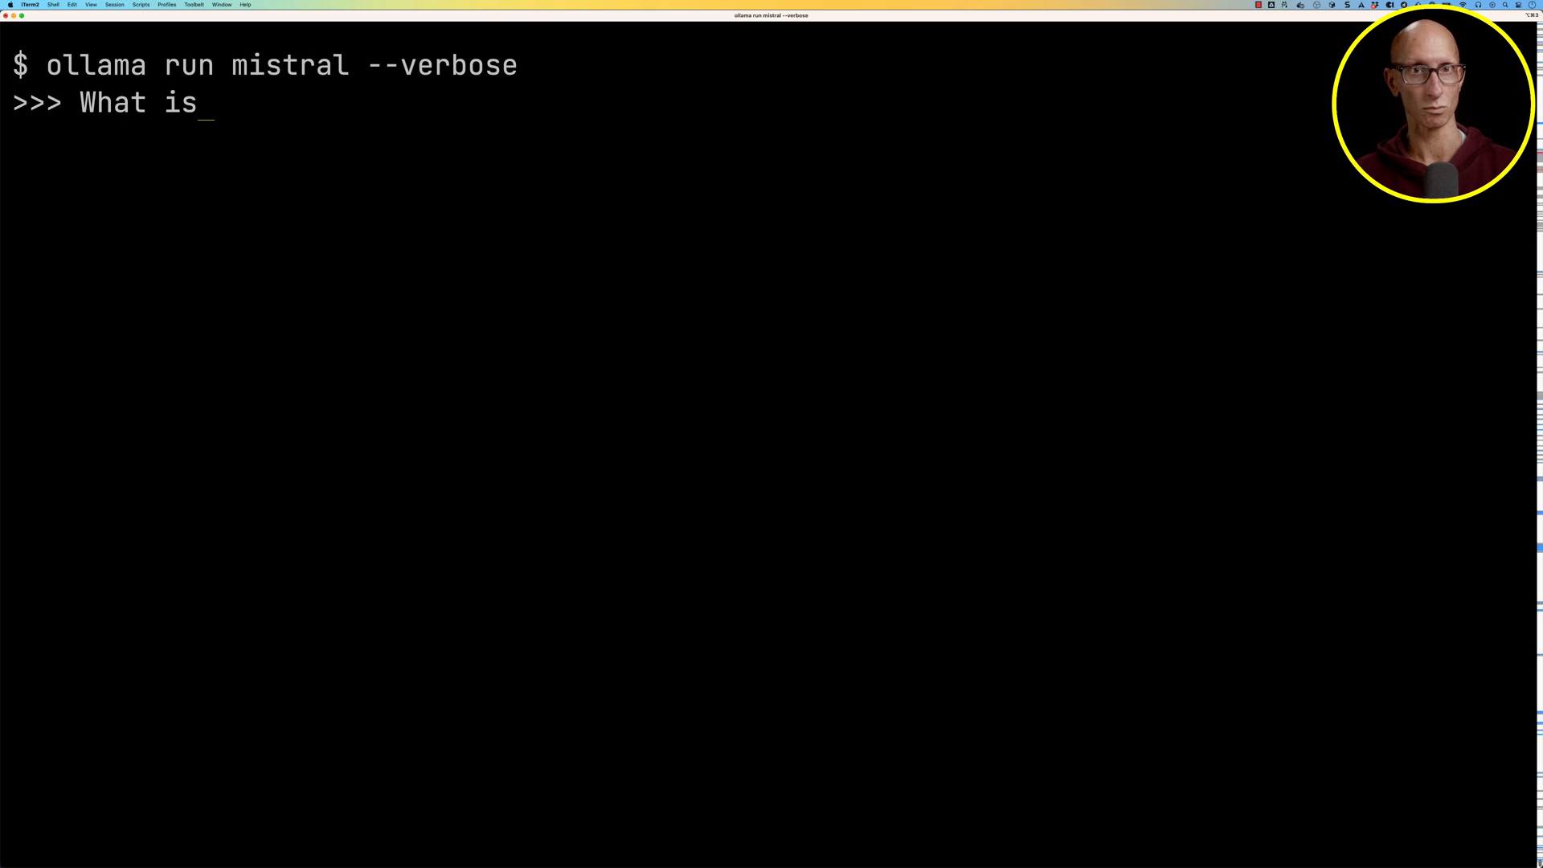
text(Apache Pinot?)
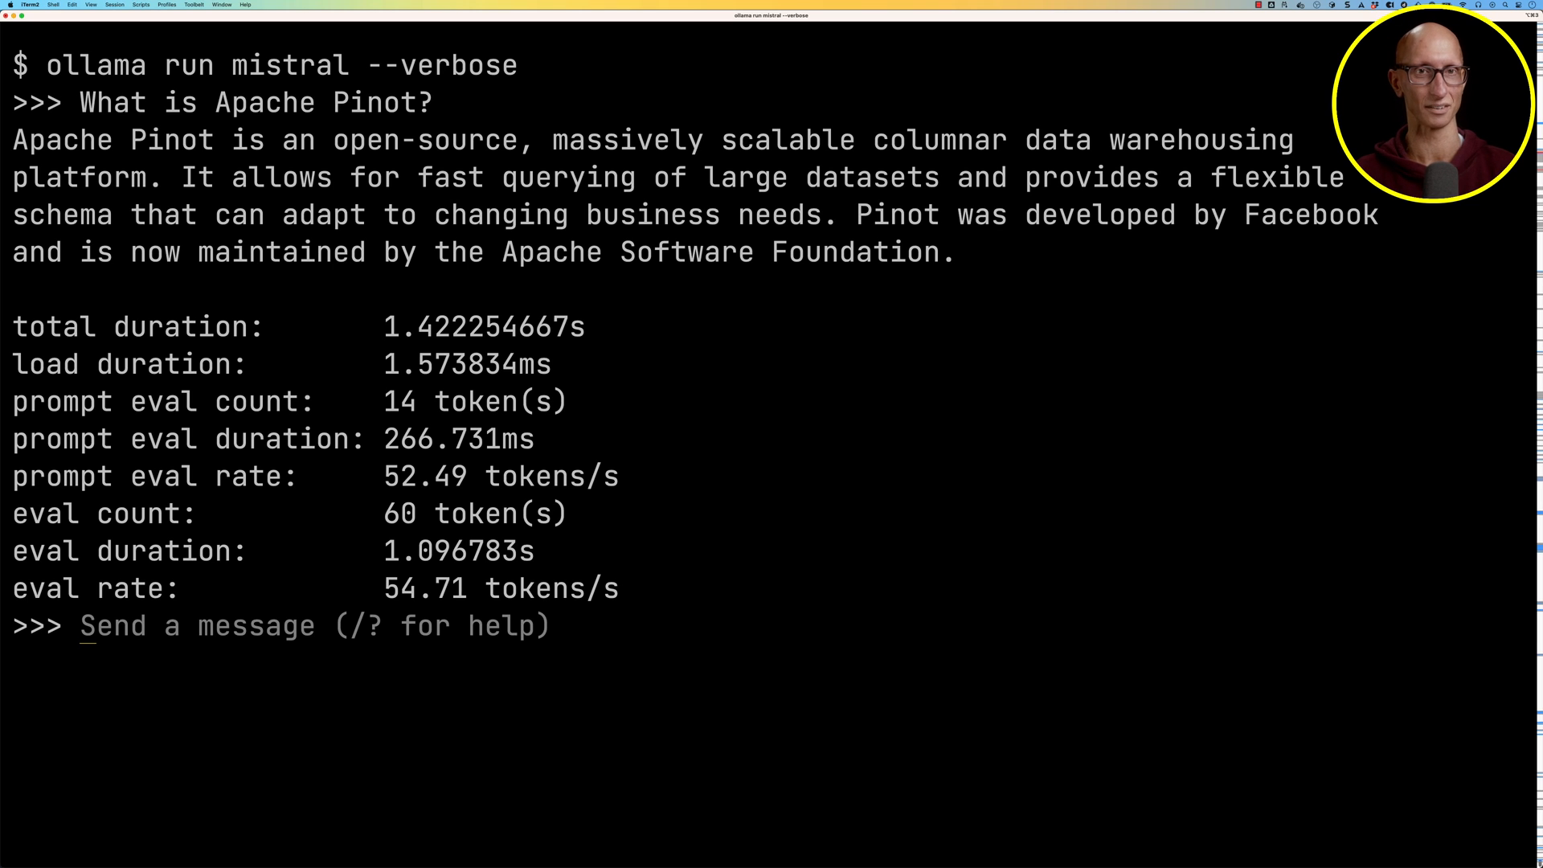
drag(857, 215, 1227, 215)
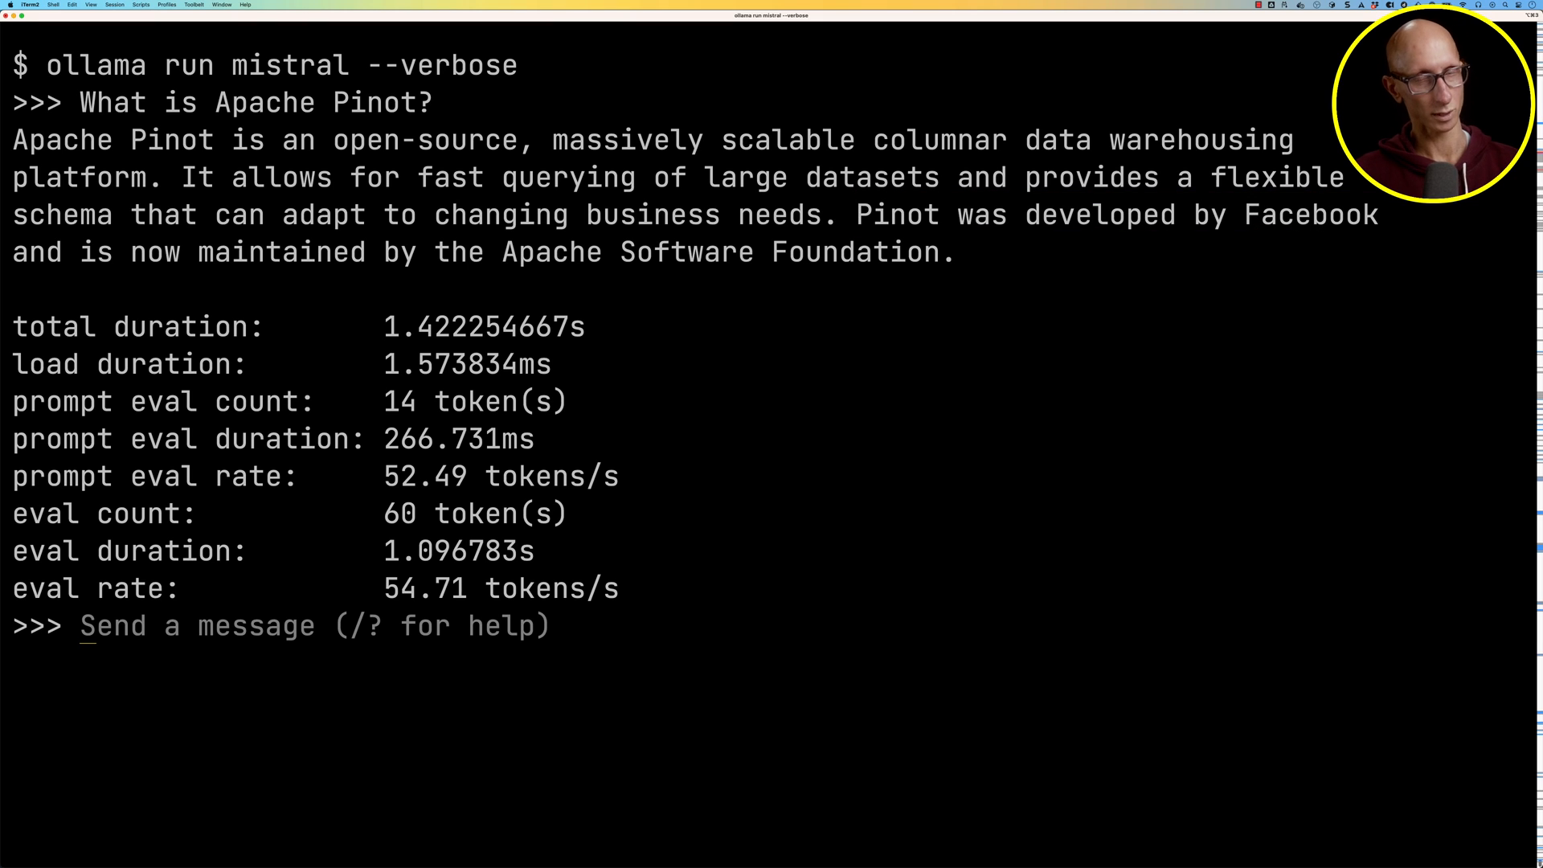
text(How does it compare)
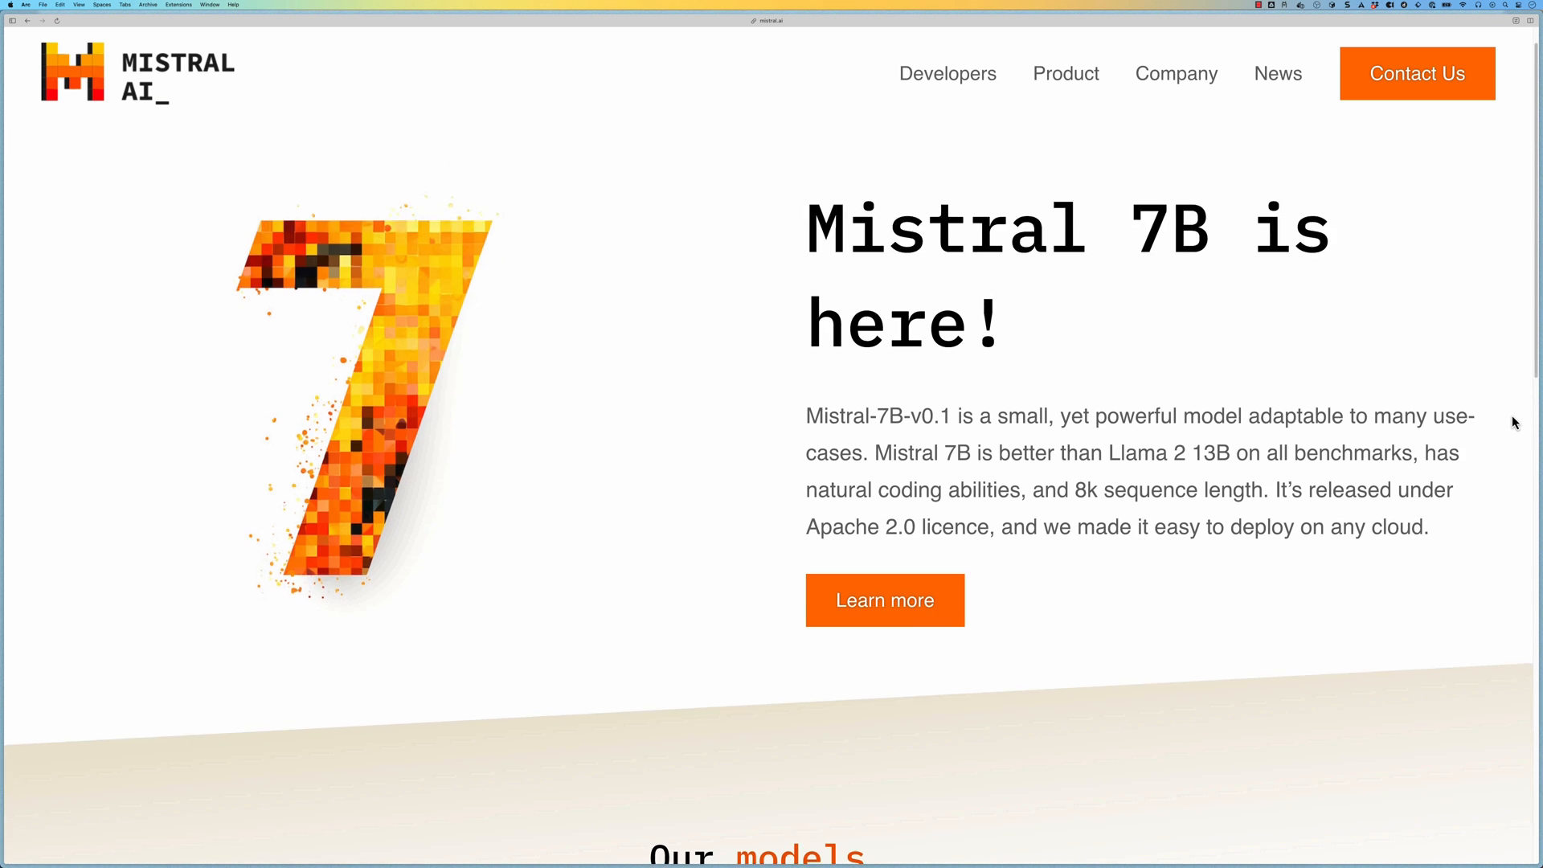
scroll(down, 3)
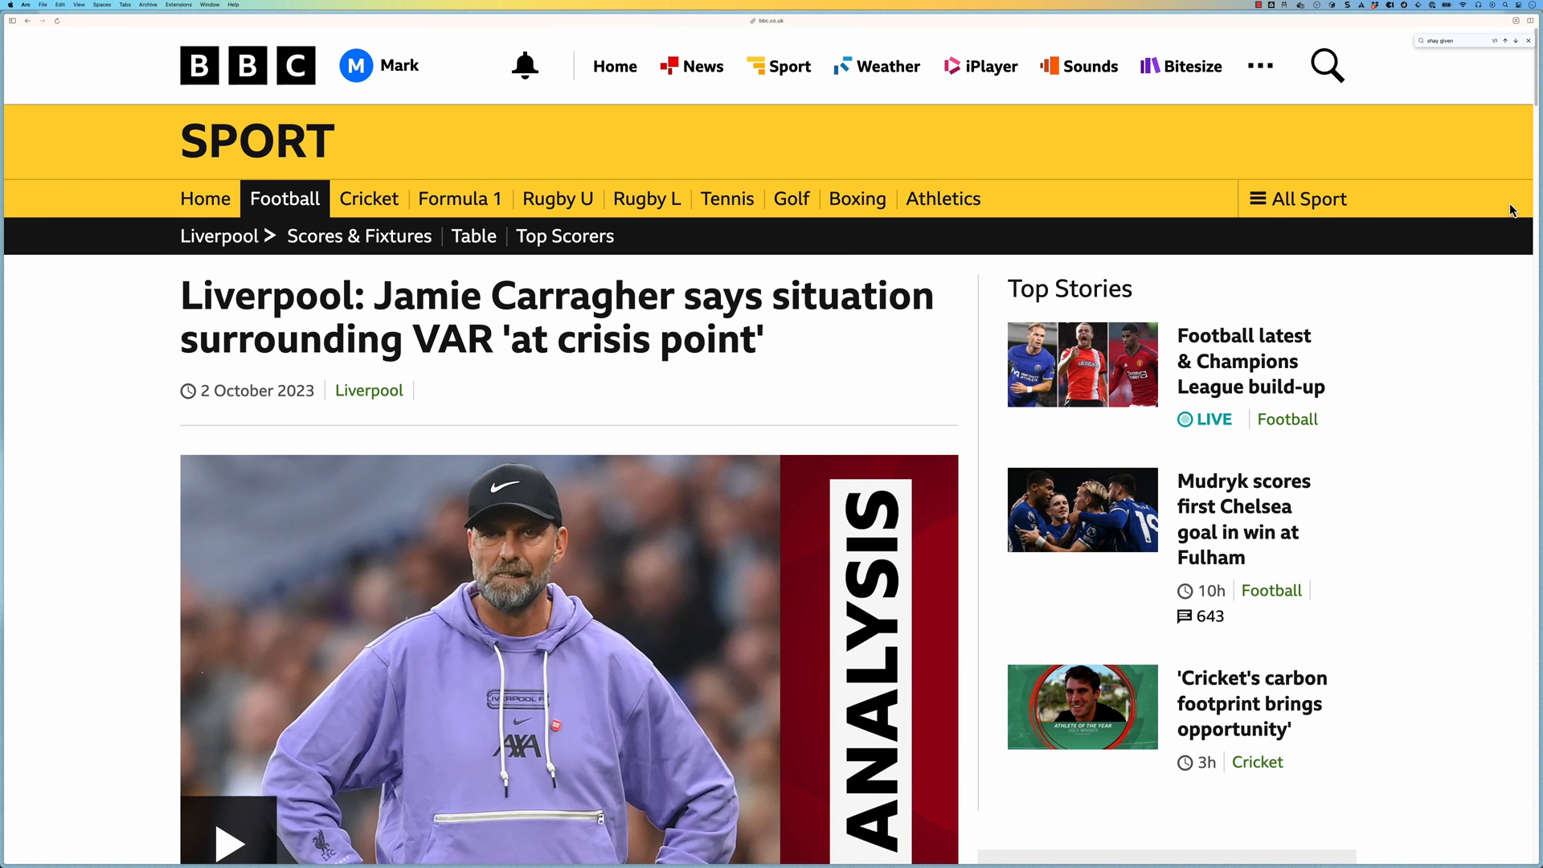
Step: Scroll through the Carragher VAR 'at crisis point' article to its final paragraph
scroll(down, 3)
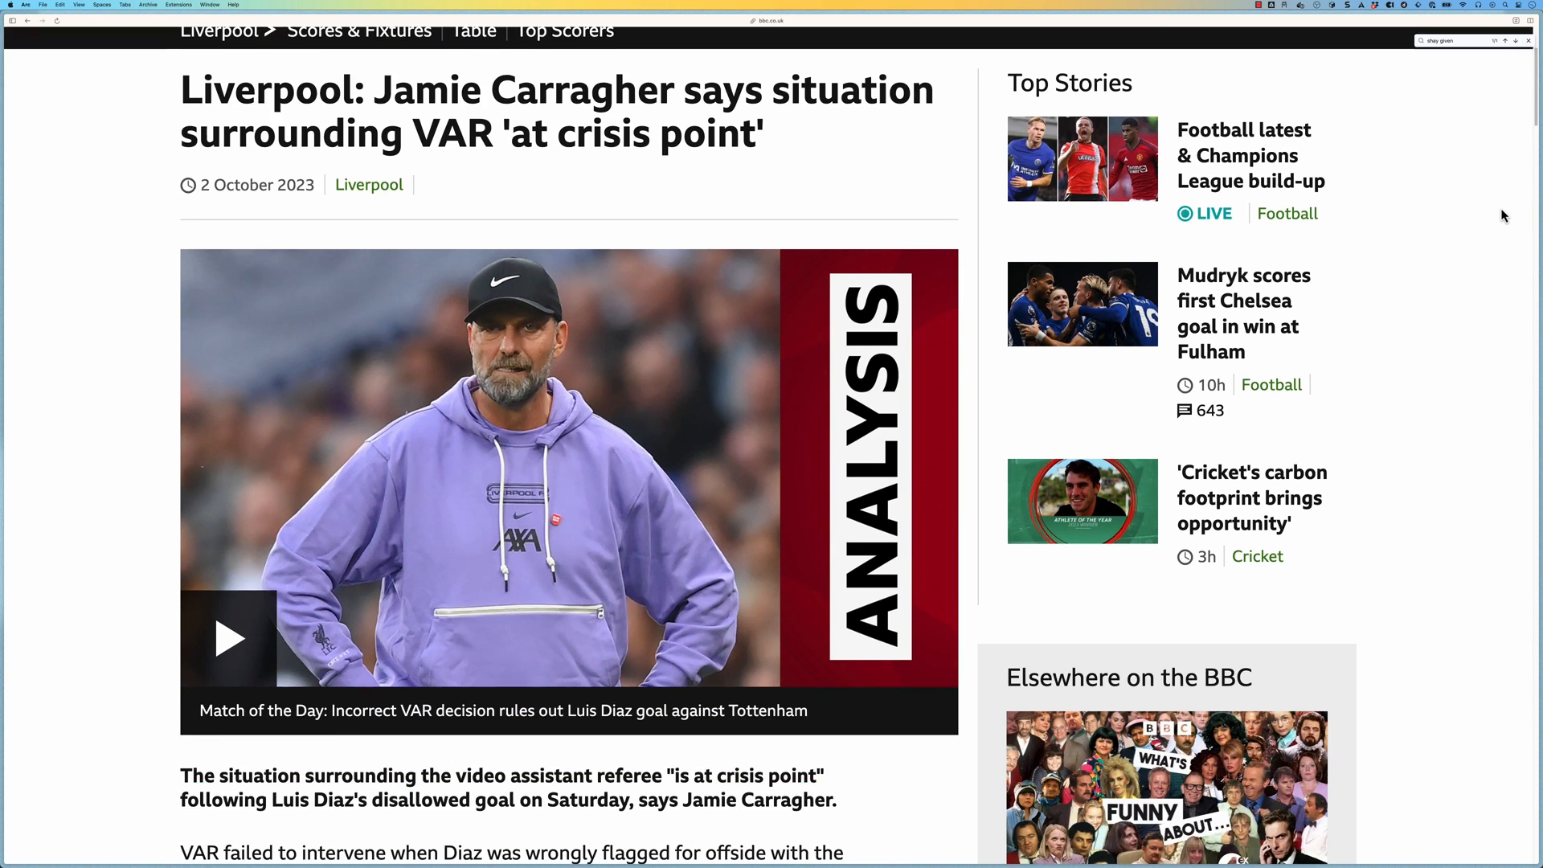
scroll(down, 3)
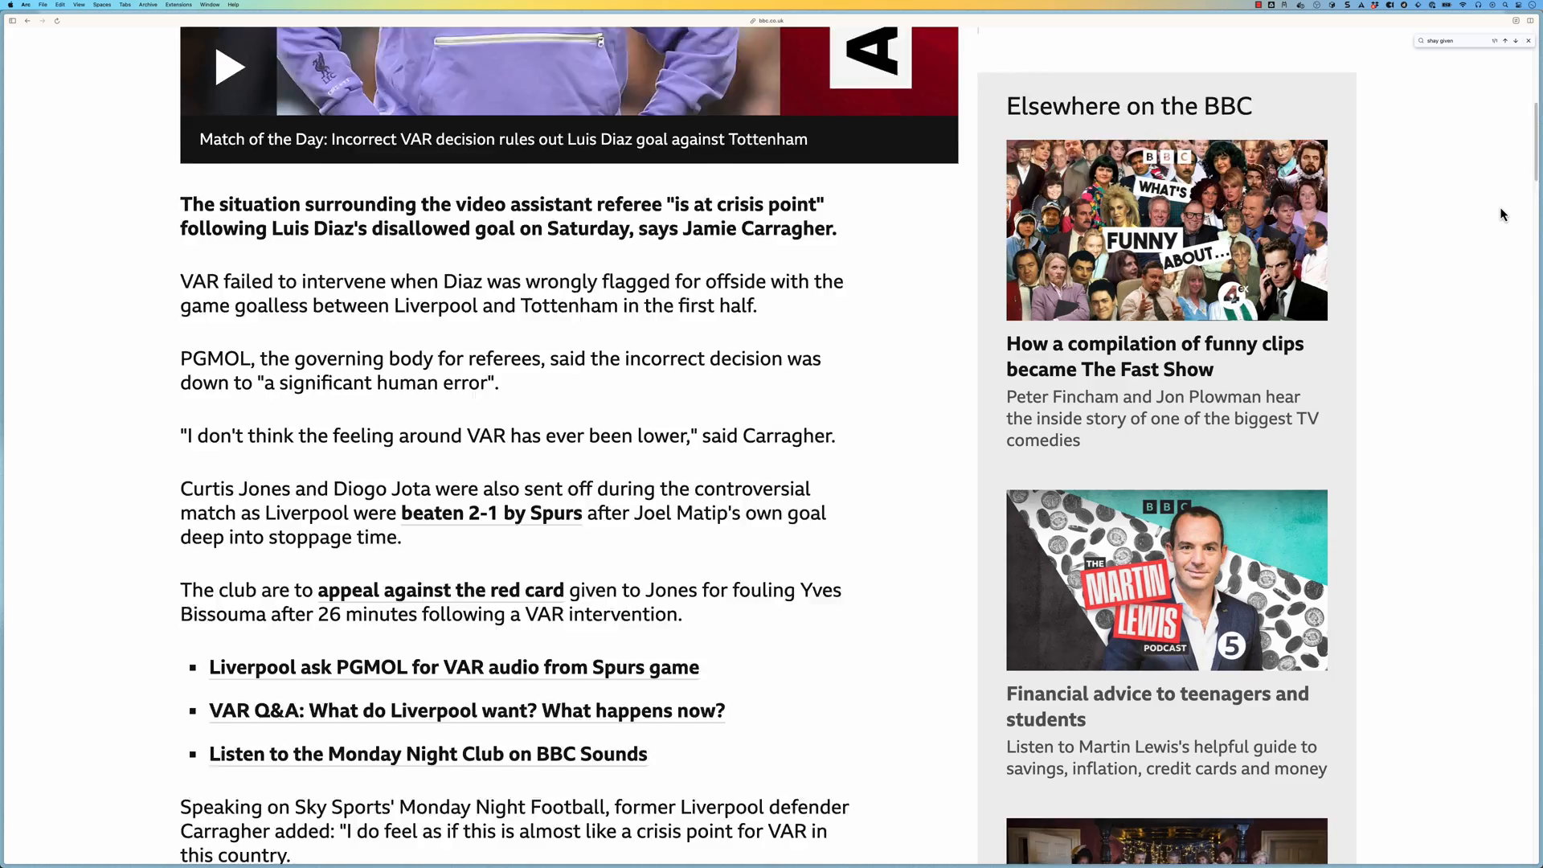
scroll(down, 3)
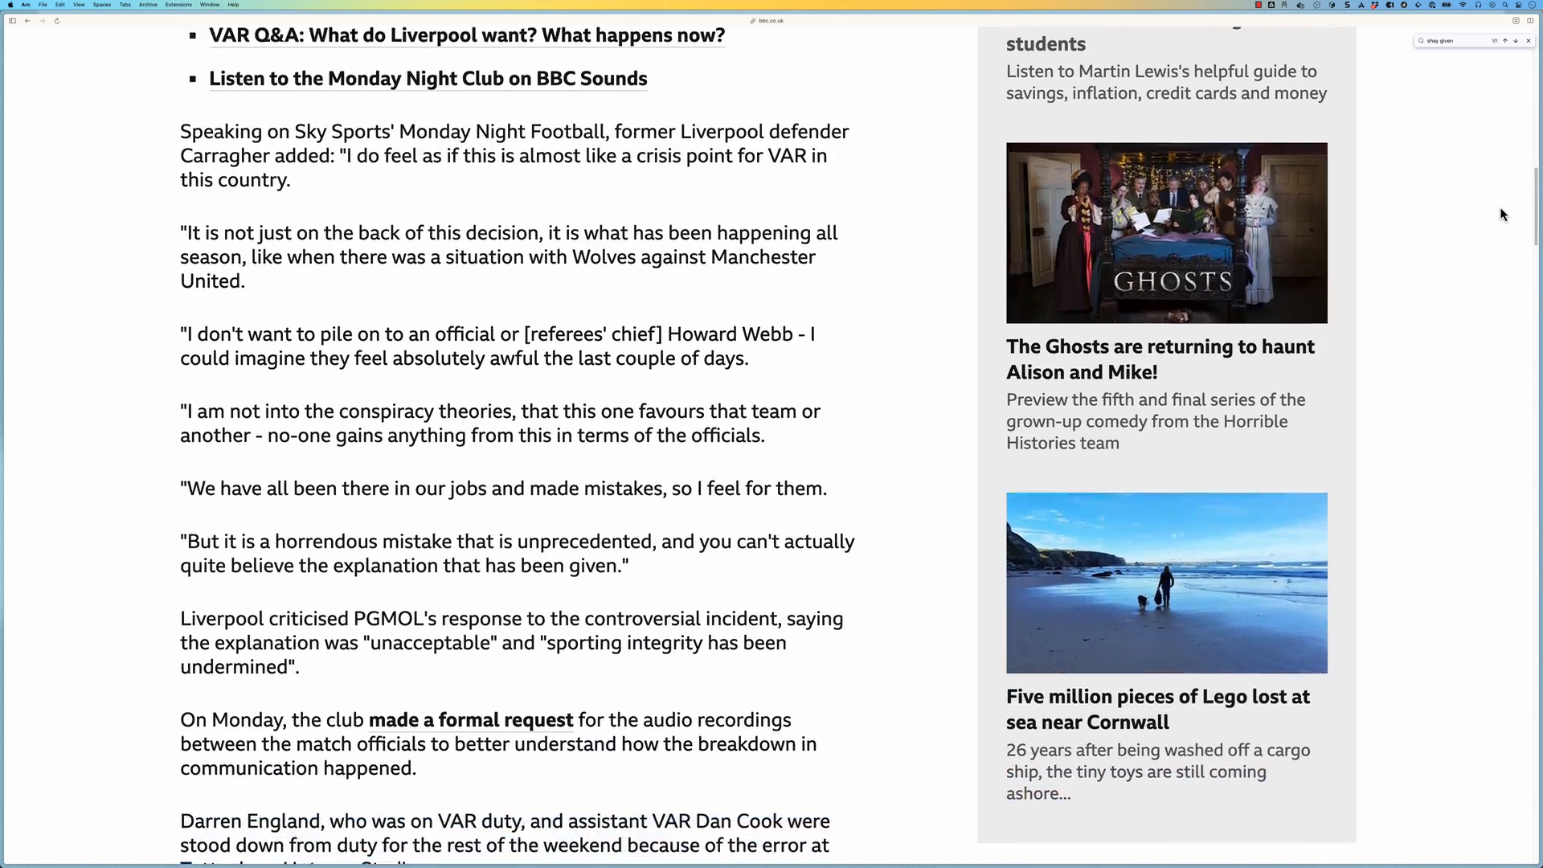
scroll(down, 3)
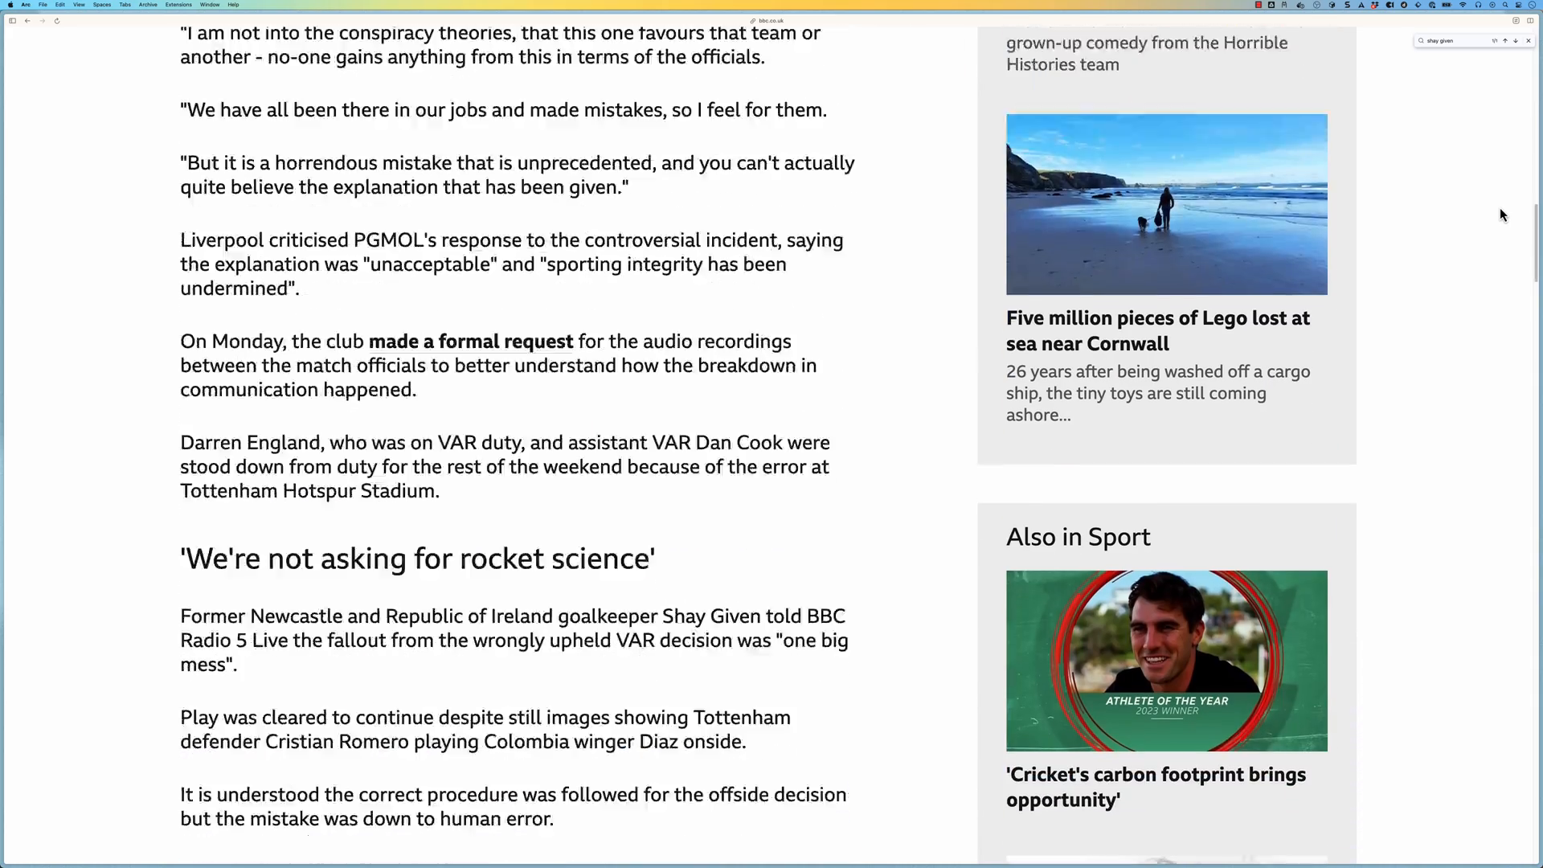
scroll(down, 3)
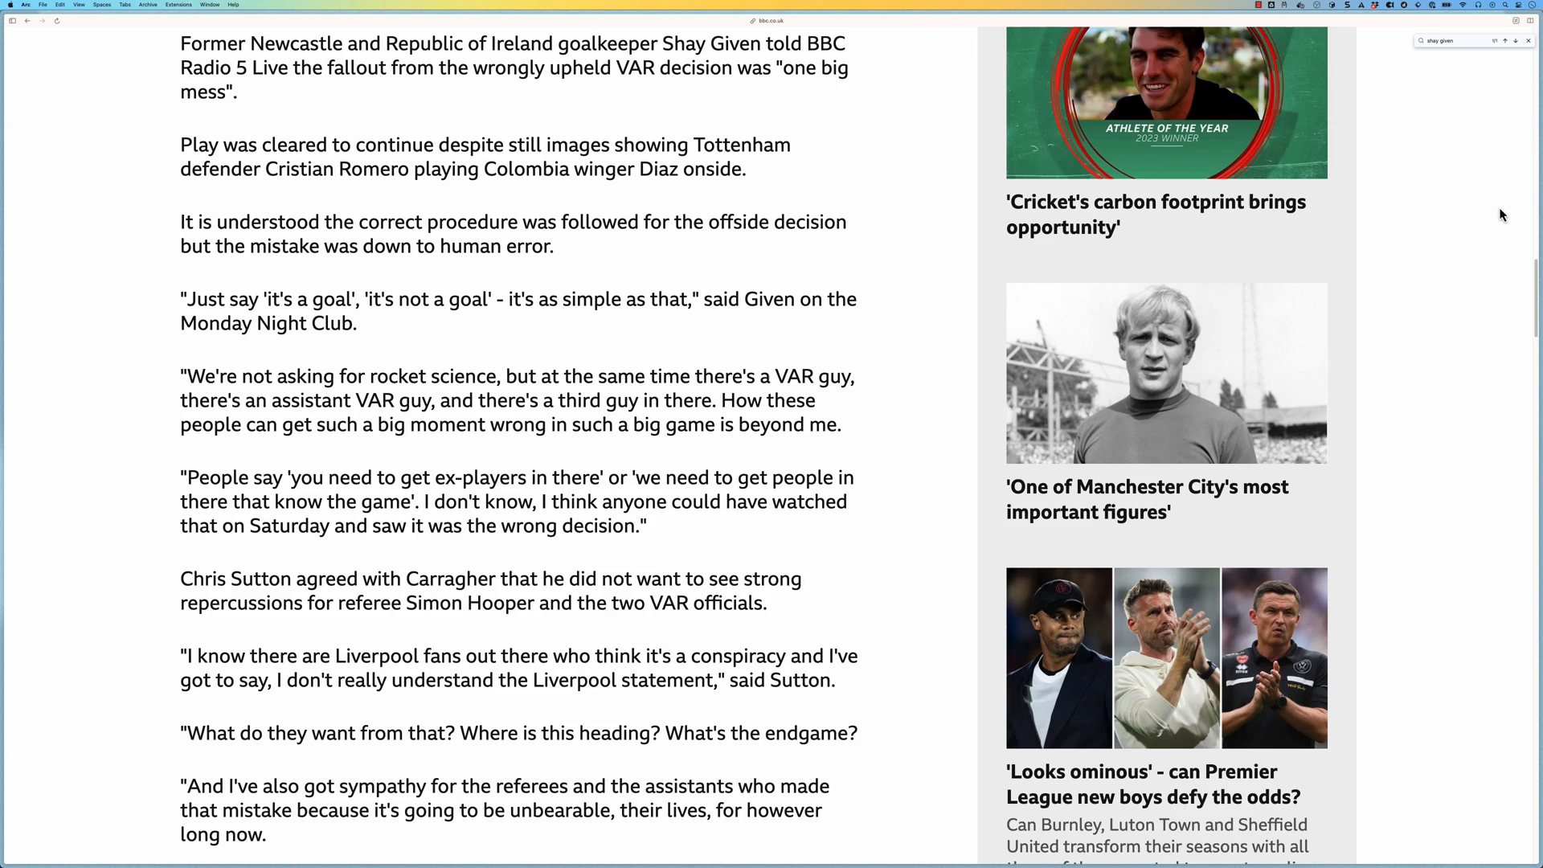
scroll(down, 3)
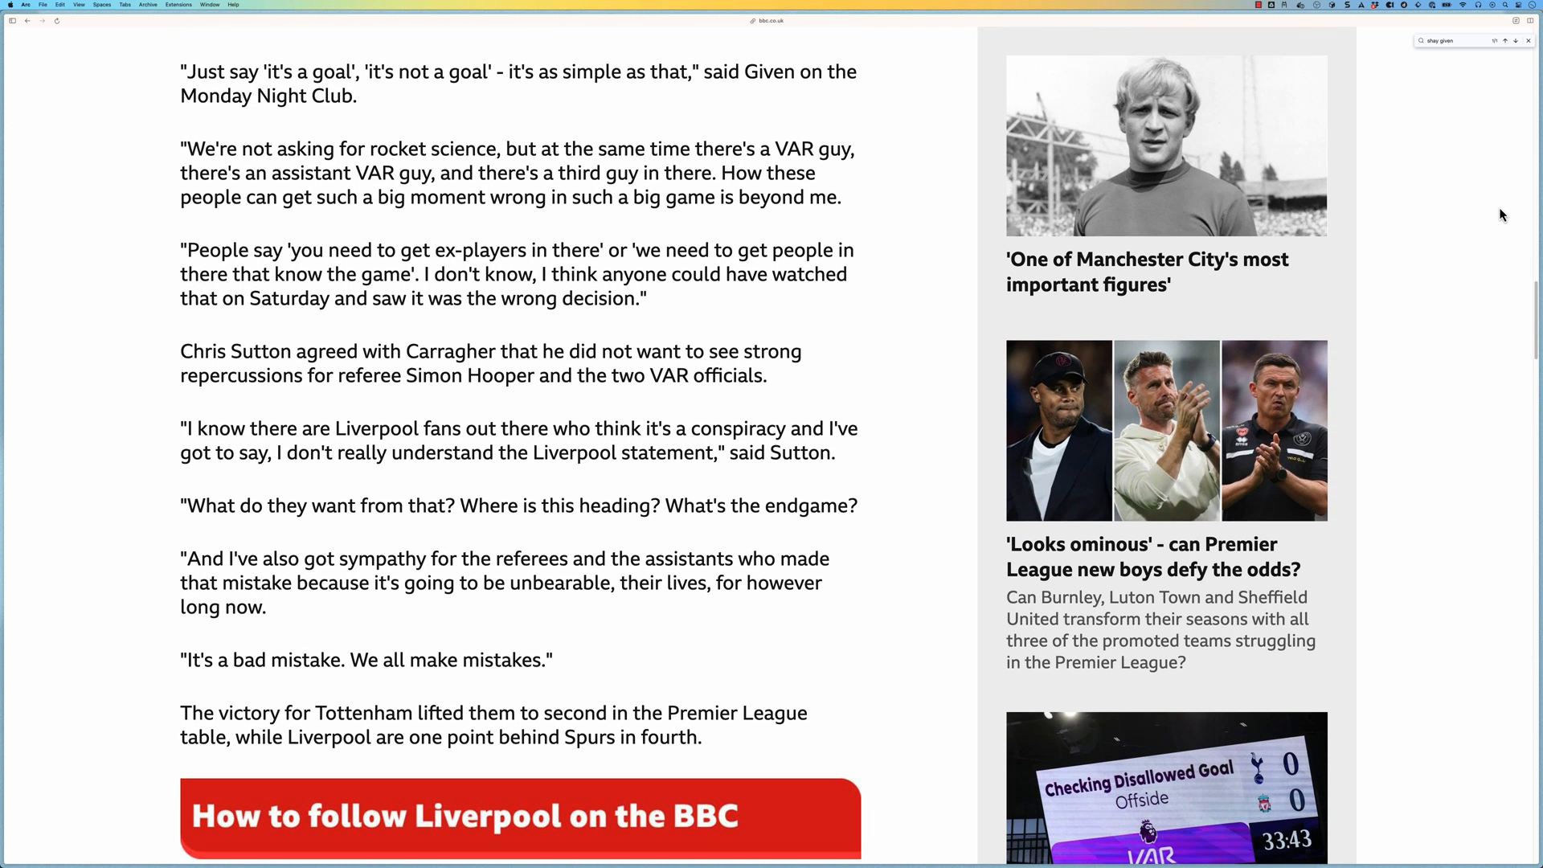
scroll(down, 3)
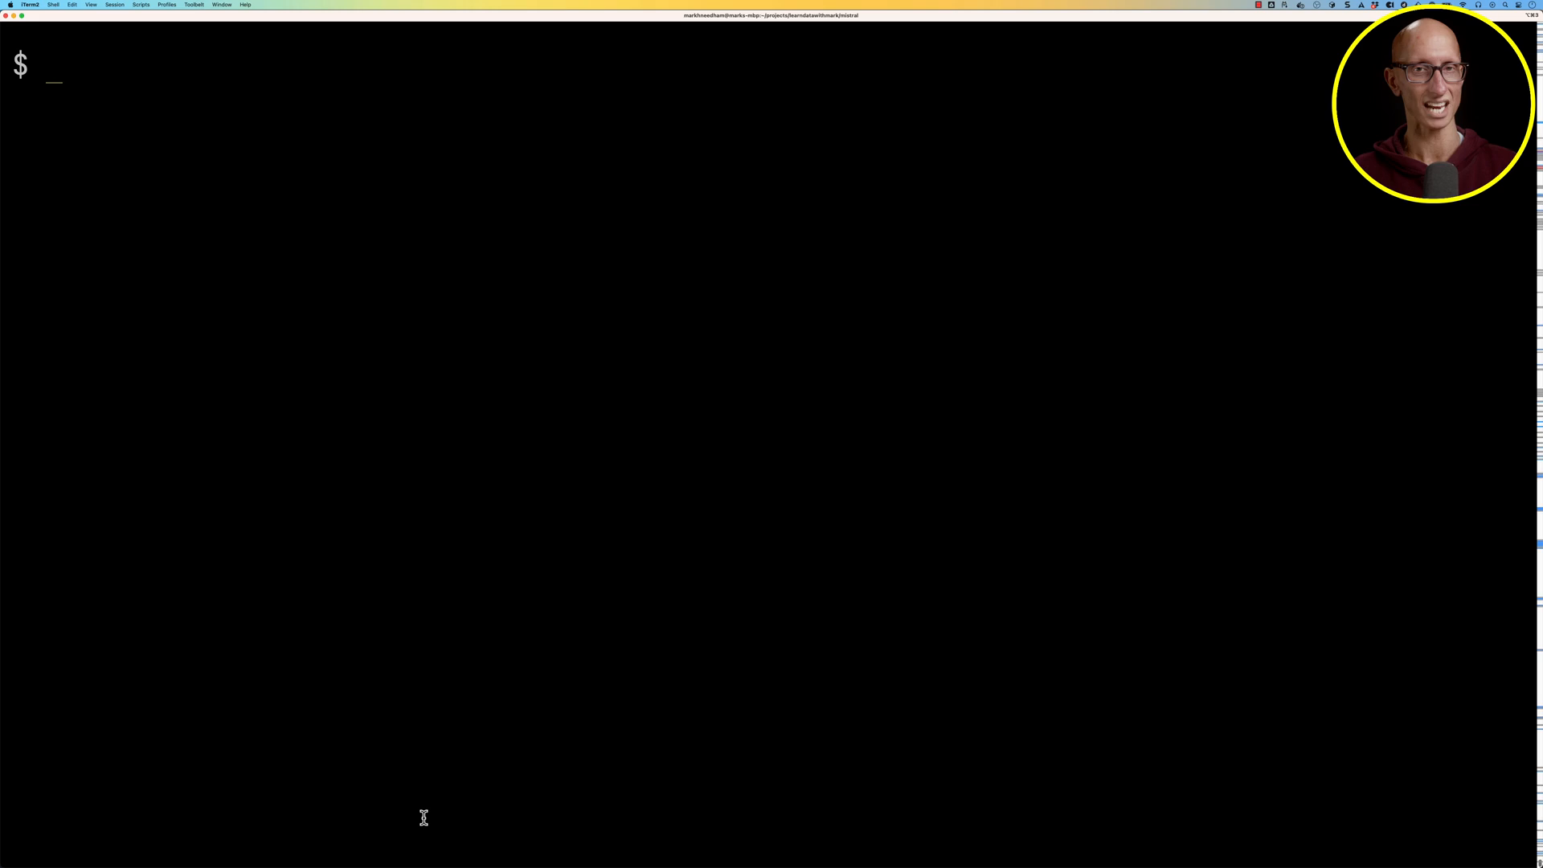
Step: View bbc.txt in less, scroll to its end, and quit to the prompt
text(less bbc.txt)
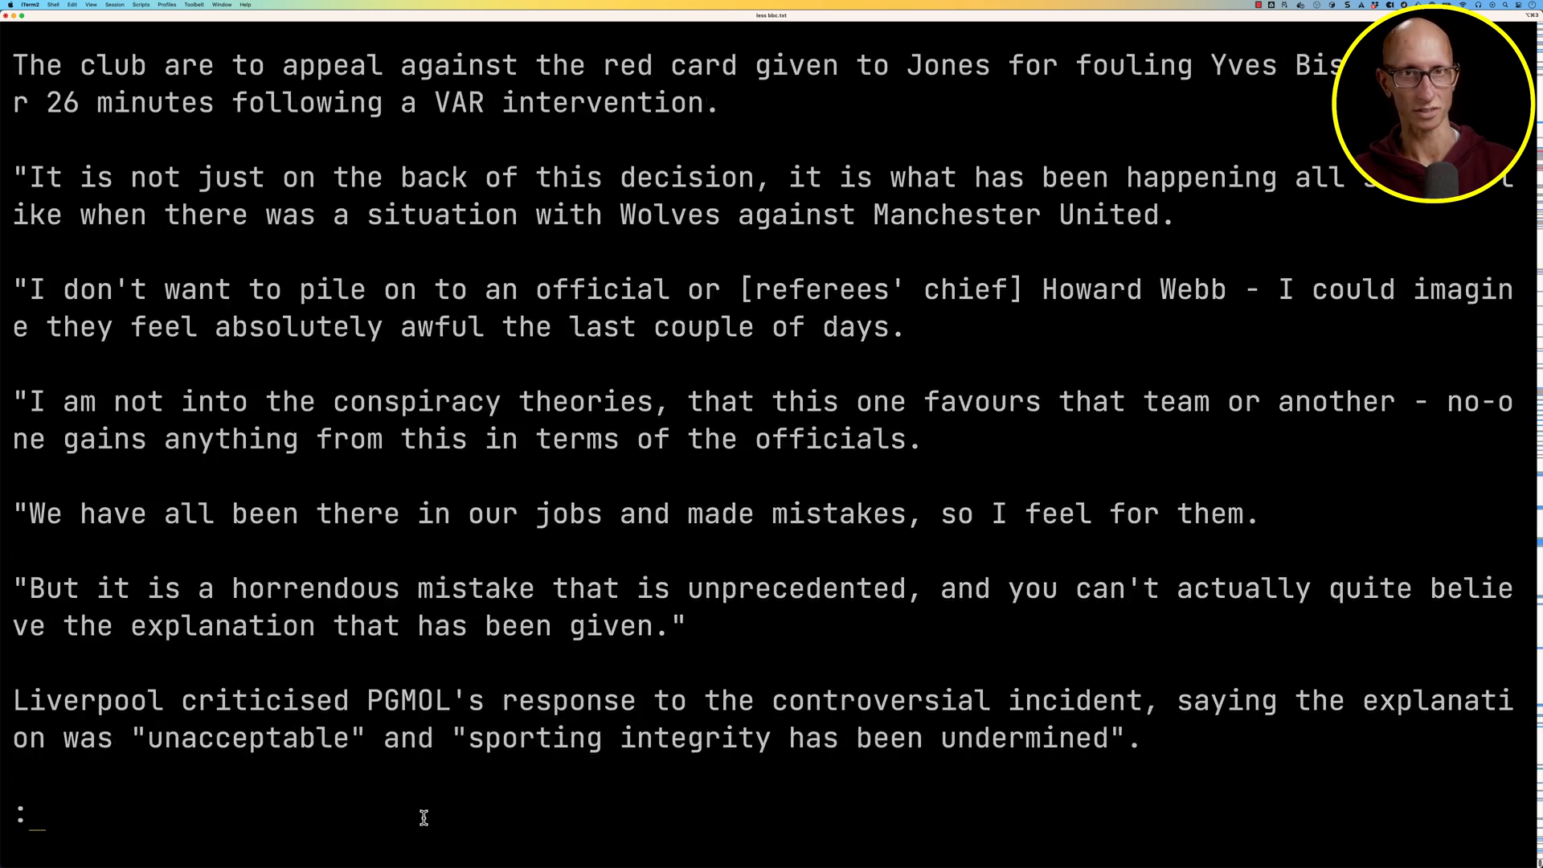
scroll(down, 3)
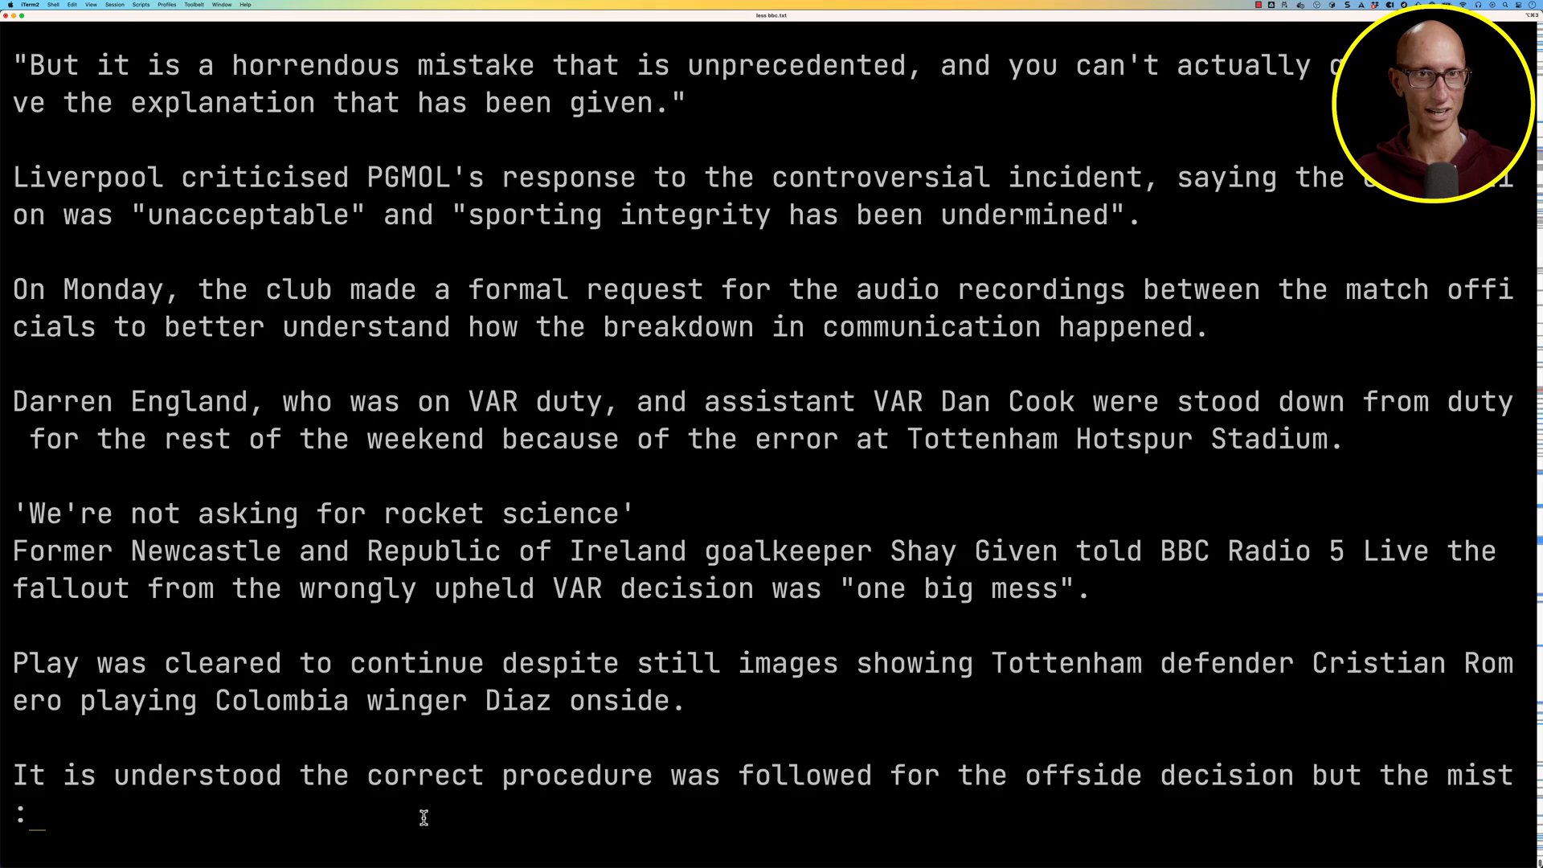
scroll(down, 3)
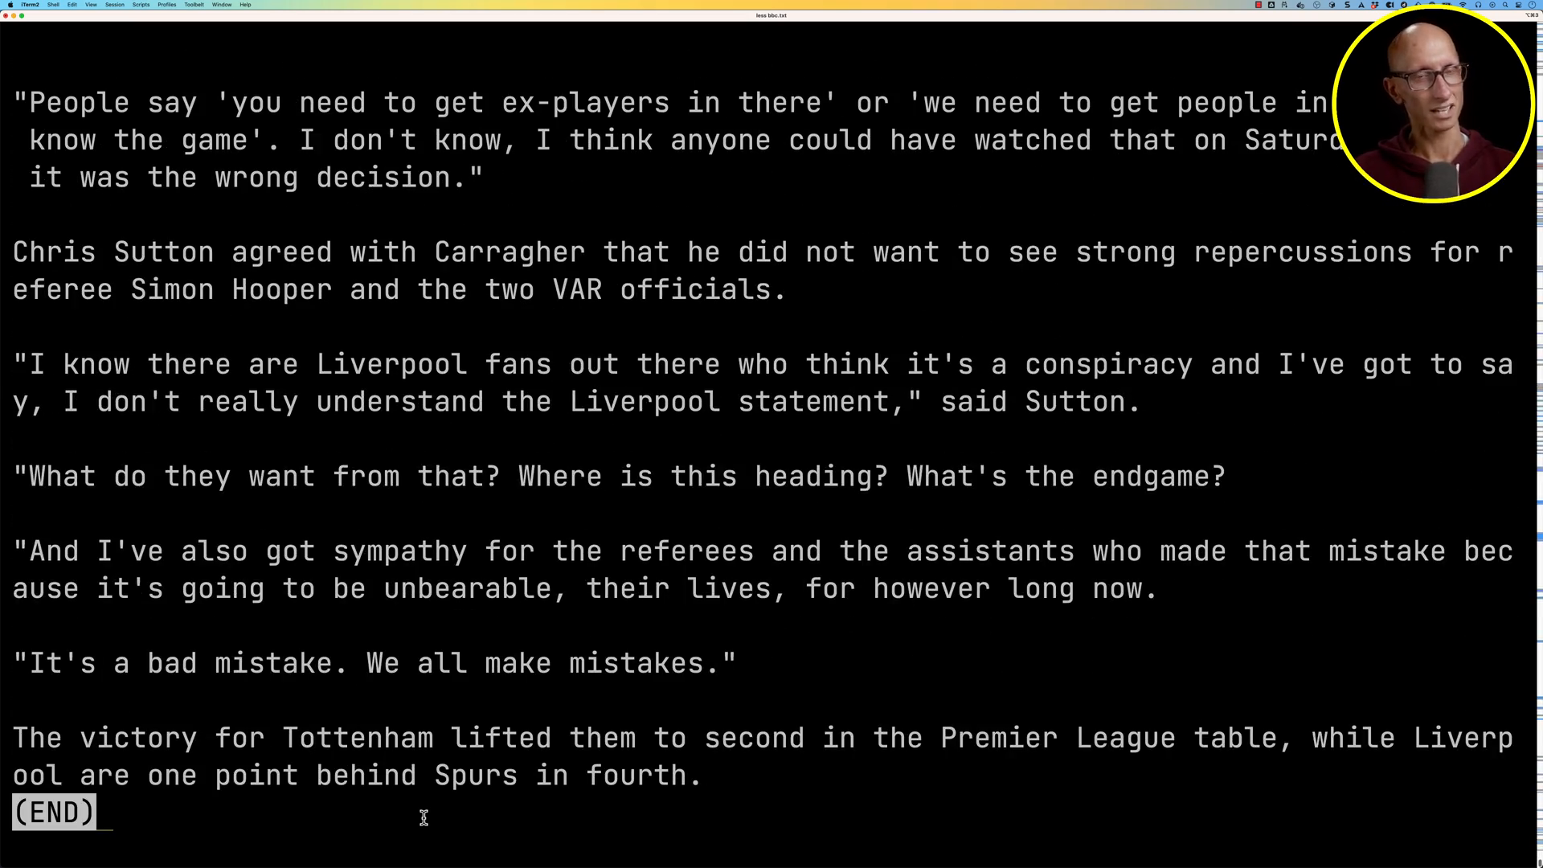
key(q)
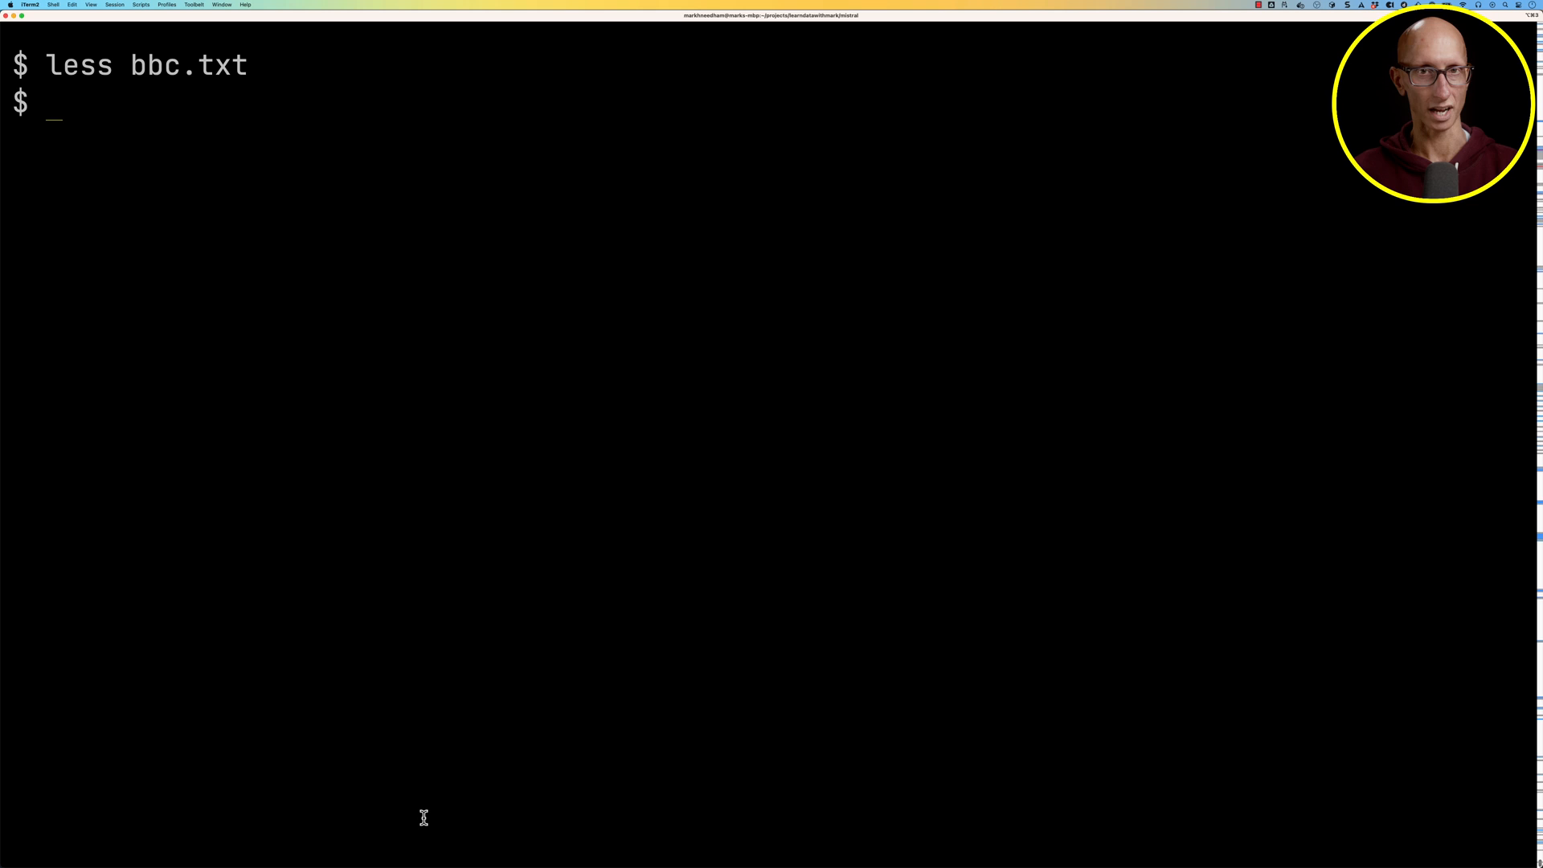
Step: Have verbose Mistral summarise bbc.txt, then start a 5-bullet-point summary prompt
text(ollama run mistral)
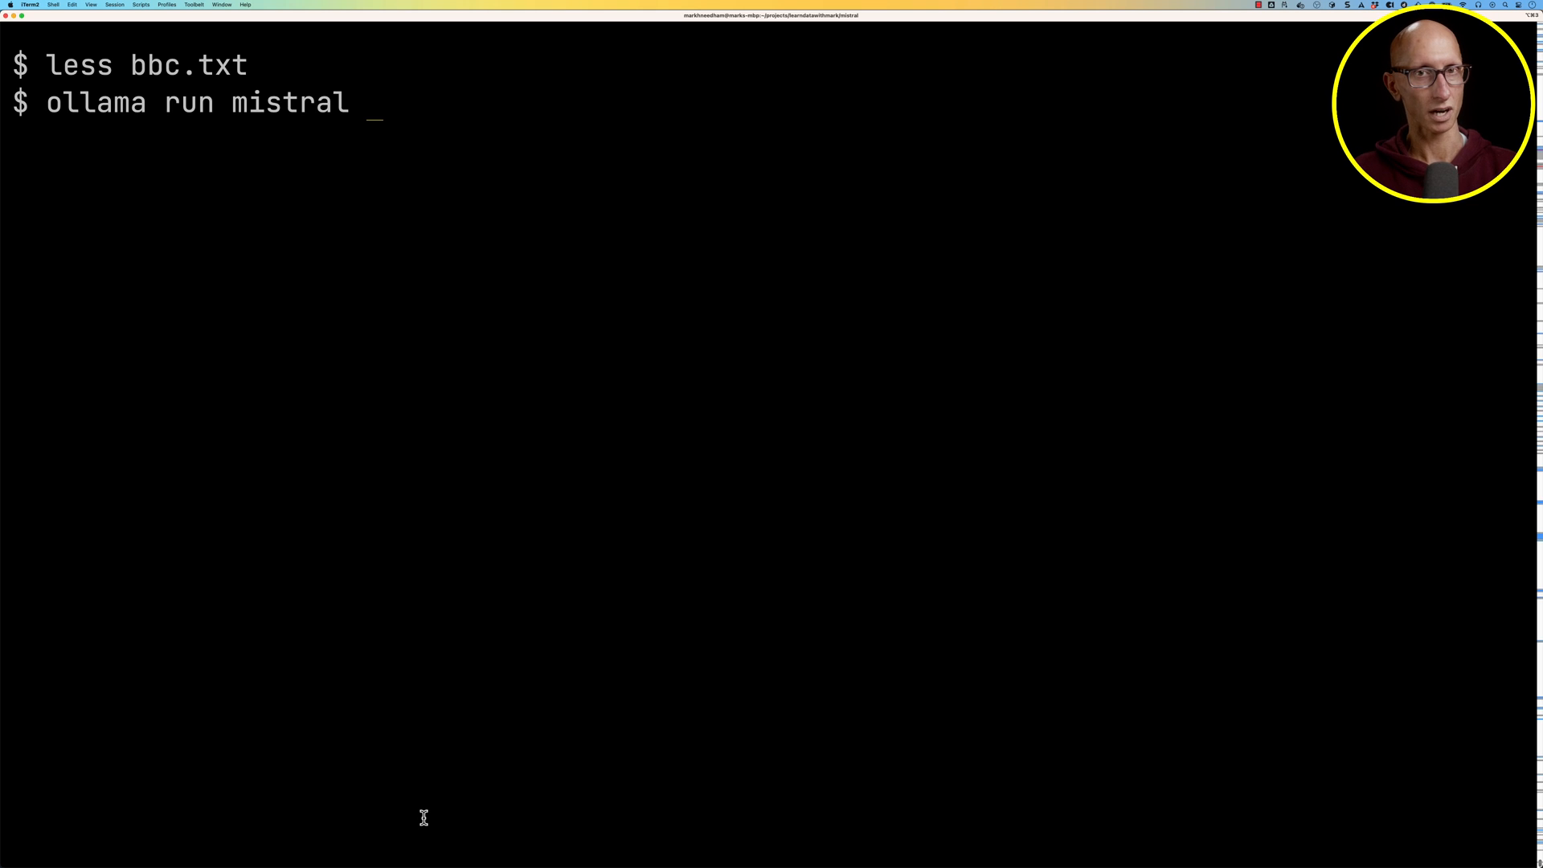
text(--verbose \)
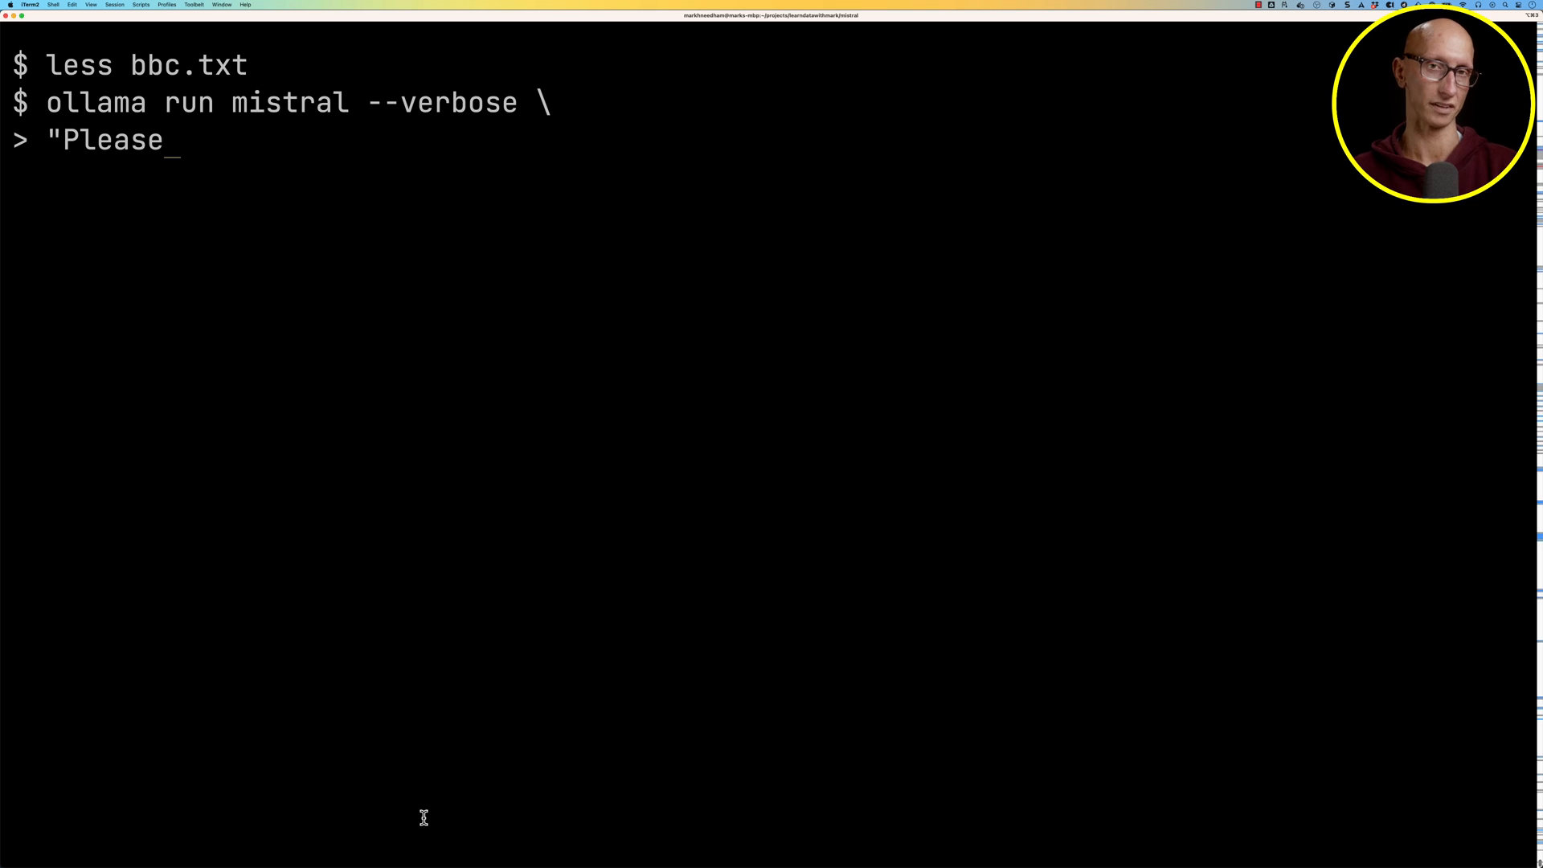
text(can you summarise)
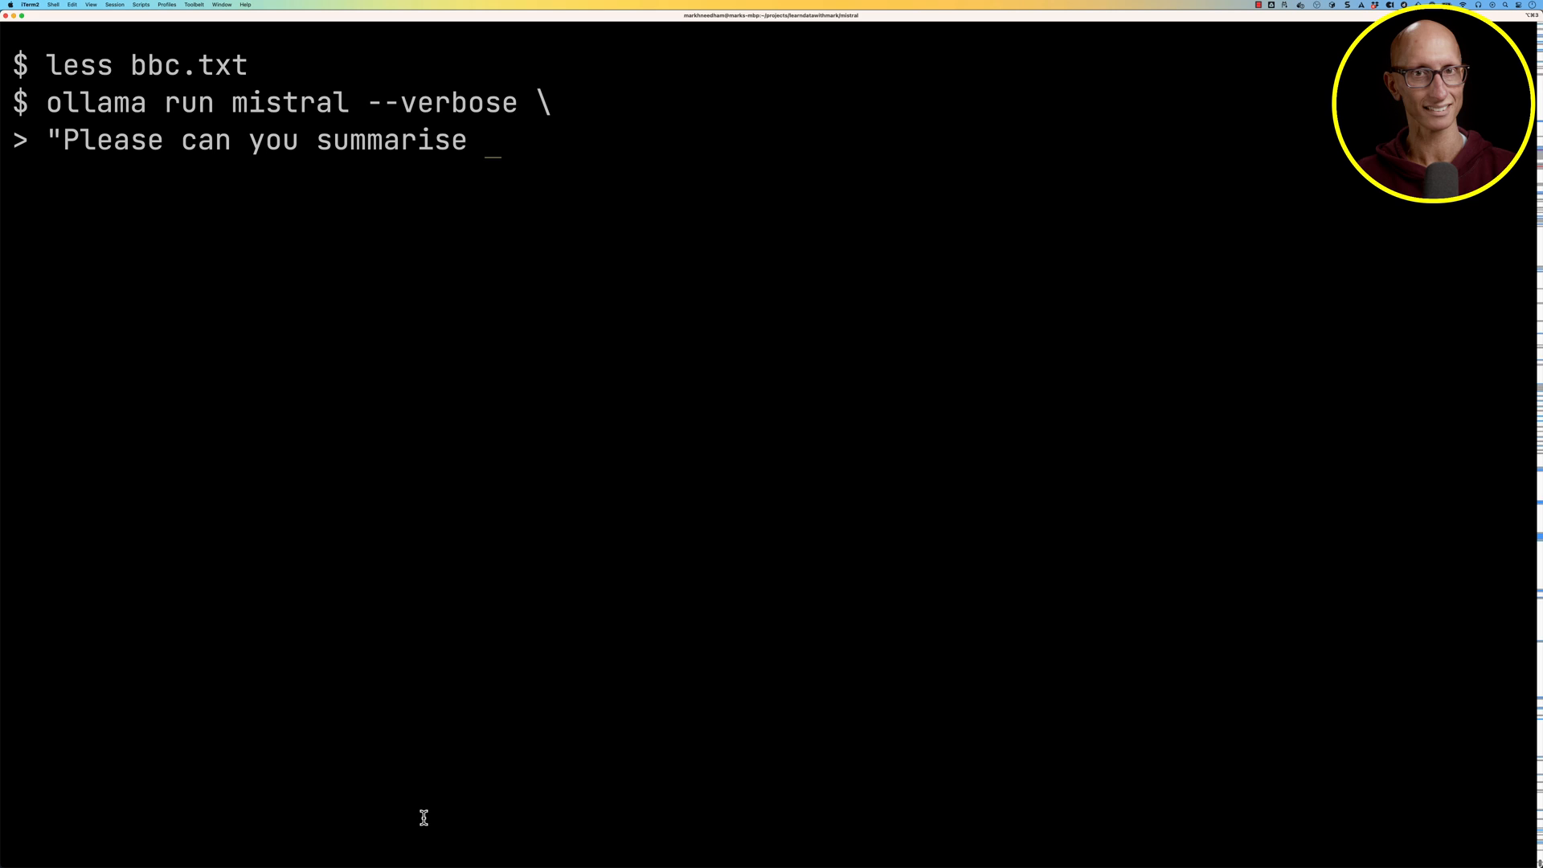
text(this article: $(cat)
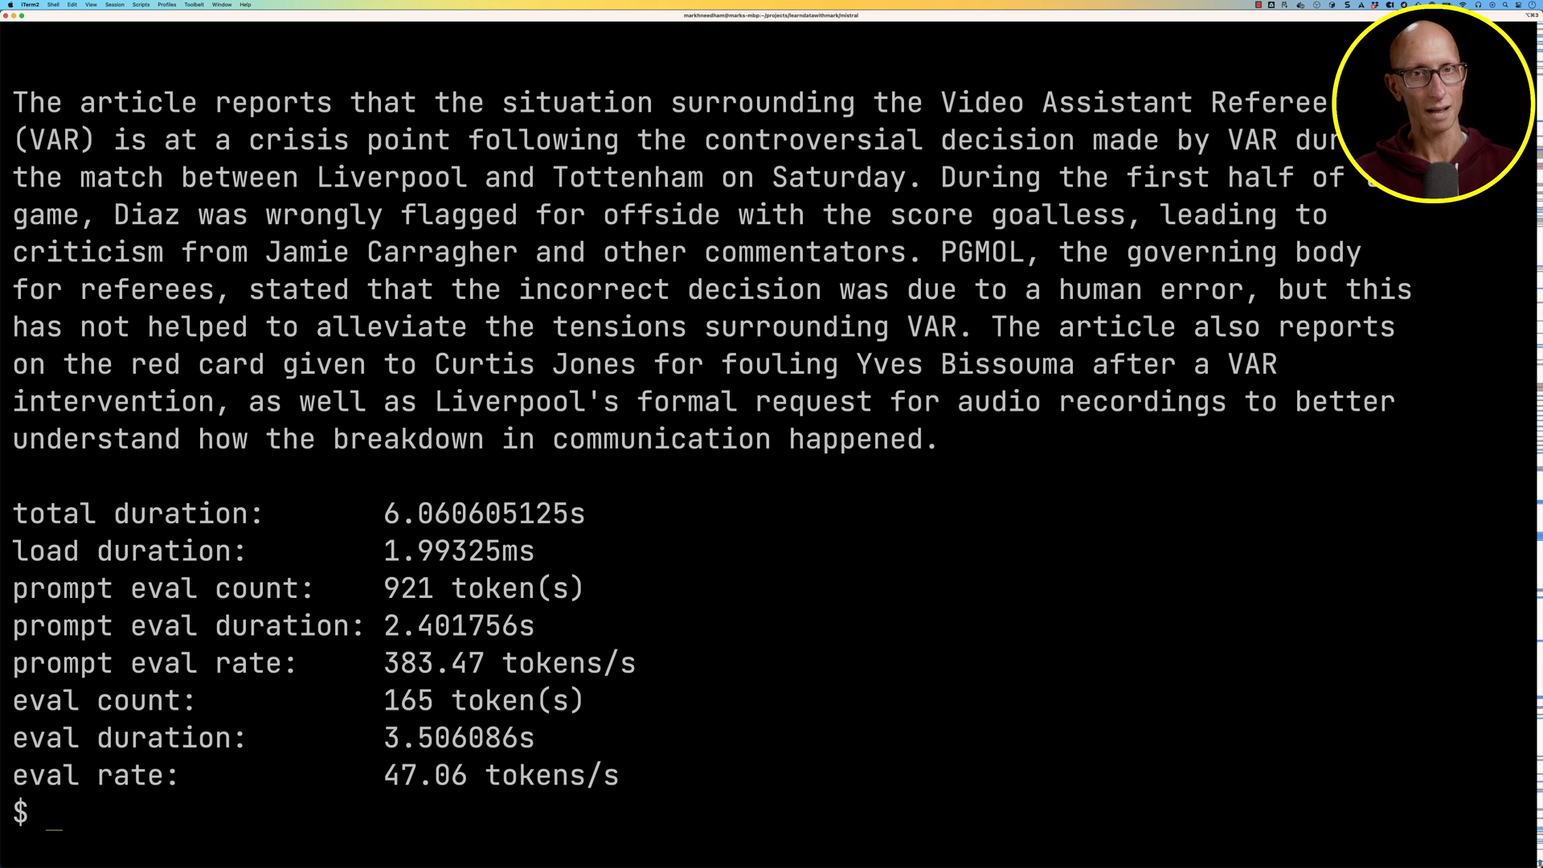
text(ollama run mistral --verbose \)
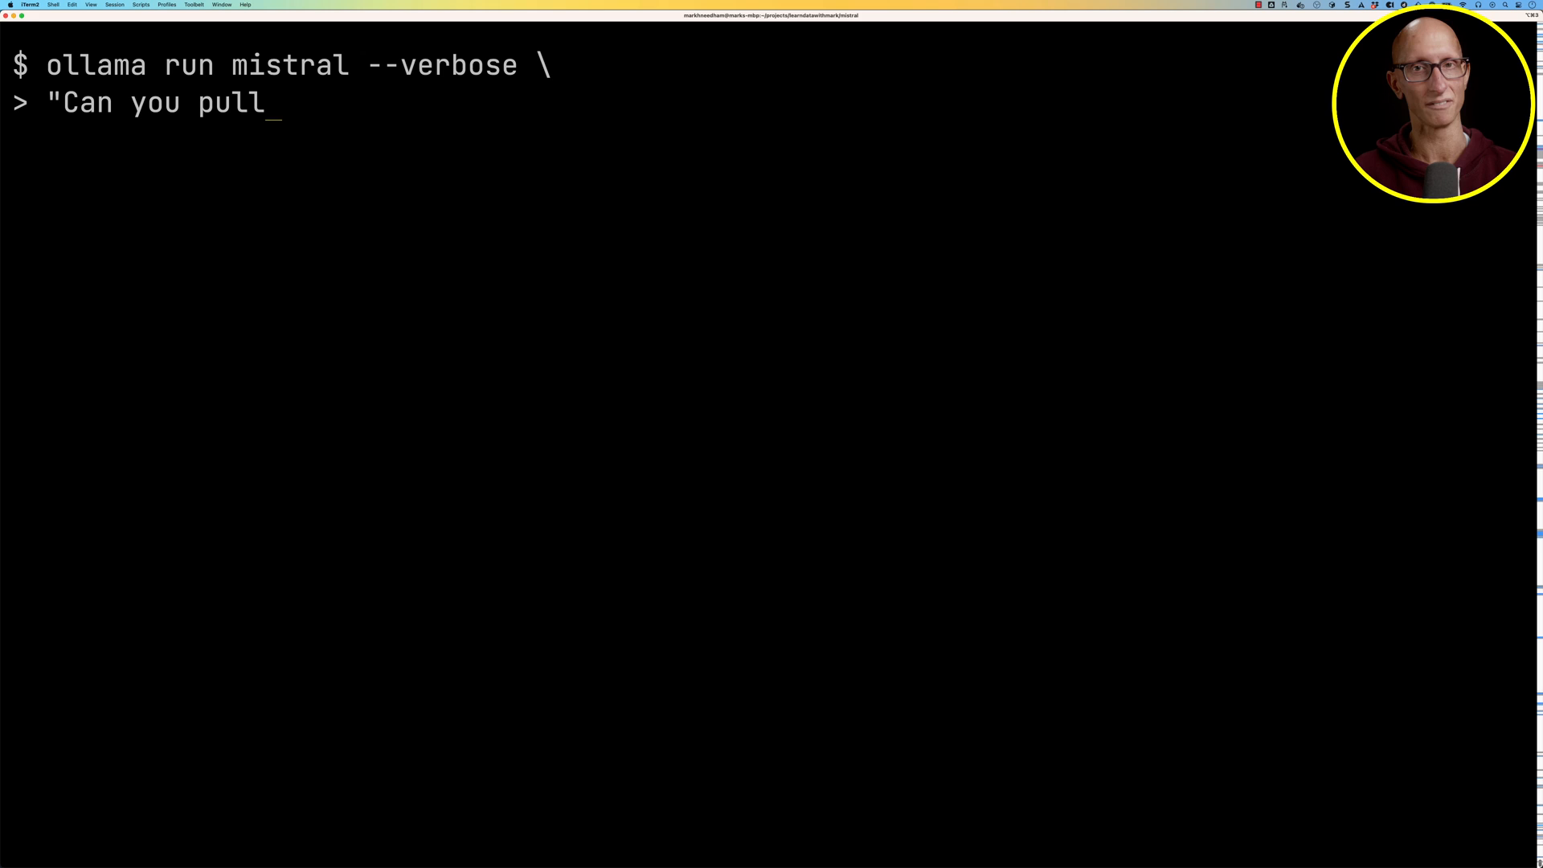
text(out 5 bullet points from the following article: $(cat bbc.txt))
text(ollama run)
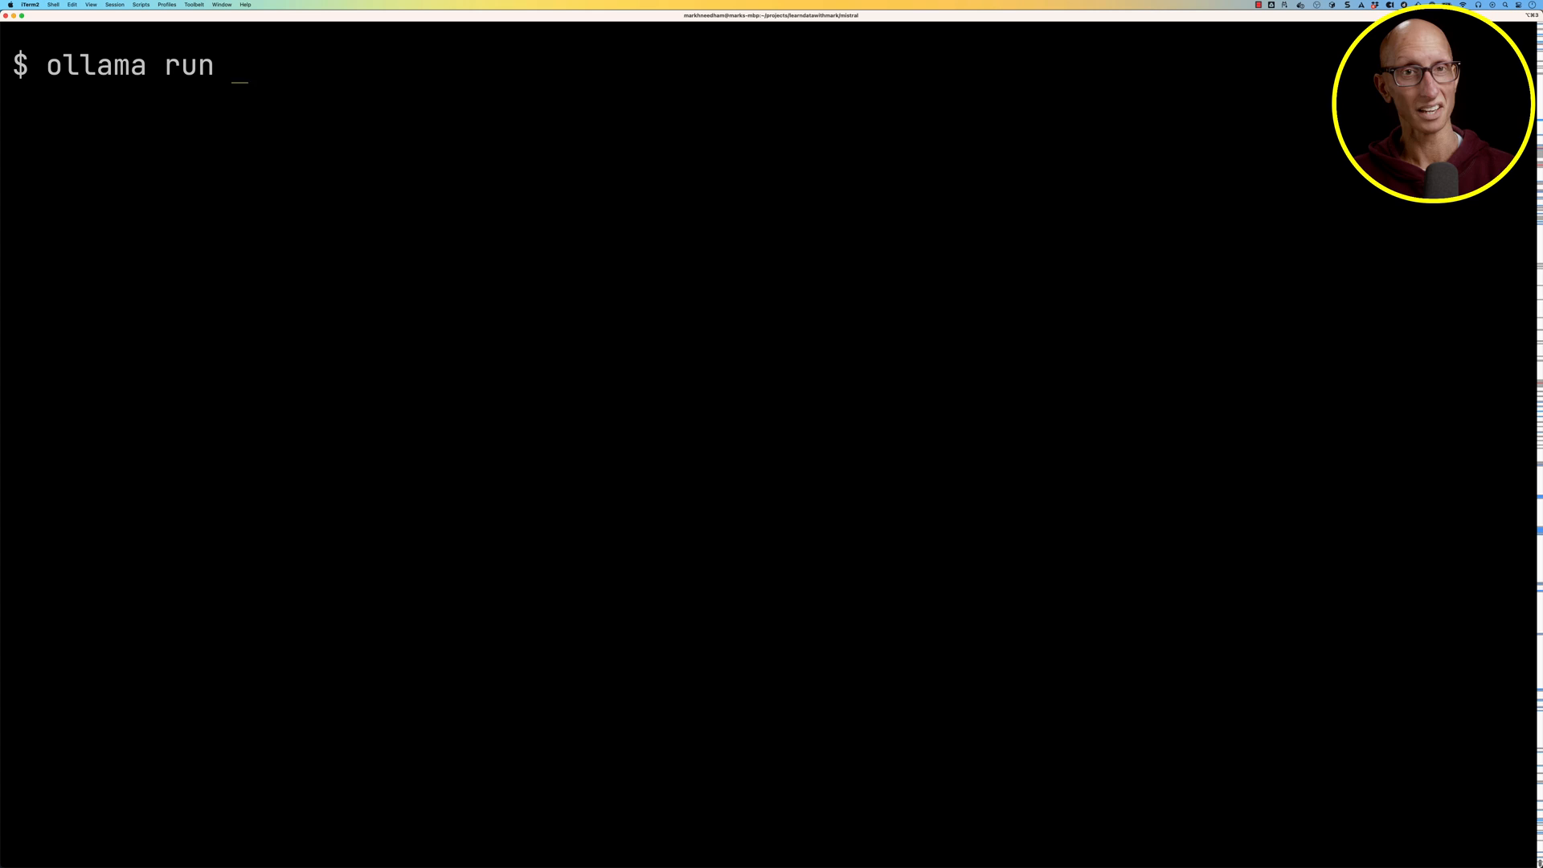
Step: Ask verbose Mistral what tags it would use for the bbc.txt article
text(mistral --verbose \)
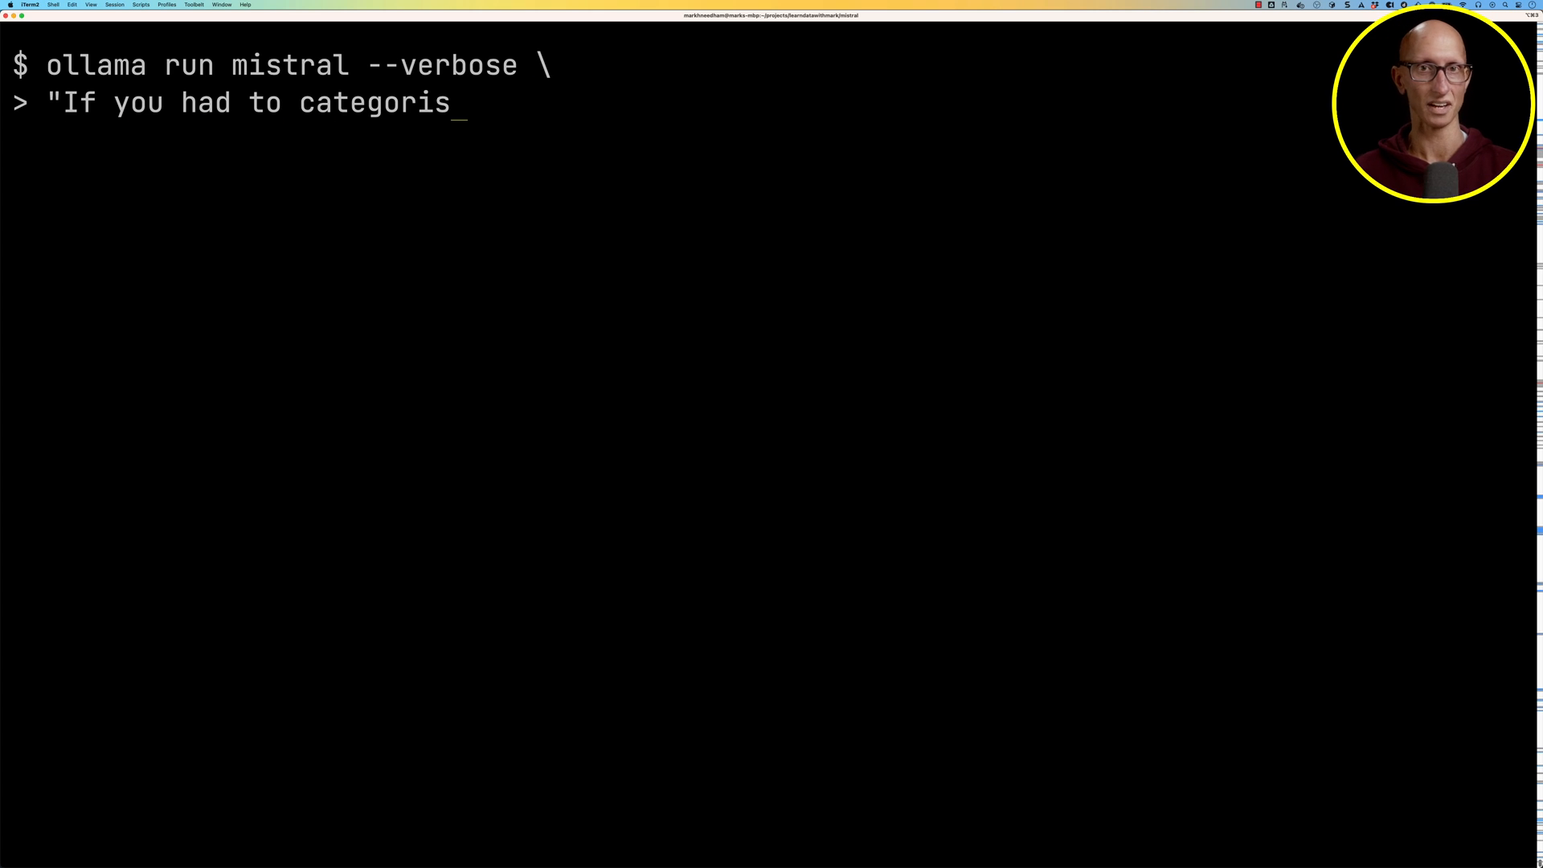
text(e this article, what tags would you use?: $()
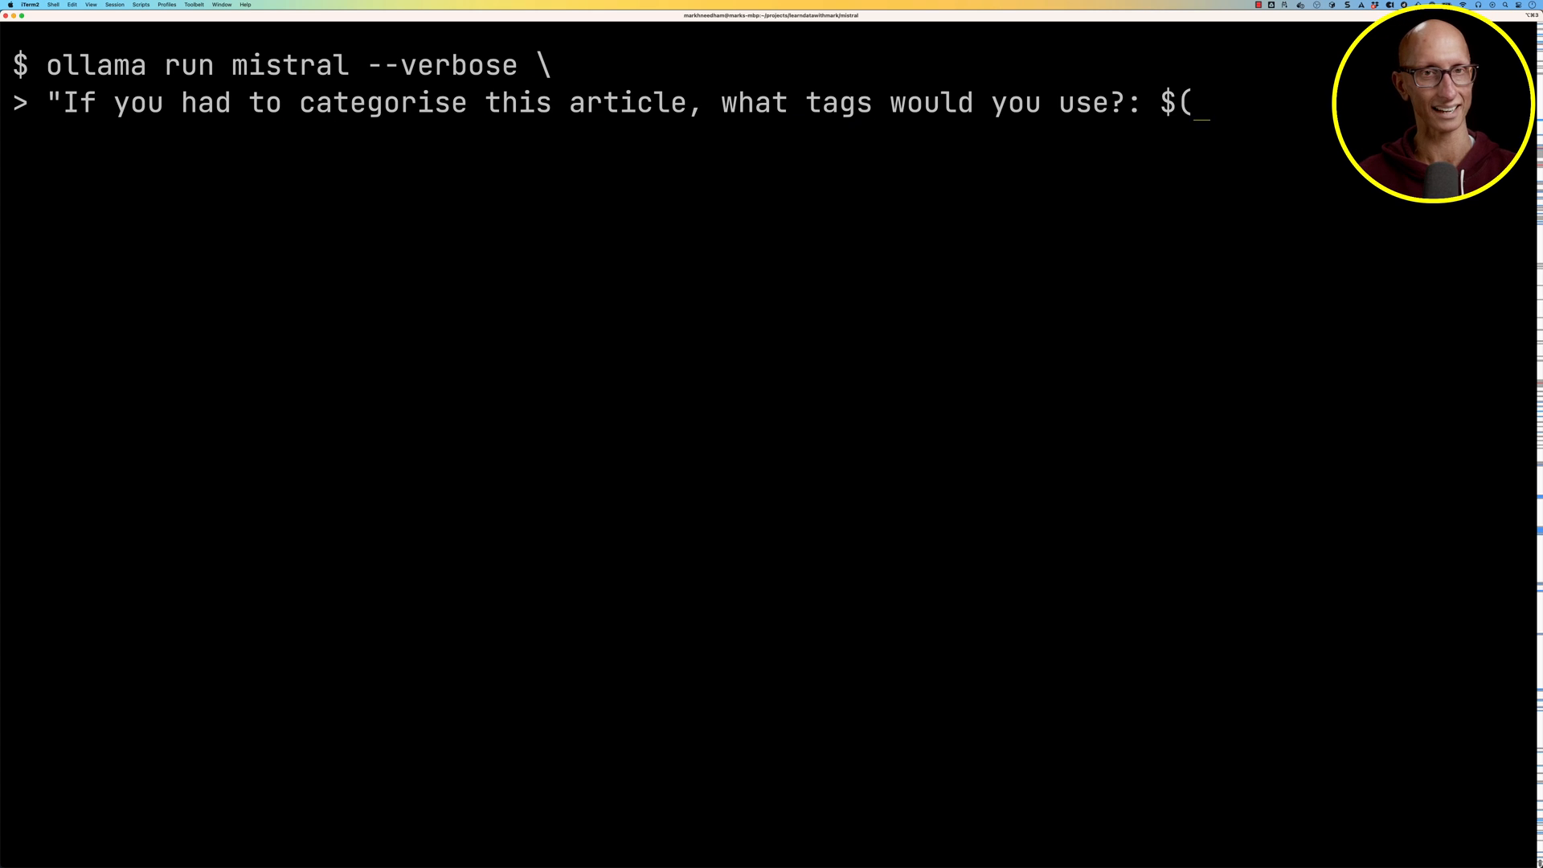
text(cat bbc.)
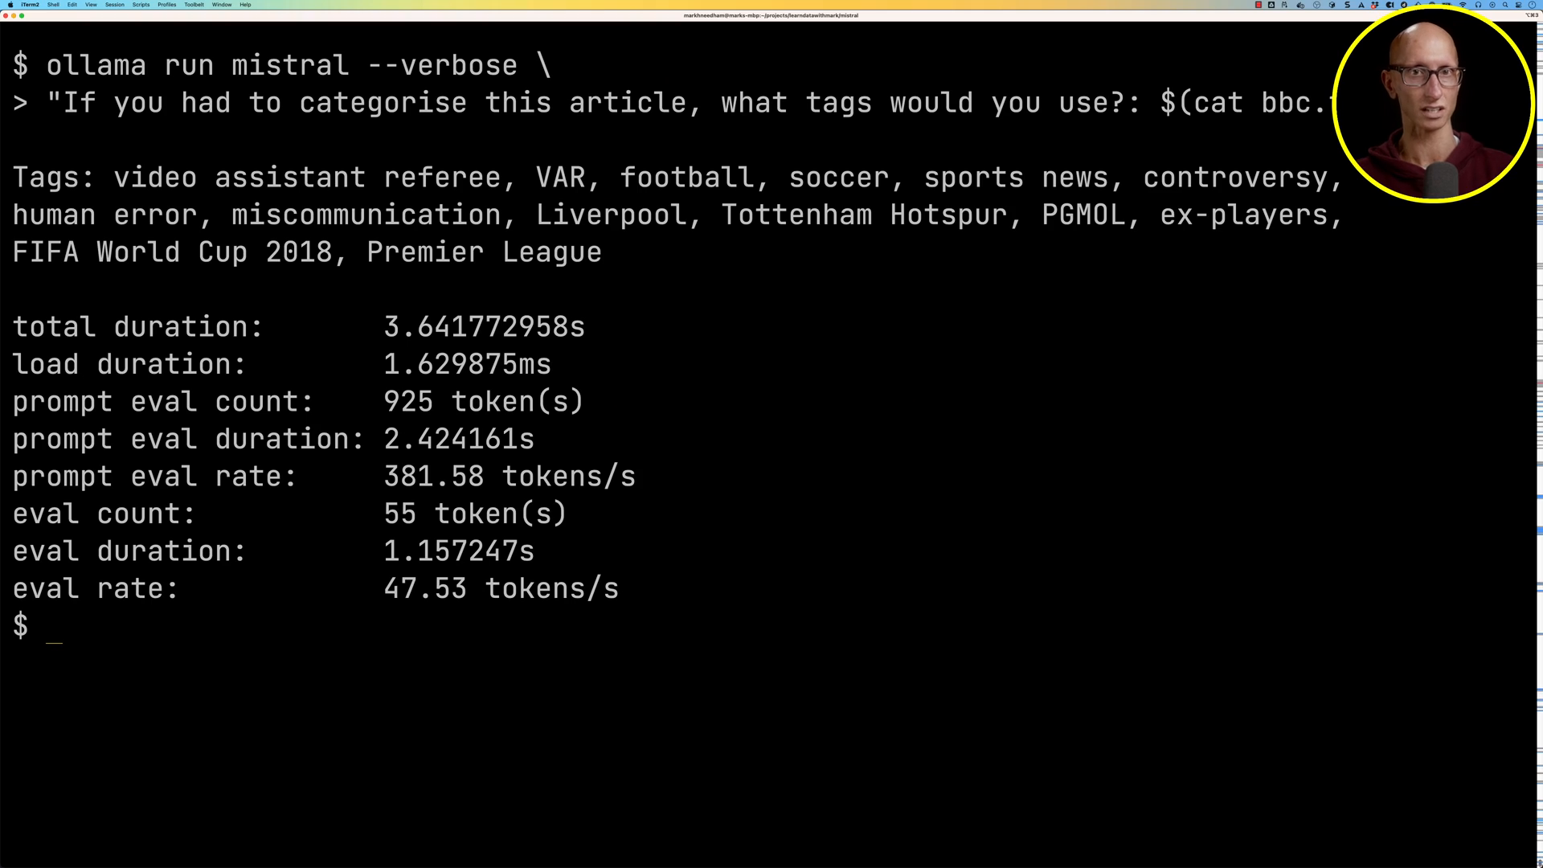
text(curl -X POST htt)
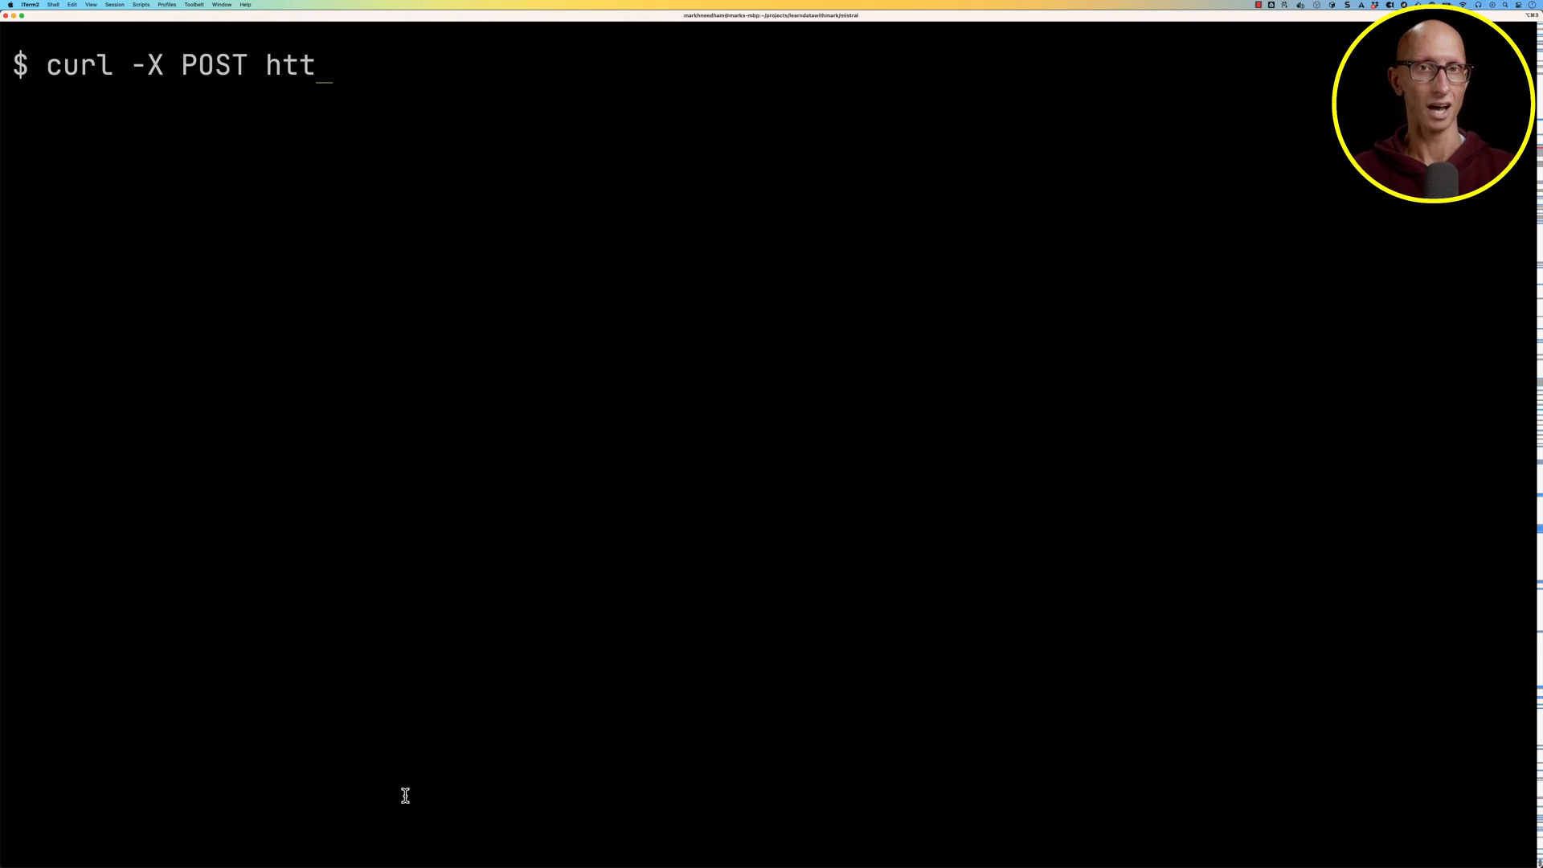
Step: POST a sentence-sentiment prompt for model mistral to localhost:11434/api/generate via curl
text(p://localhost:11434/api/gener)
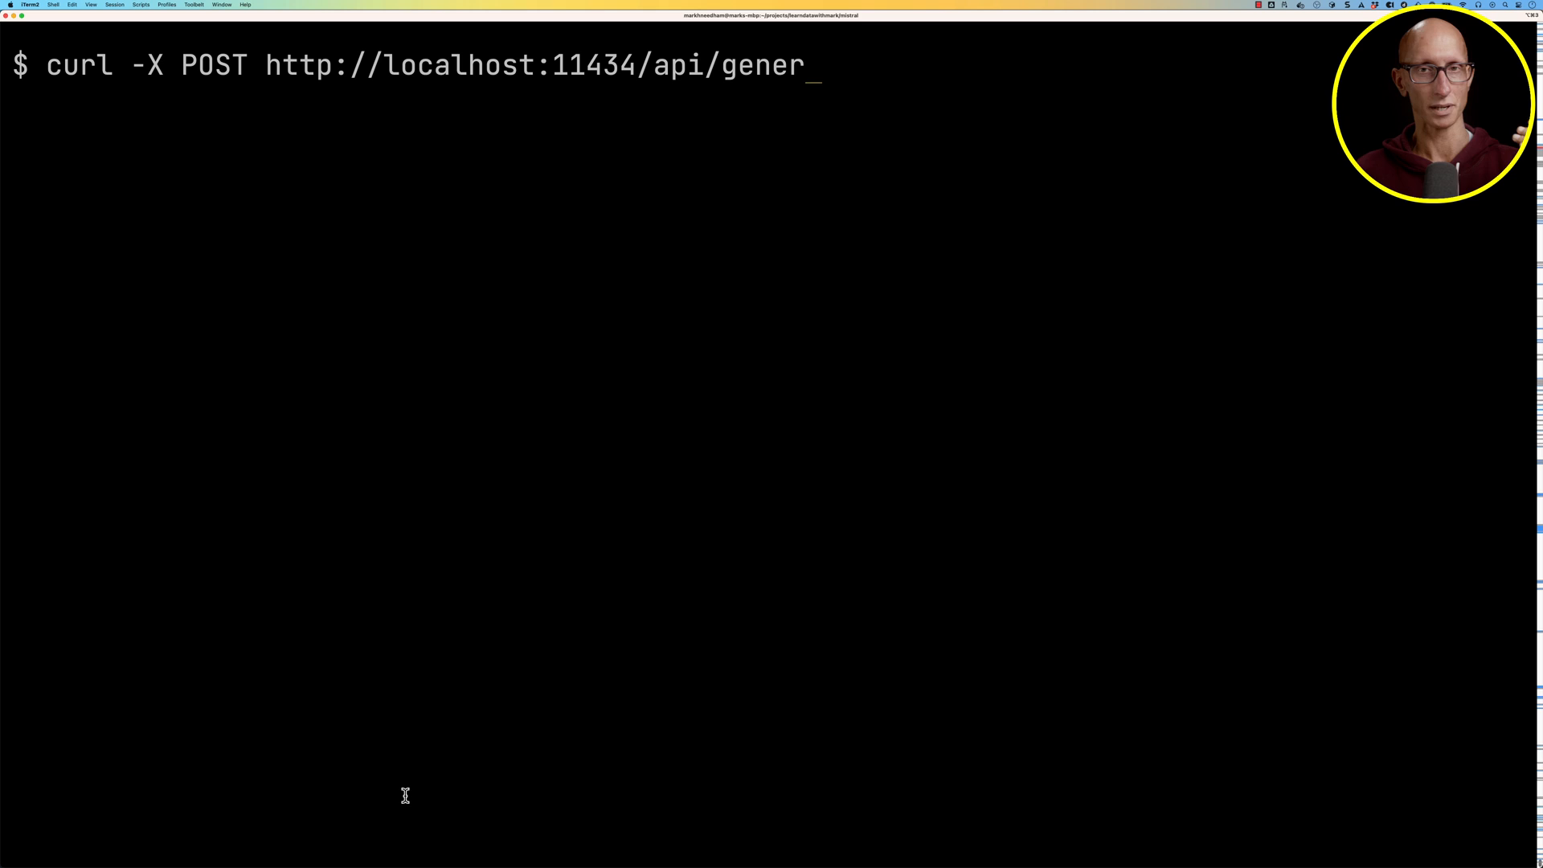
text(ate -d '{)
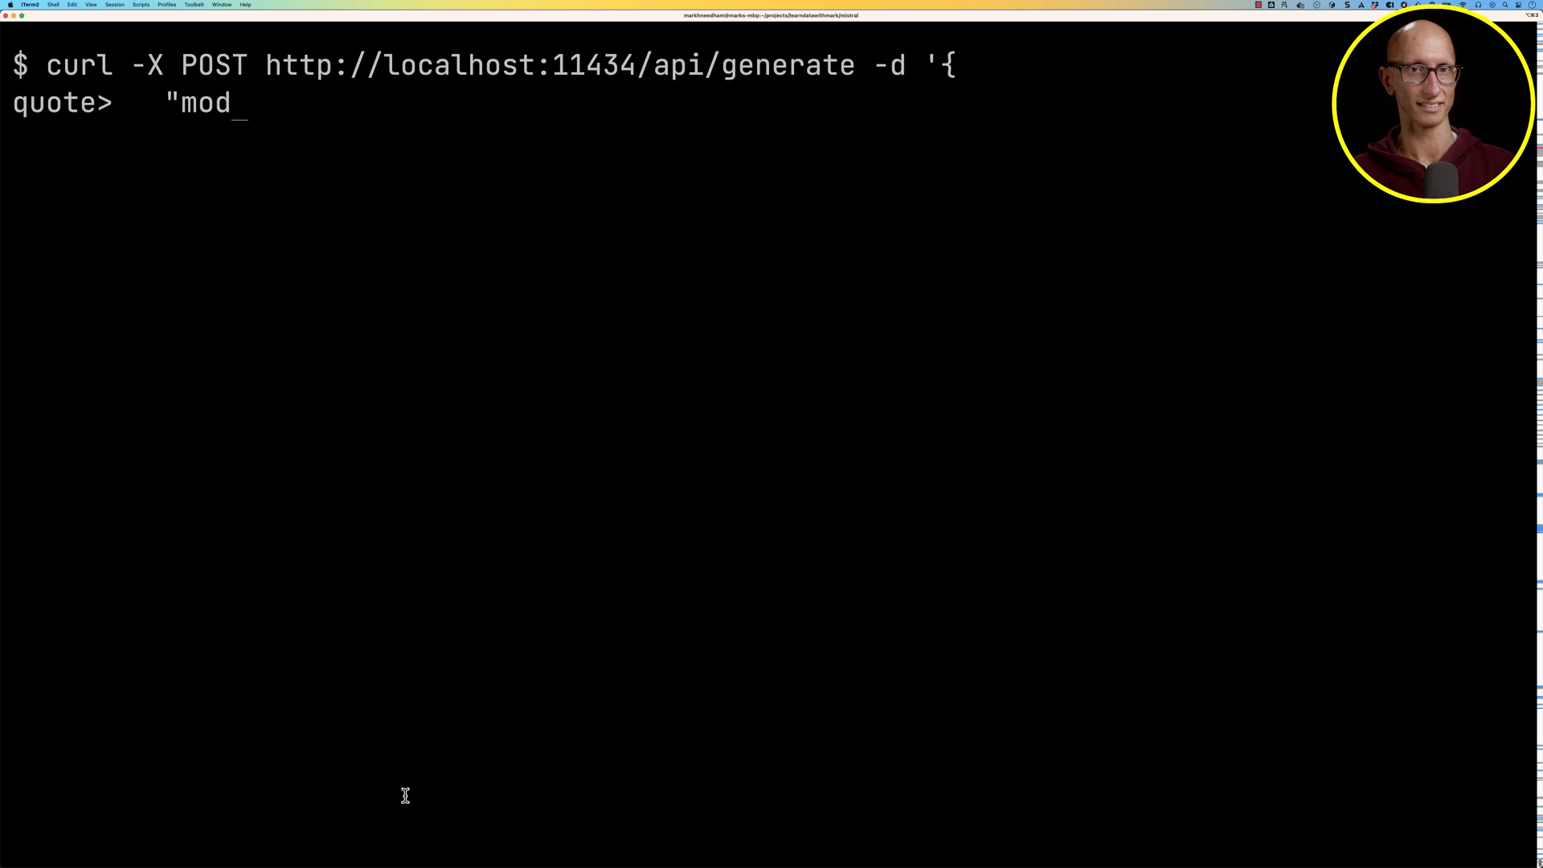
text(el": "mistral",)
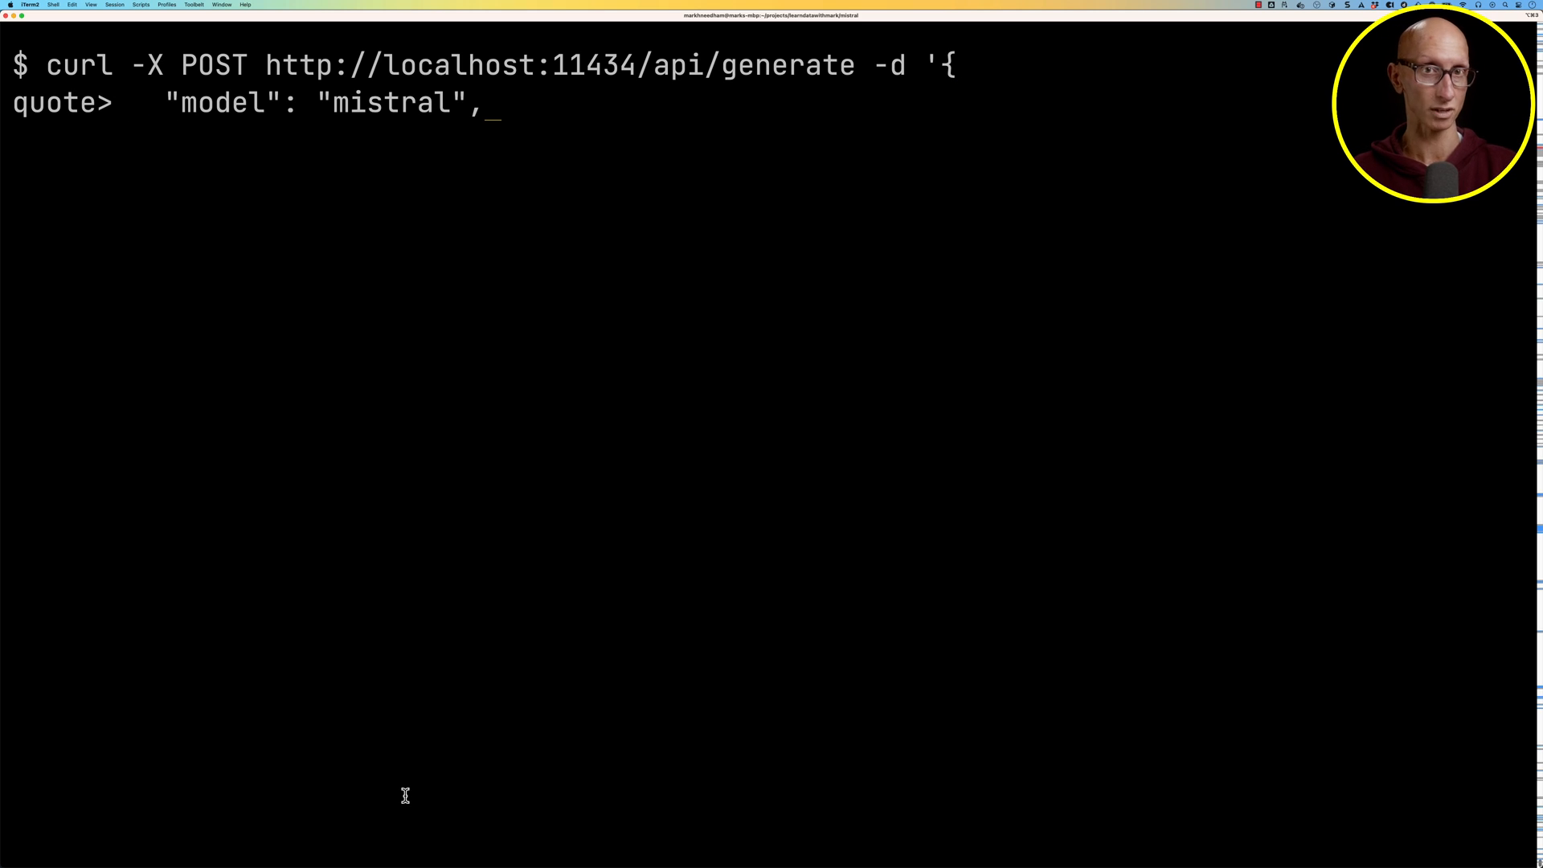
text("prompt": ")
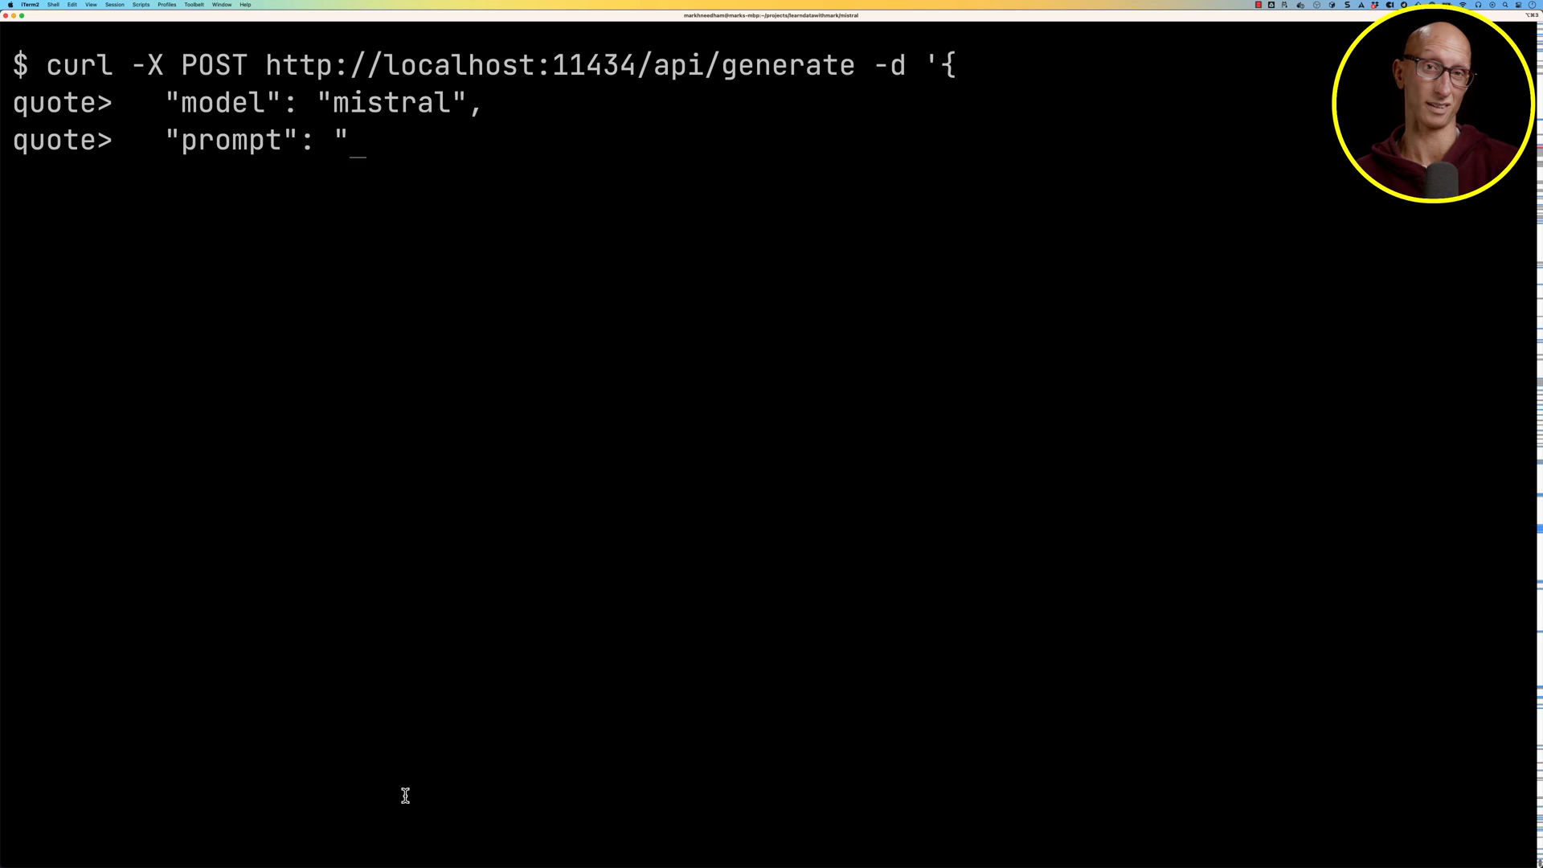
text(What is the sentiment of this sentence: The)
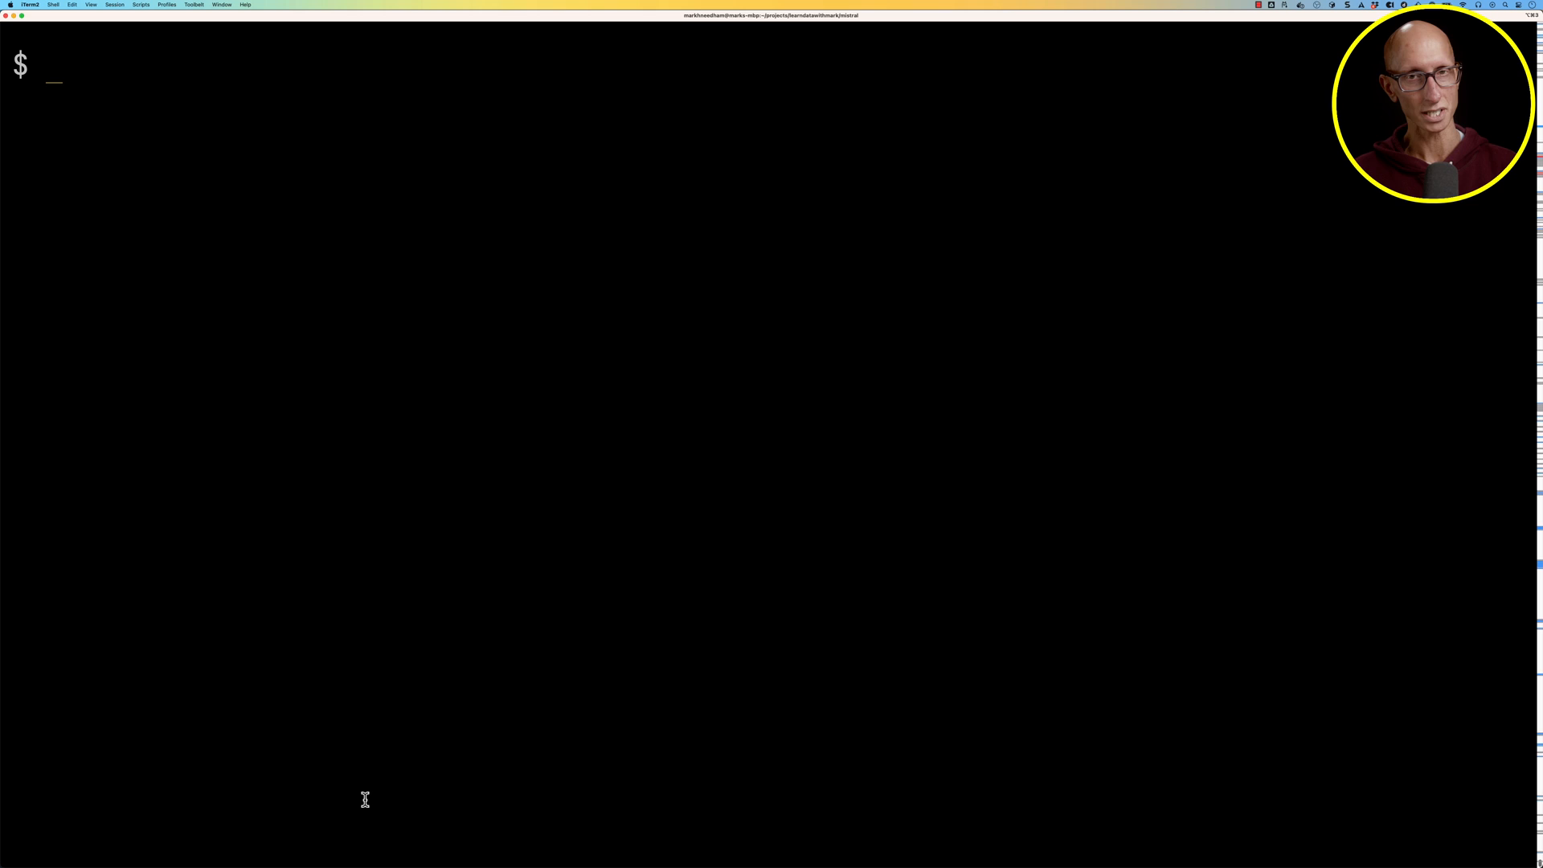
Step: Create a LlamaIndex Ollama llm with model mistral:instruct and open bbc.txt for reading
text(less pyproject.toml)
text(poetry run python)
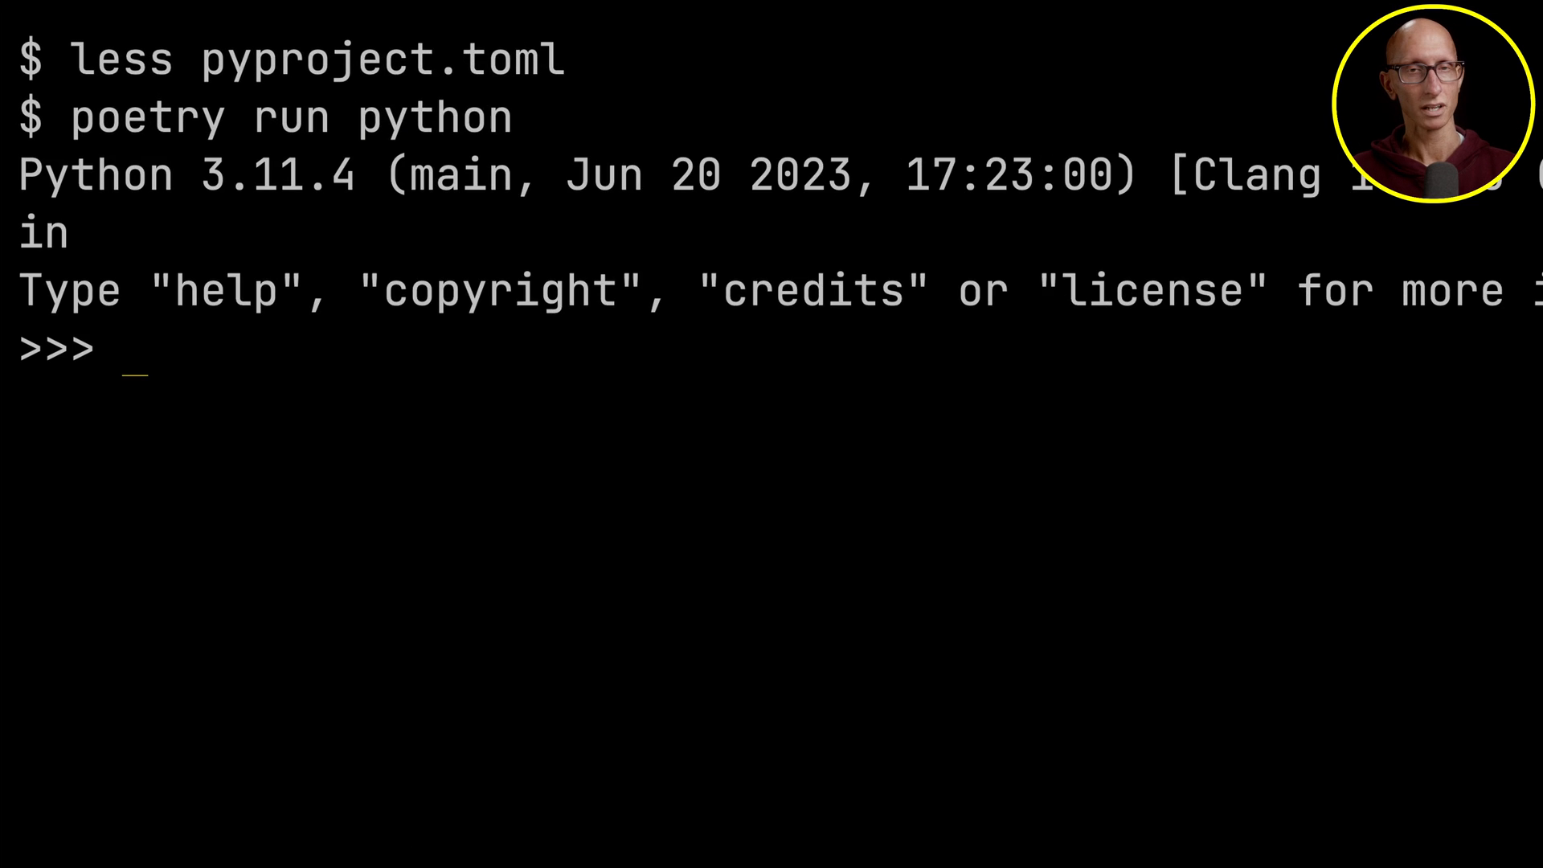
text(from llama_index.llms import Ollama)
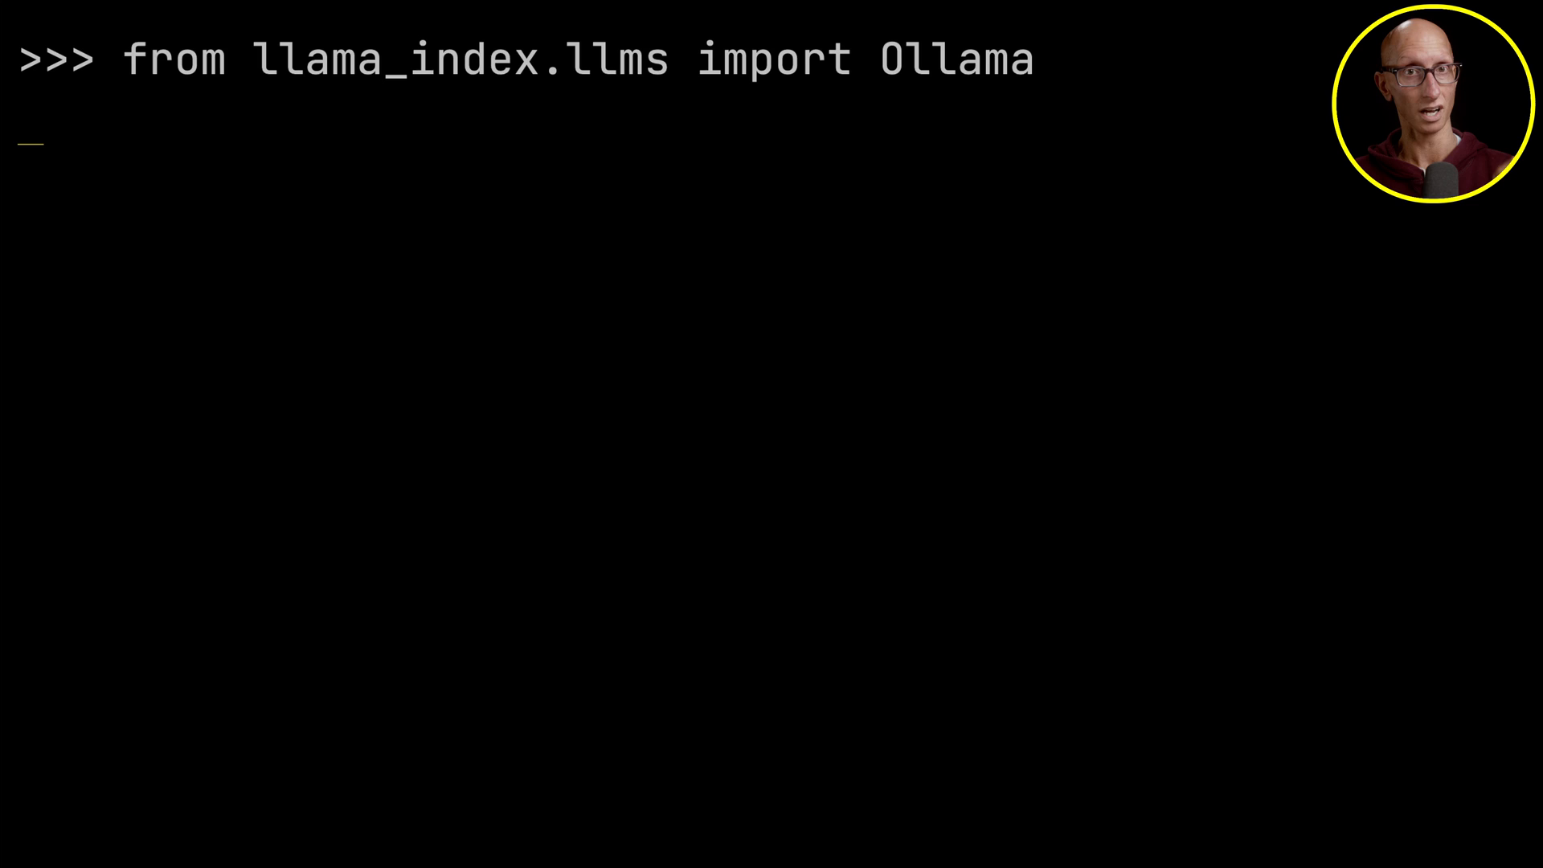
text(ll)
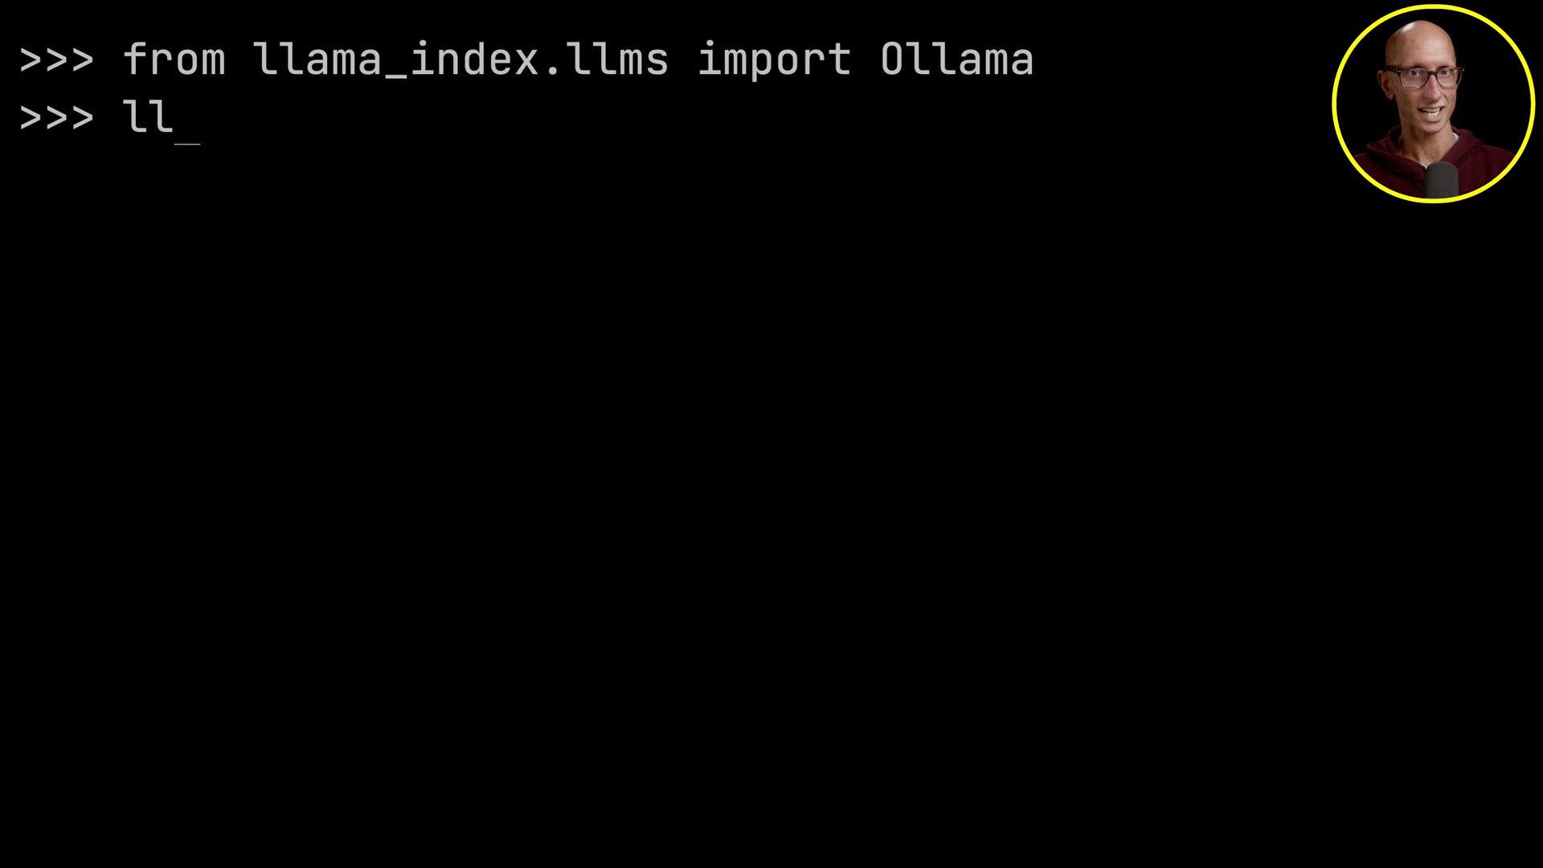
text(m = Ollama(mode)
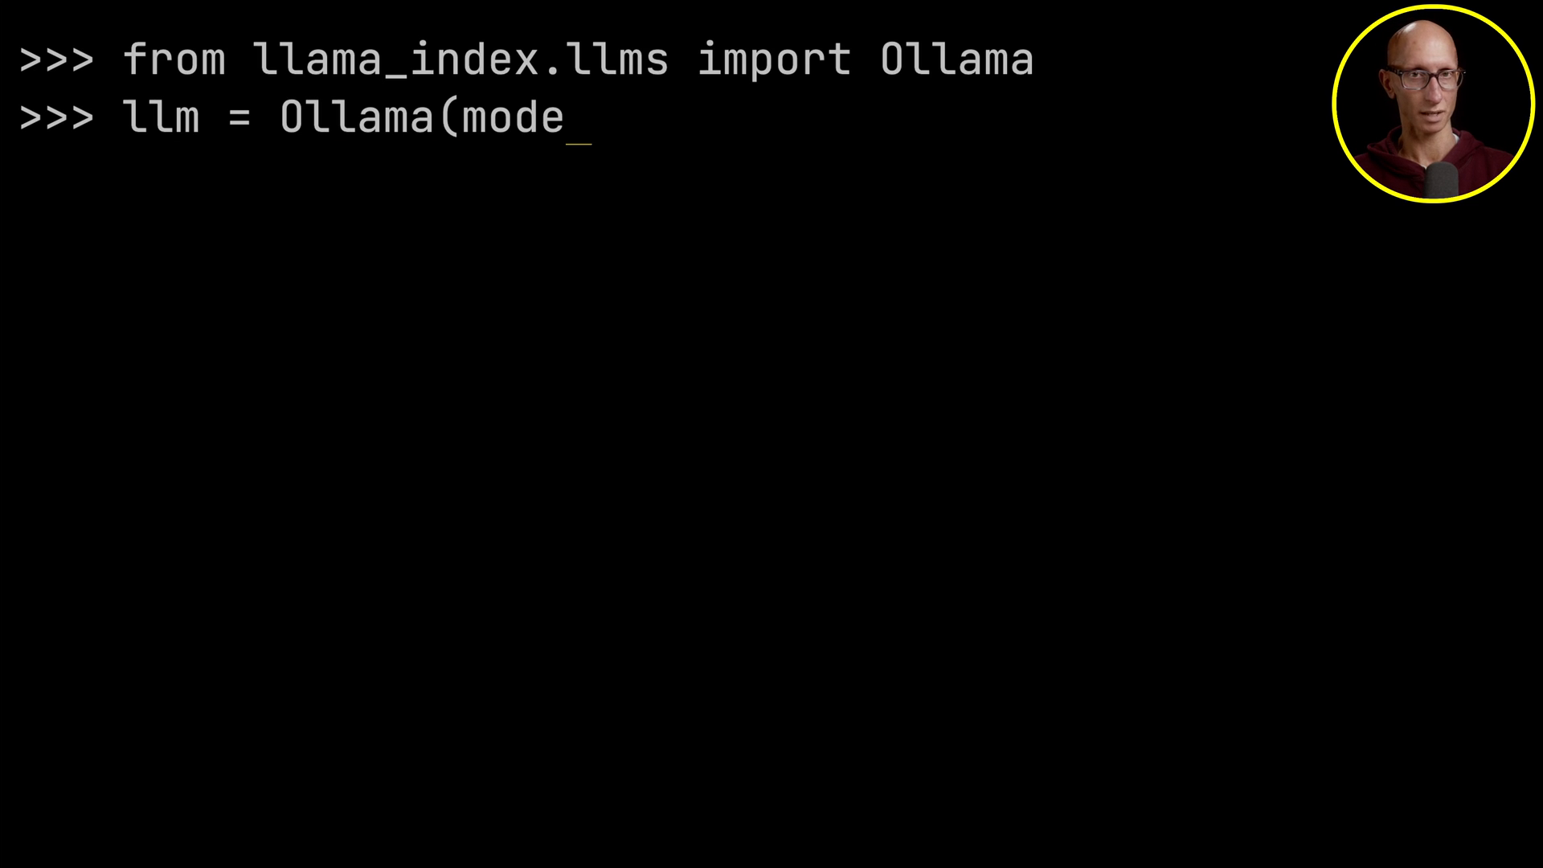
text(l="mistral:ins)
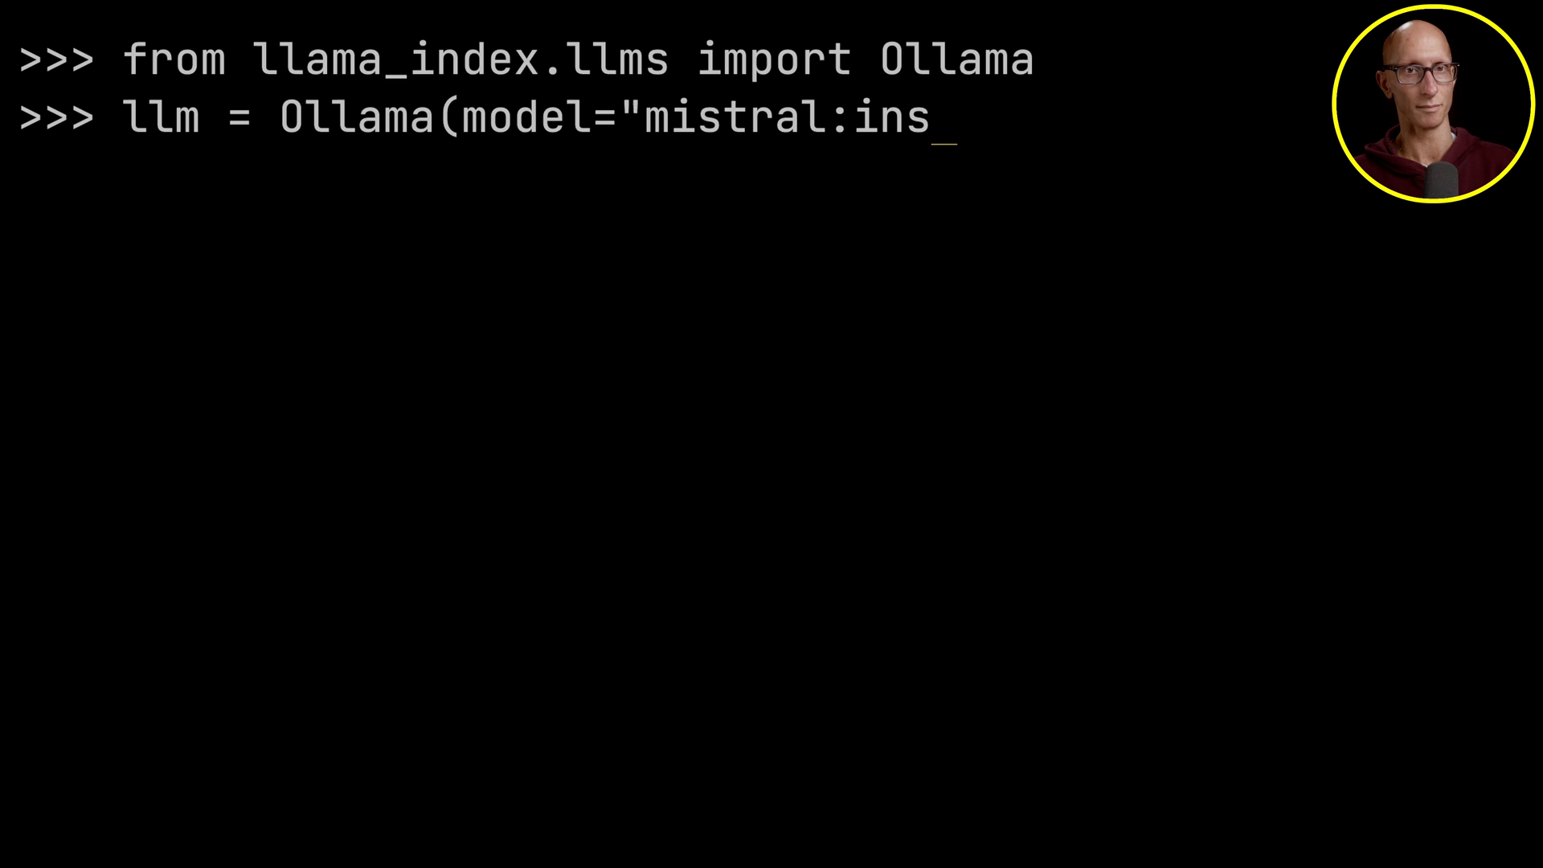
text(truct"))
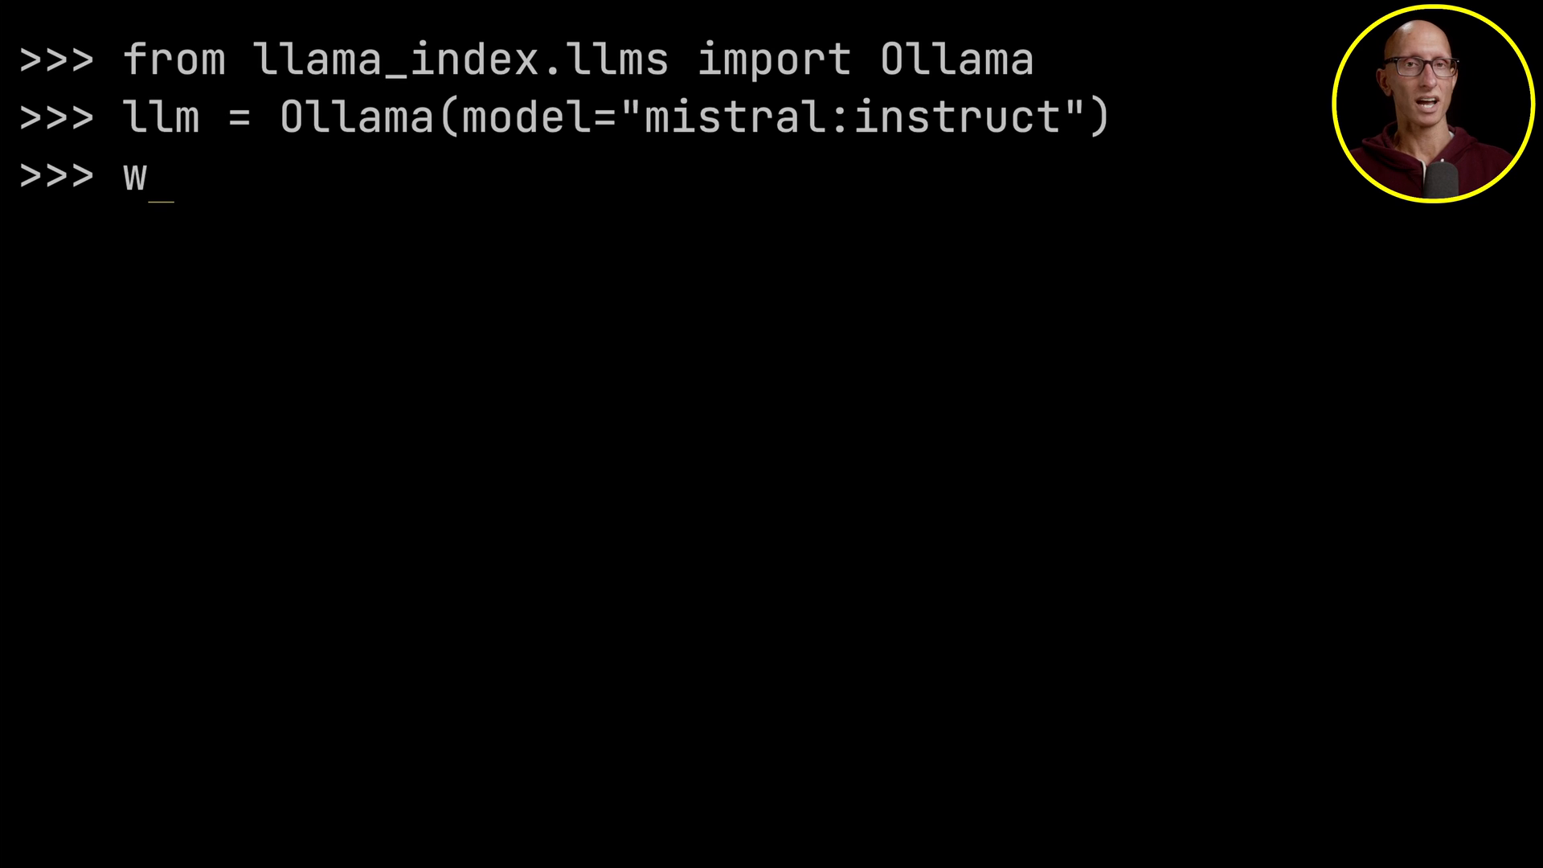
text(ith open('bbc.txt', 'r') as bb)
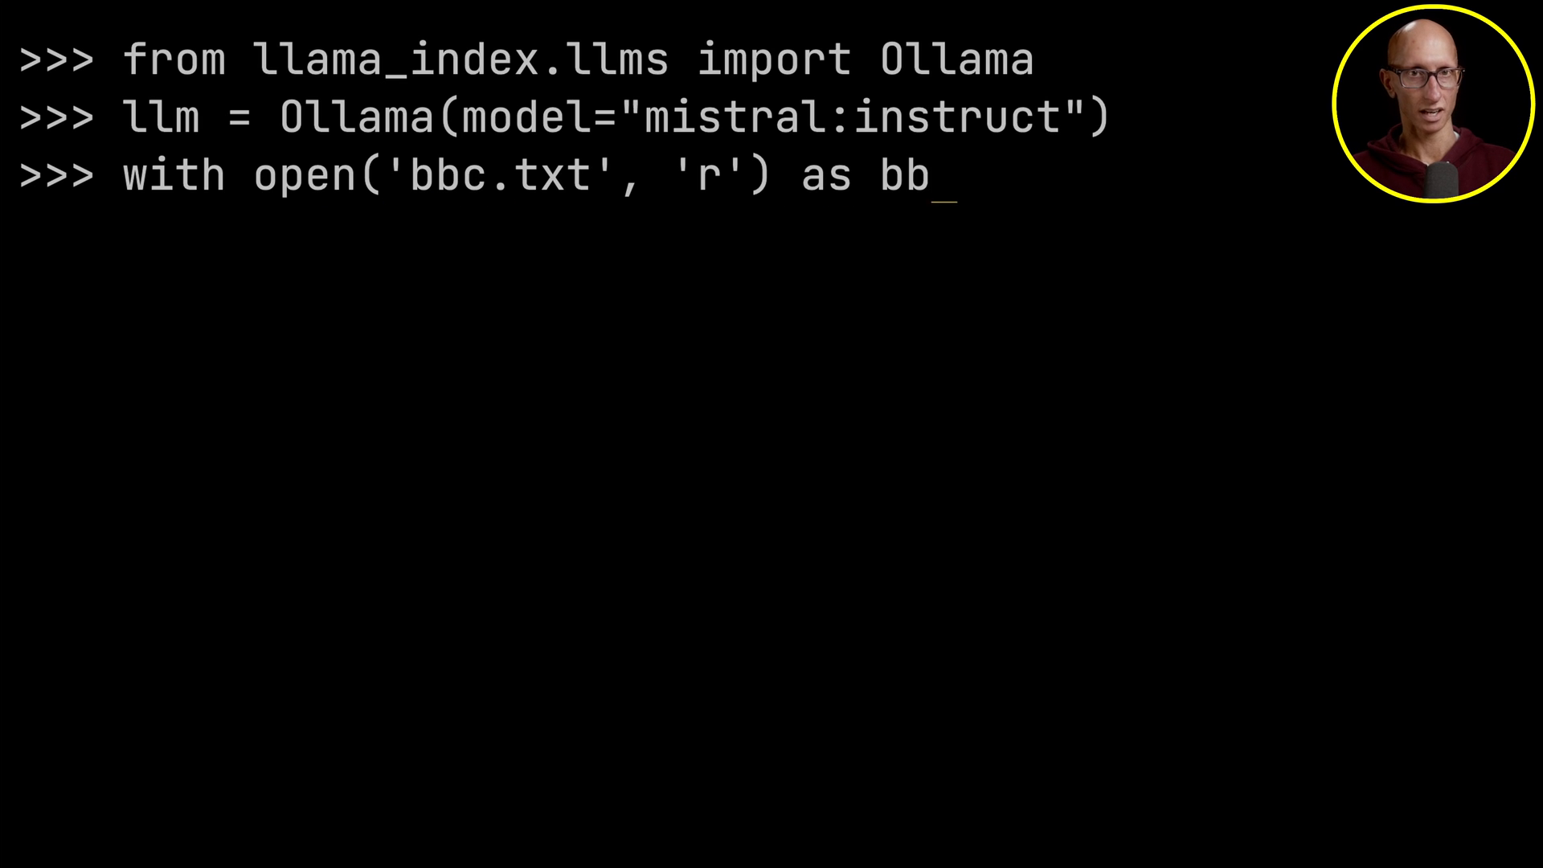
text(c_file:)
text(text[:500)
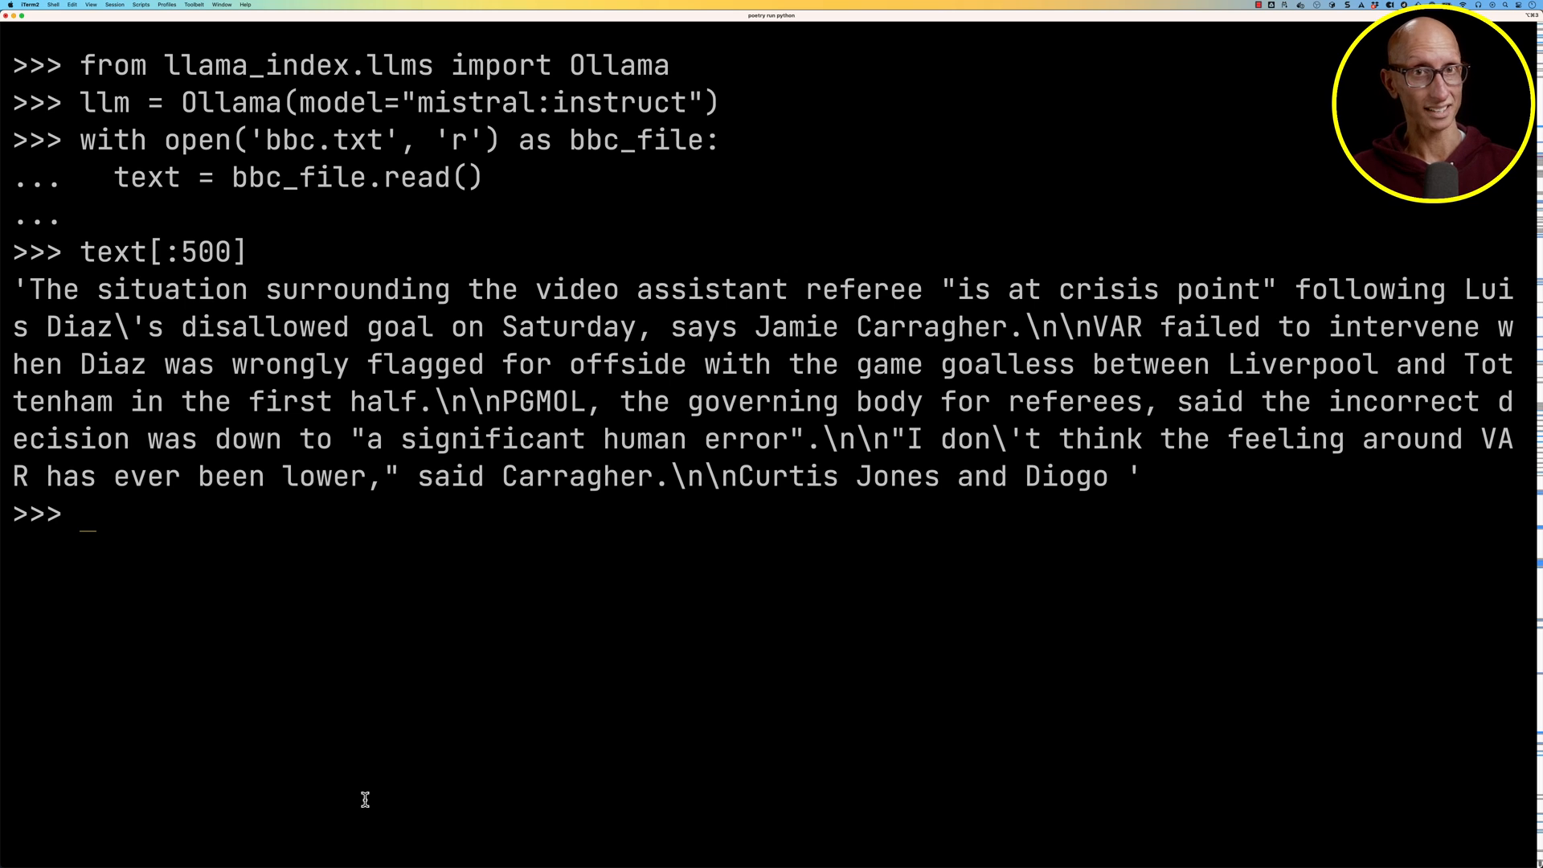
Step: Ask llm.complete which people are mentioned in the article text and show the response
text(response = llm.co)
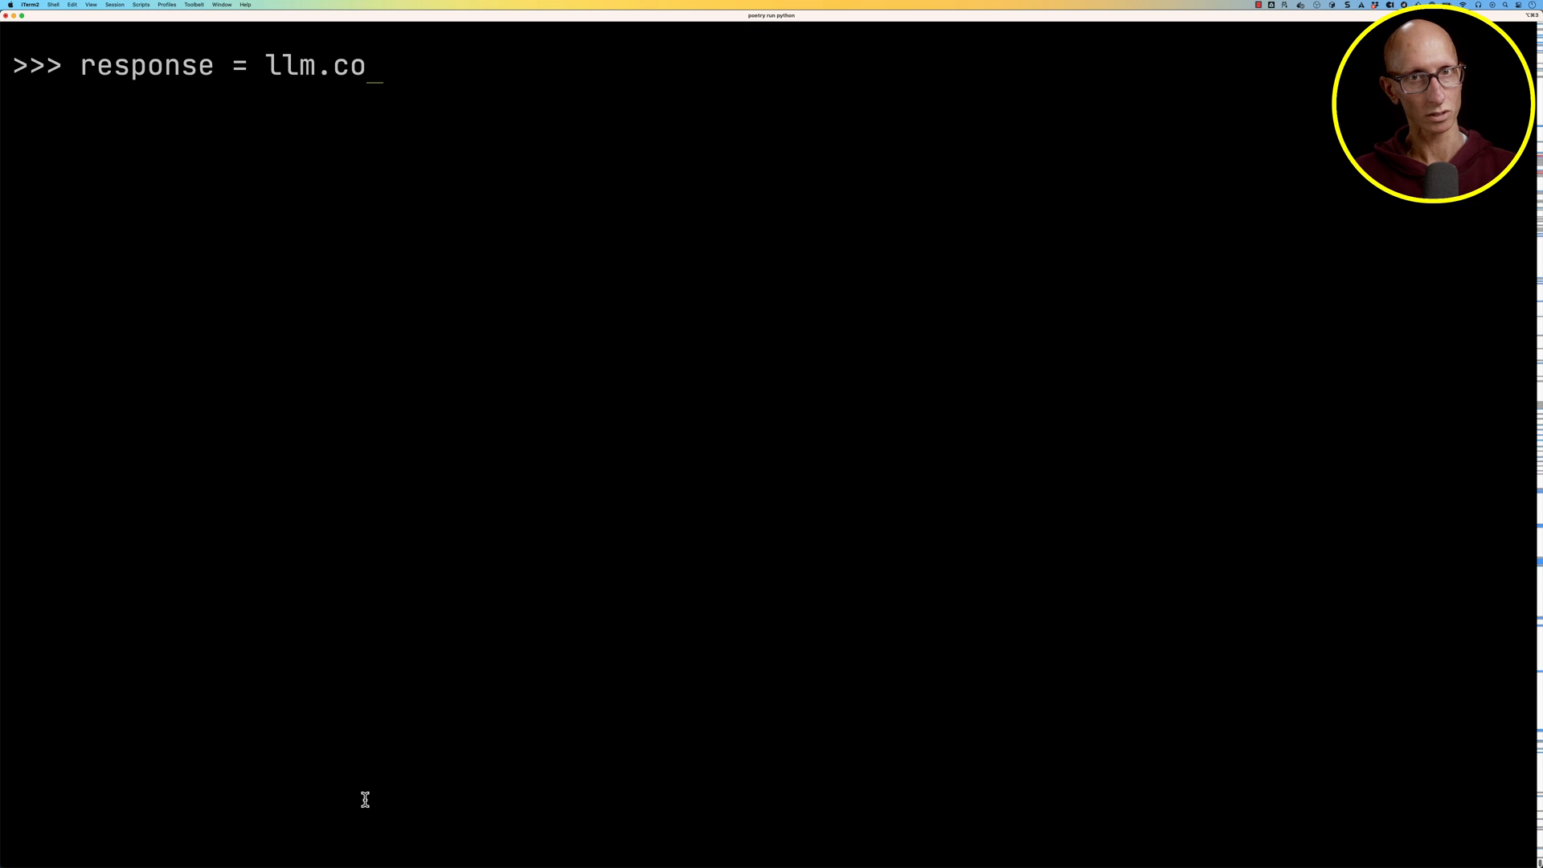
text(mplete(f""")
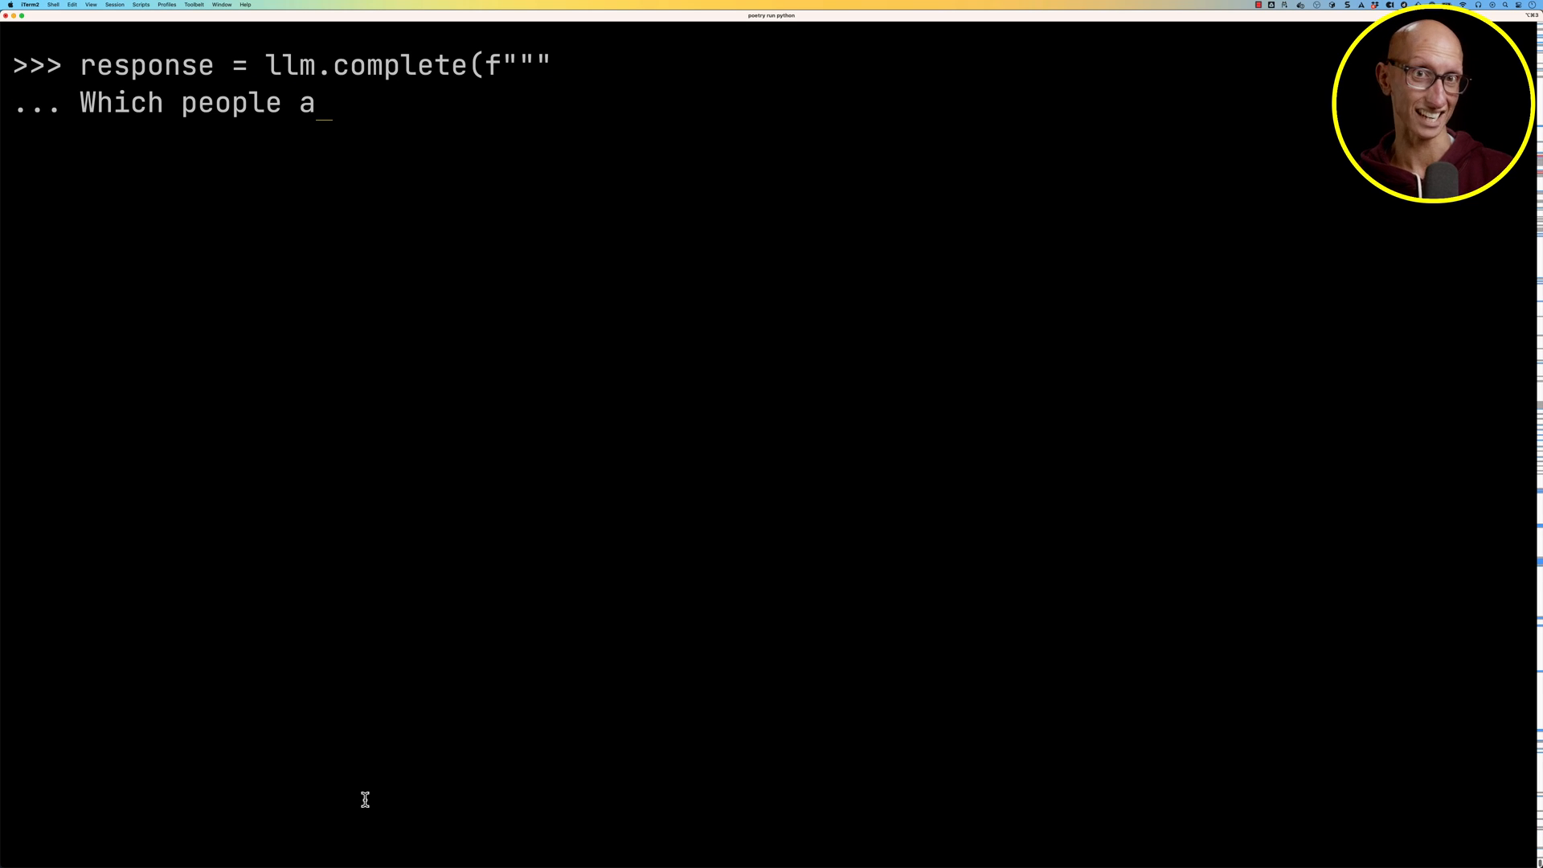
text(re mentioned in this arti)
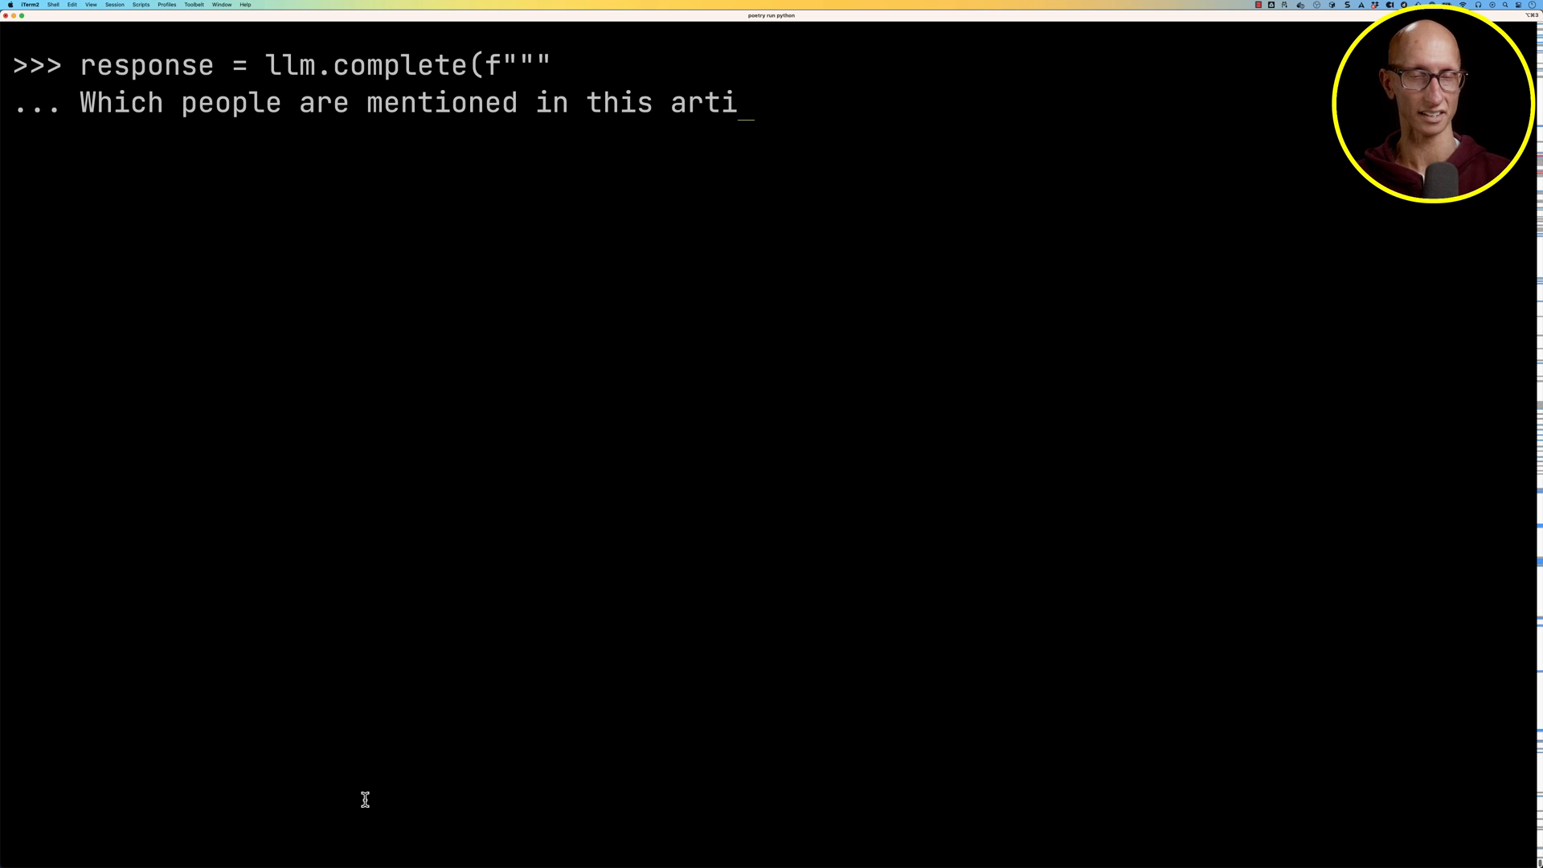
text(cle: {text})
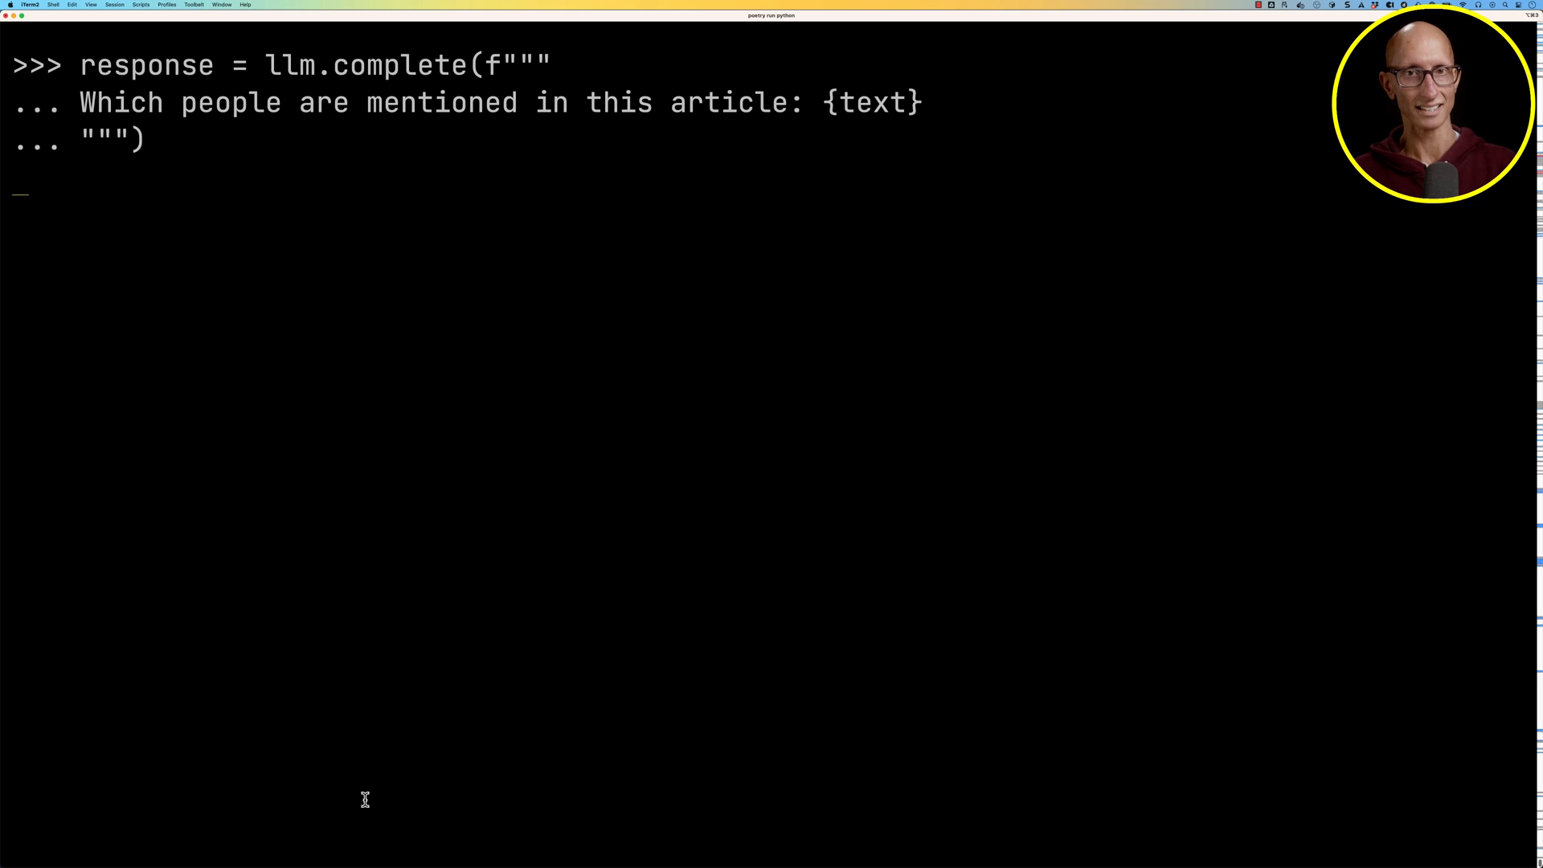
text(response)
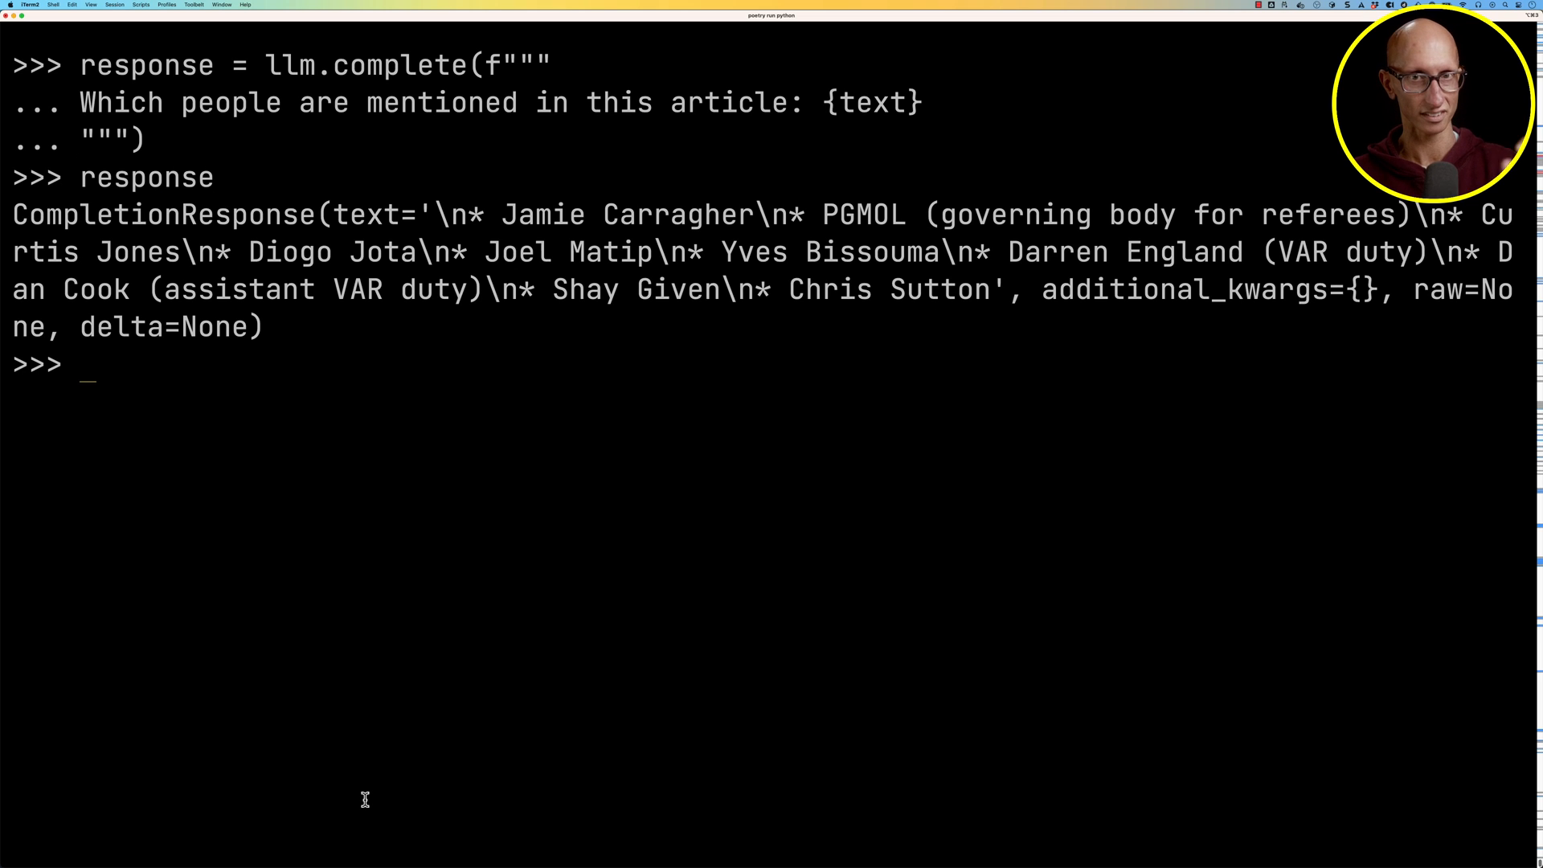
text(pri)
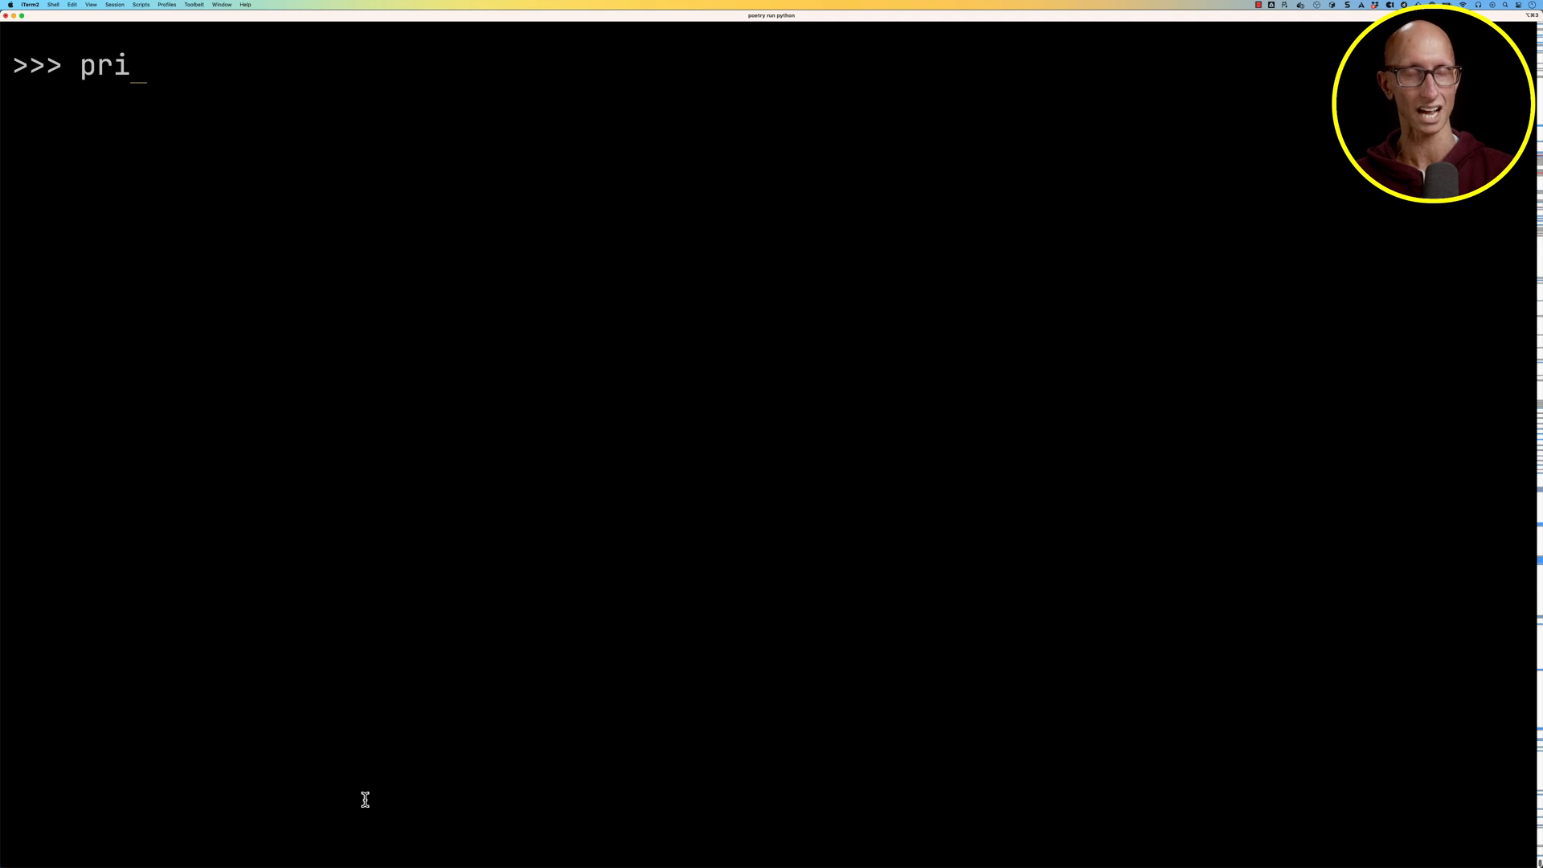